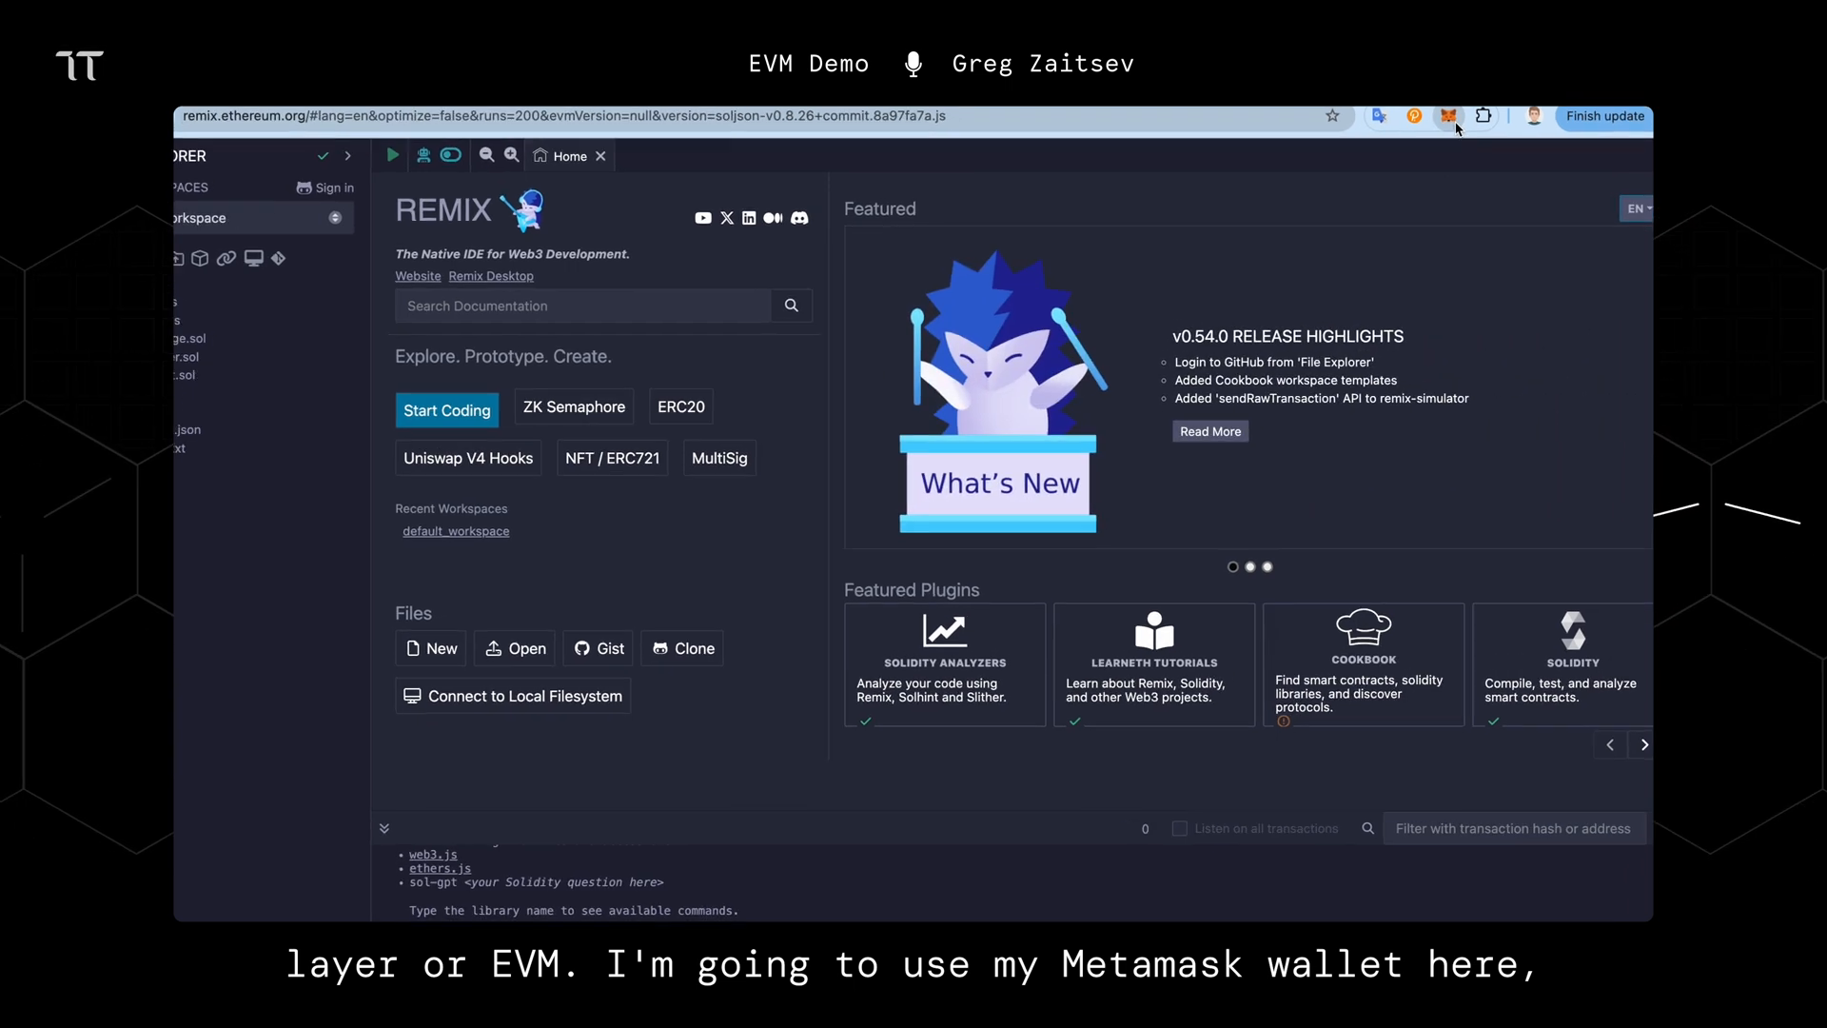
Open the EVM Testnet Faucet link from Step 2 of the tutorial in a new tab.
{"action": "left_click", "coordinate": [1449, 116]}
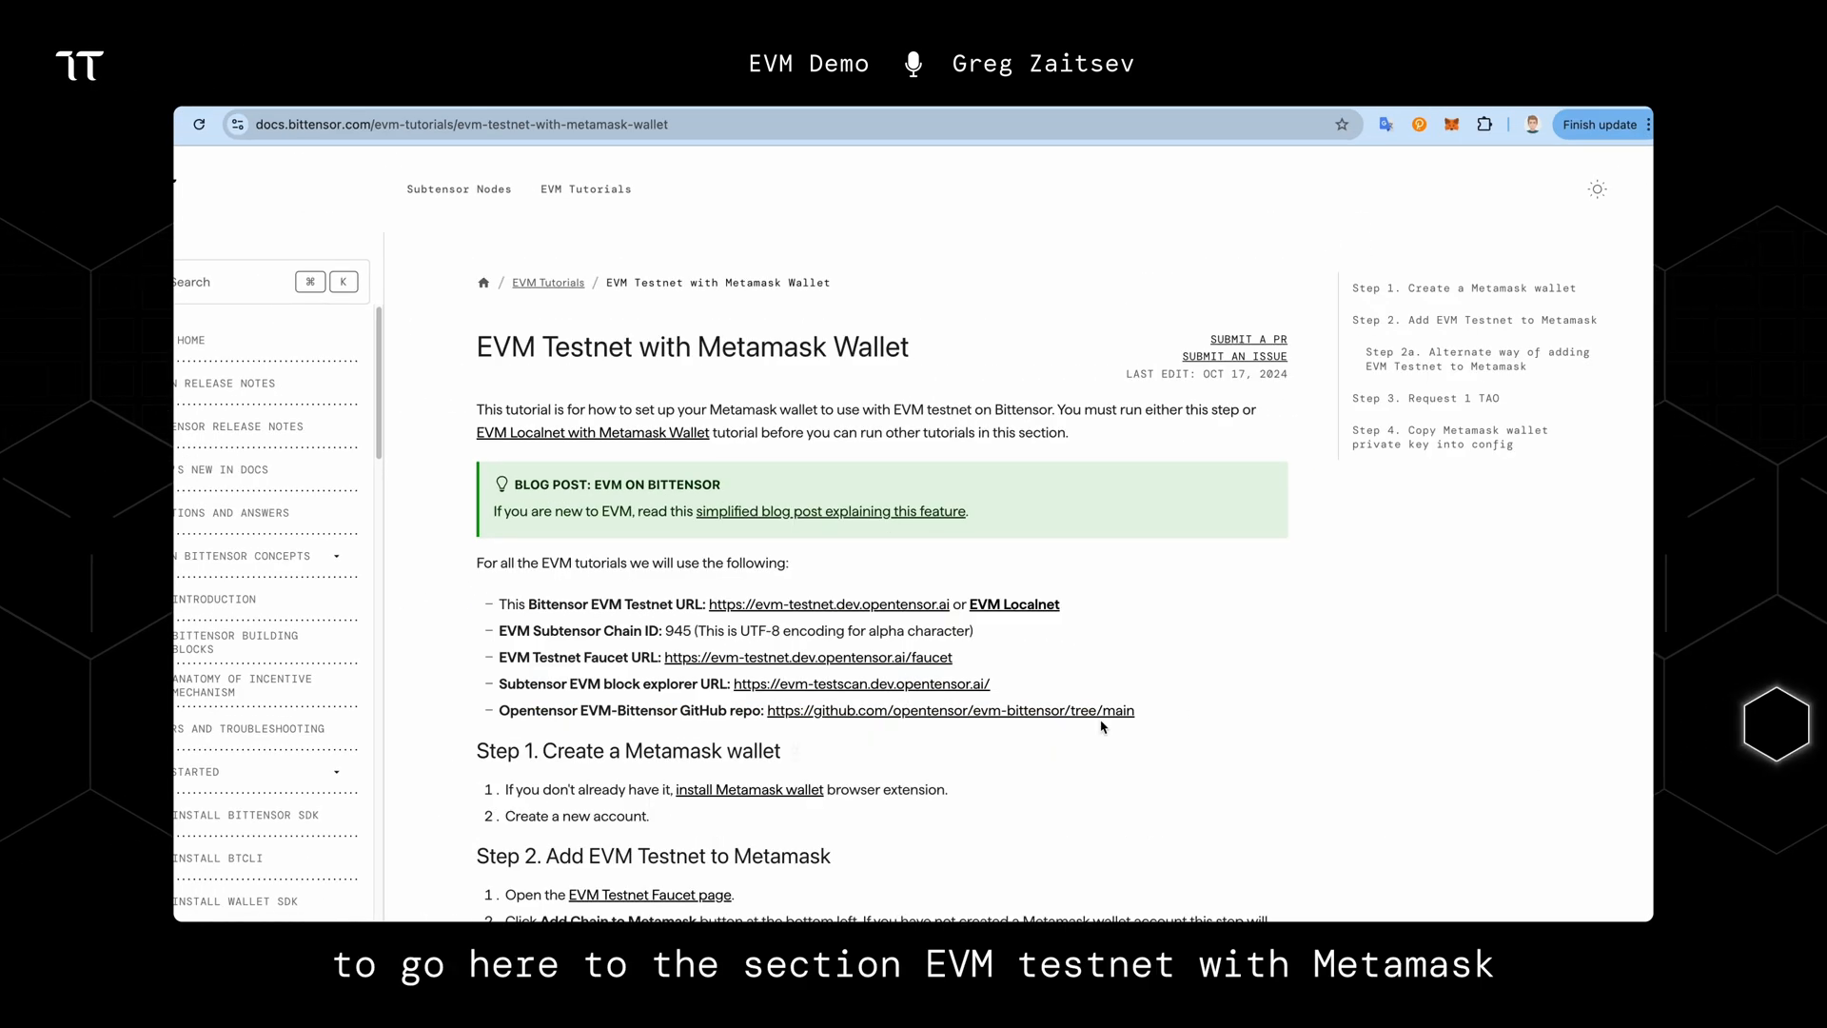
{"action": "mouse_move", "coordinate": [1241, 697]}
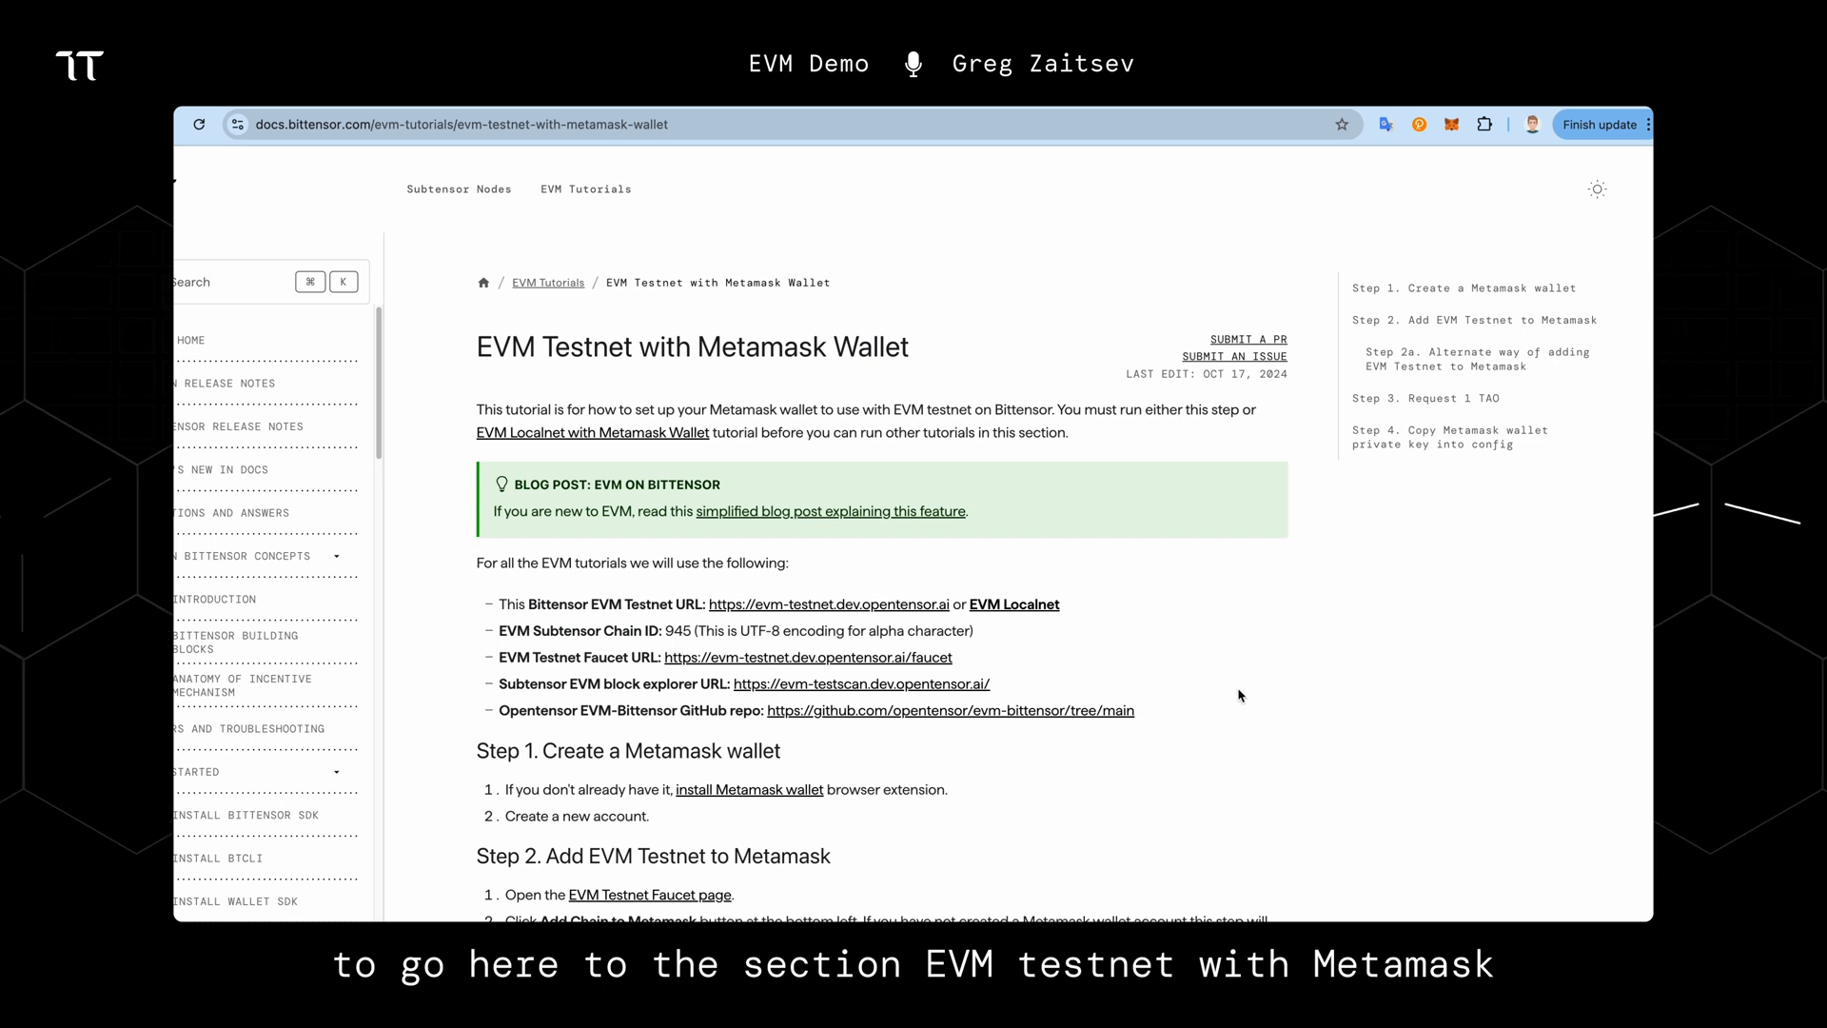
{"action": "scroll", "scroll_direction": "down", "scroll_amount": 3}
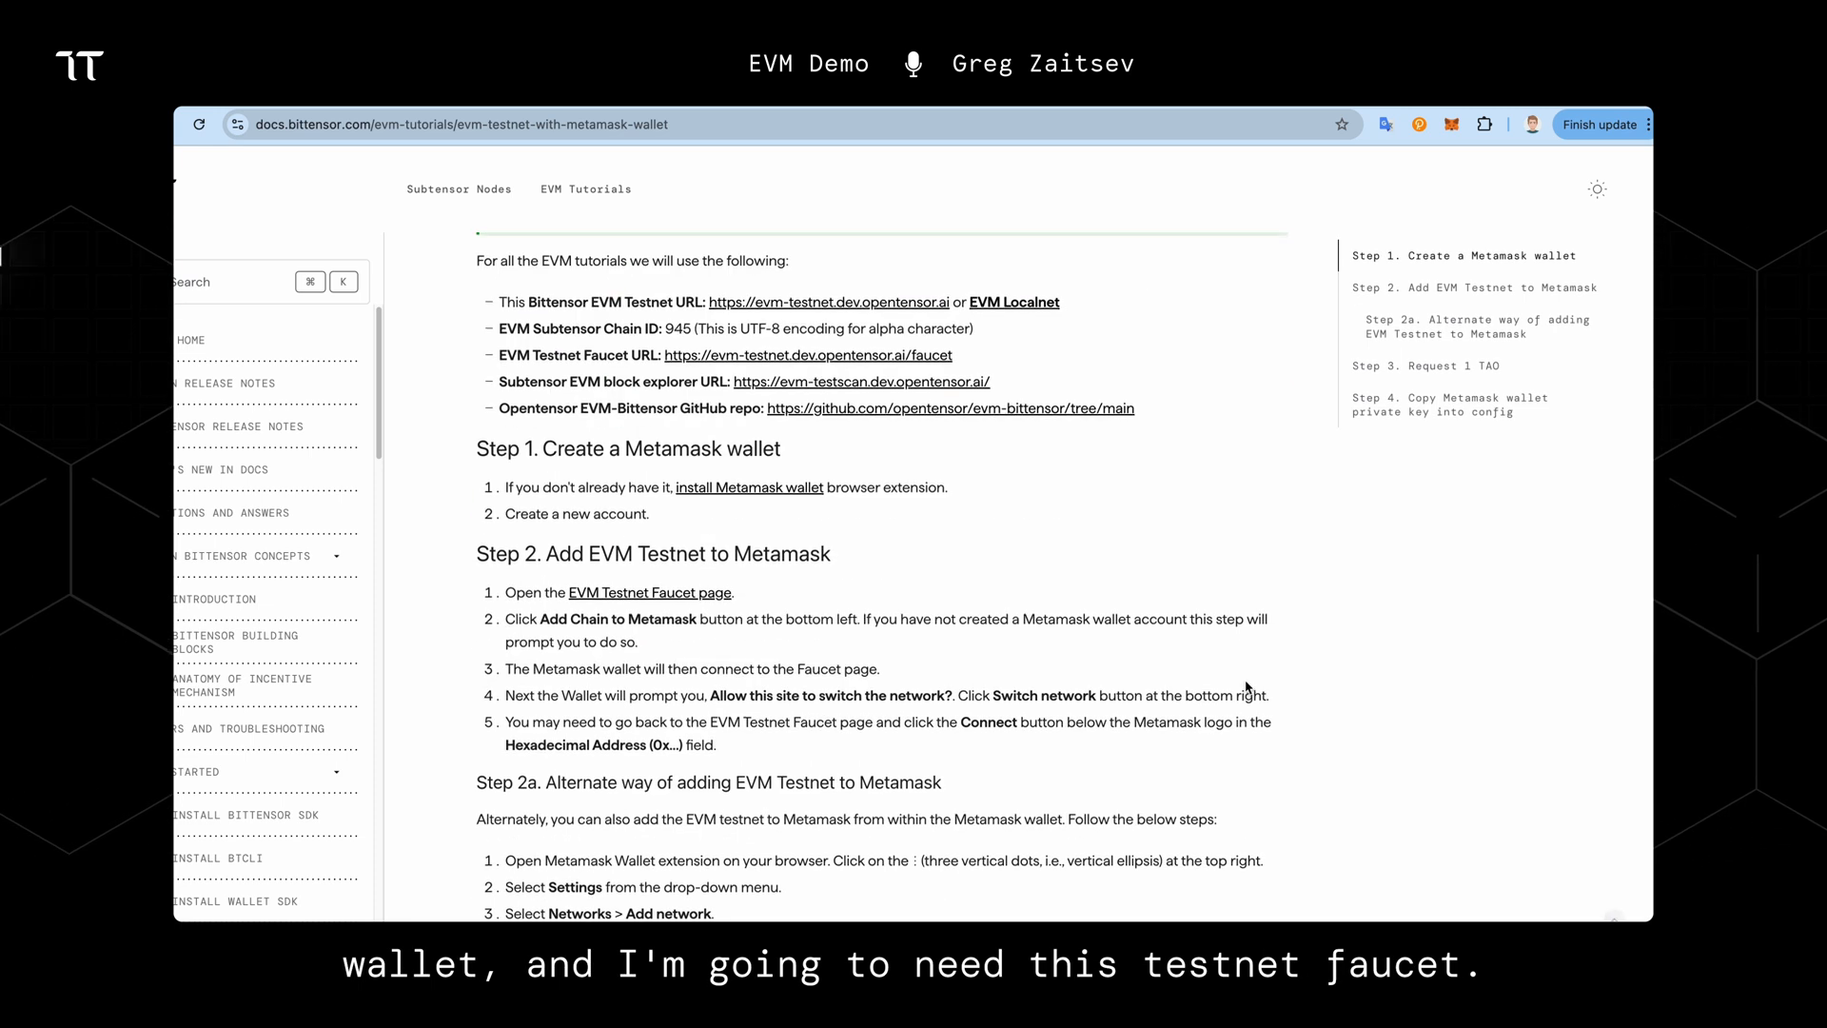
{"action": "right_click", "coordinate": [625, 594]}
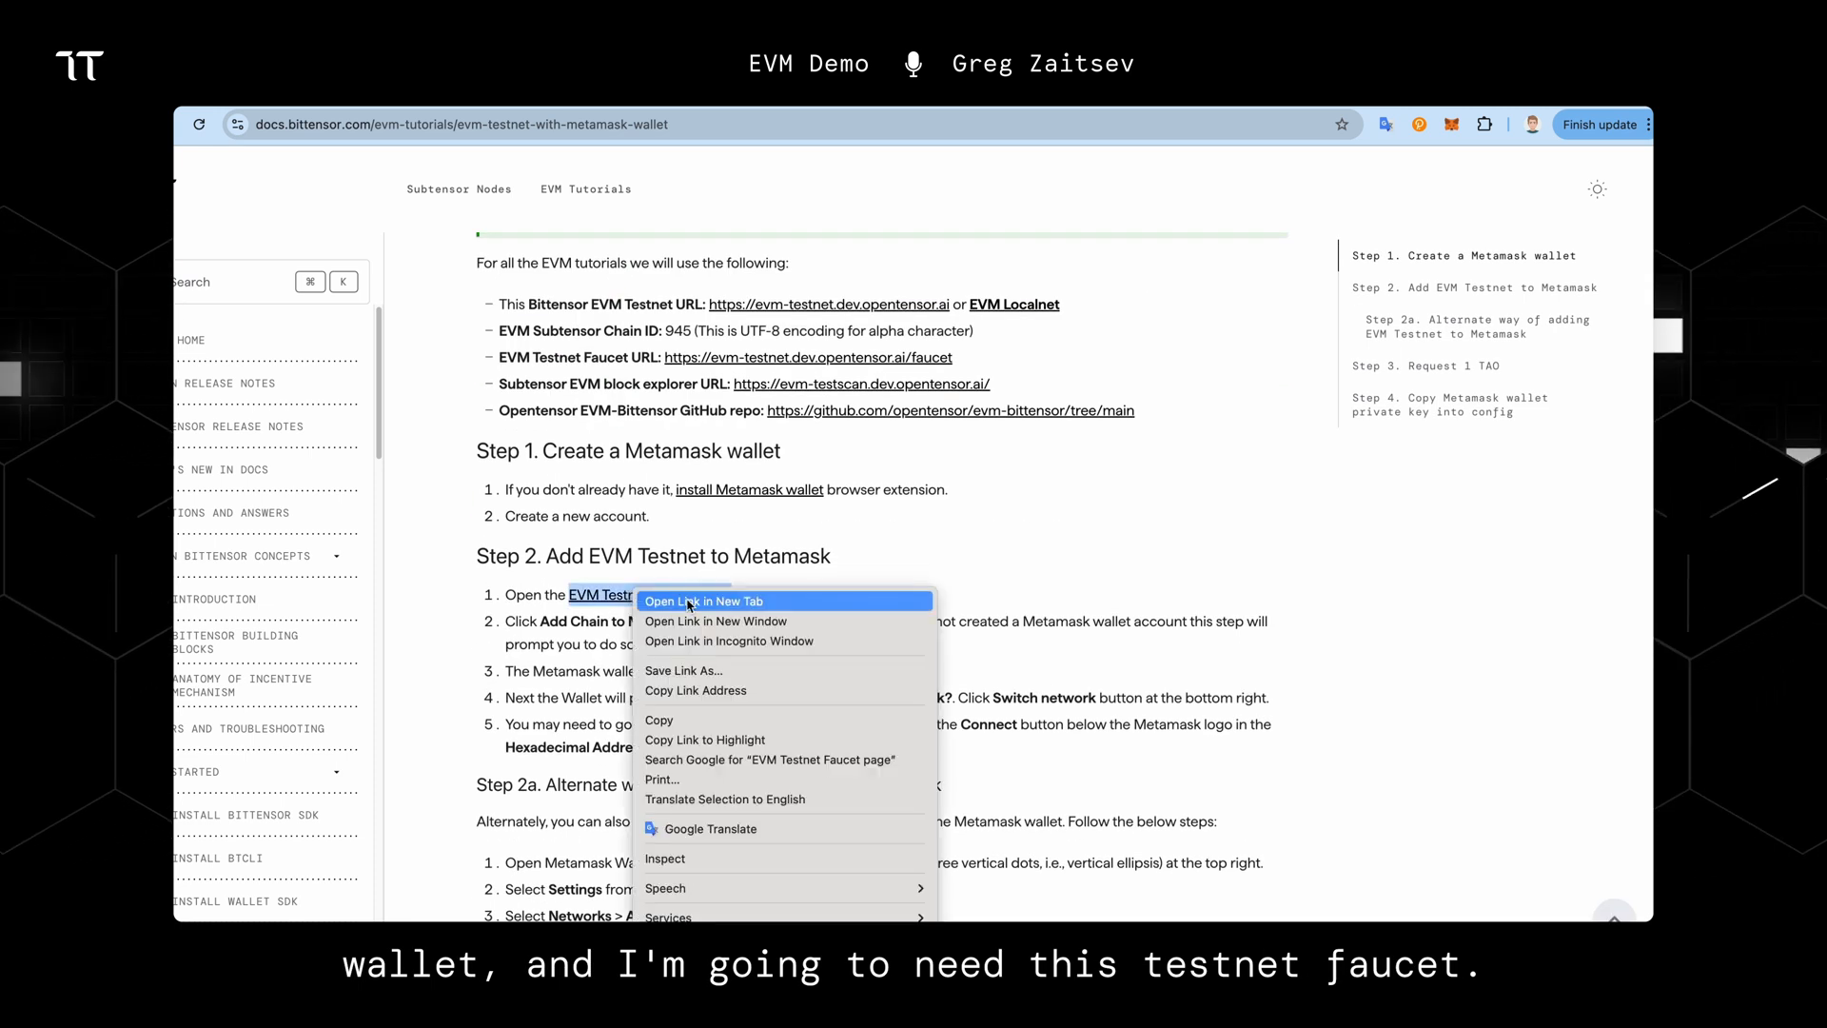
{"action": "left_click", "coordinate": [703, 602]}
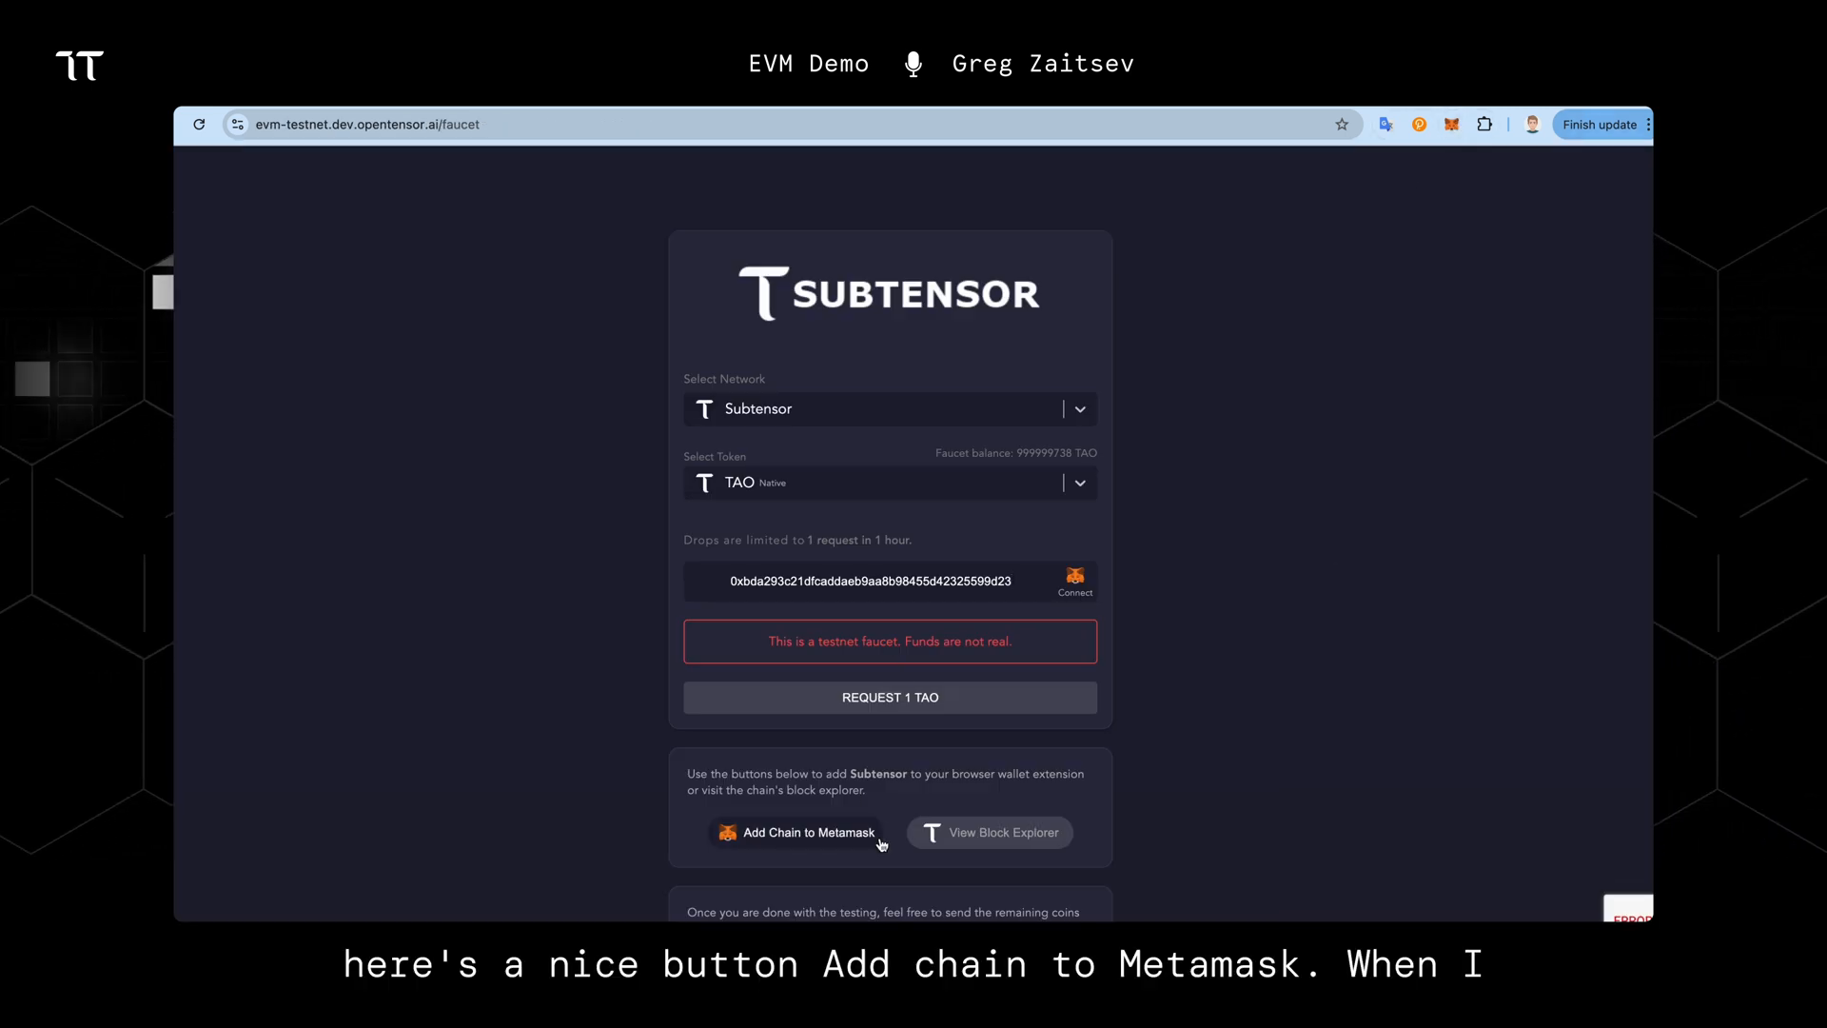
Add the Subtensor chain to MetaMask and switch the wallet's network to Subtensor.
{"action": "left_click", "coordinate": [796, 834]}
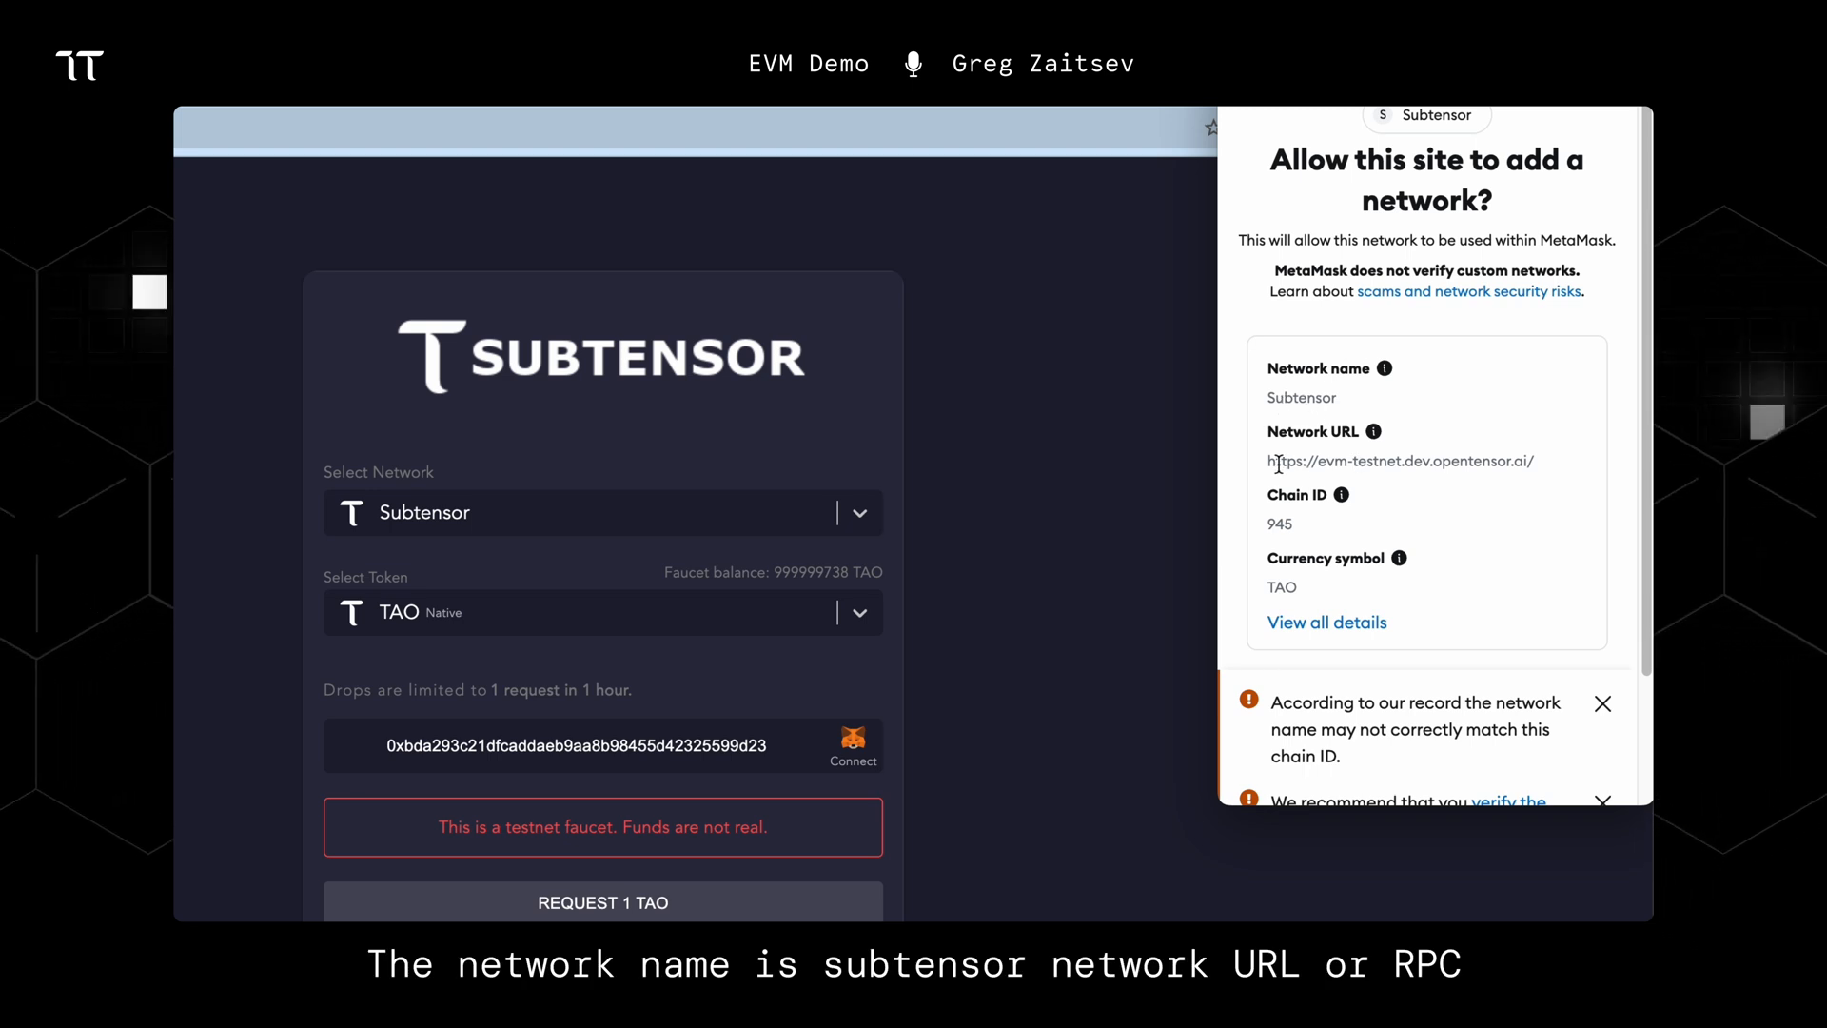
{"action": "mouse_move", "coordinate": [1359, 556]}
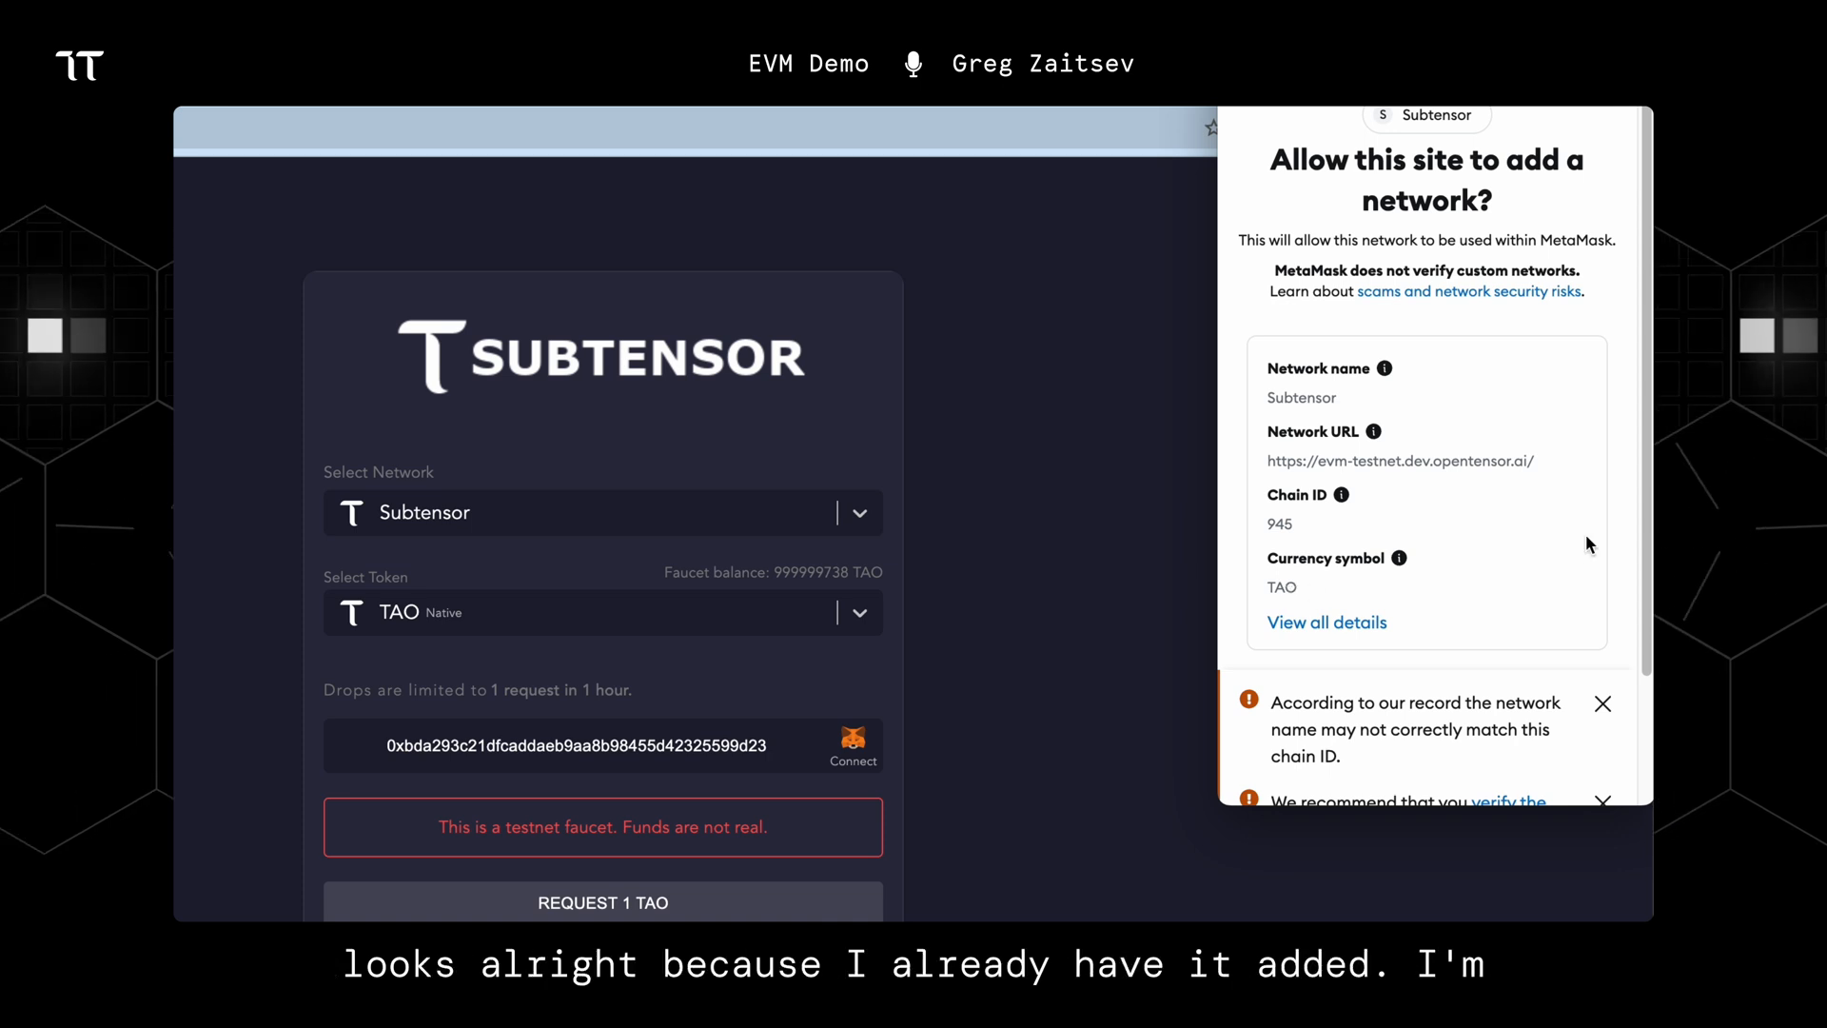
{"action": "scroll", "scroll_direction": "down", "scroll_amount": 3}
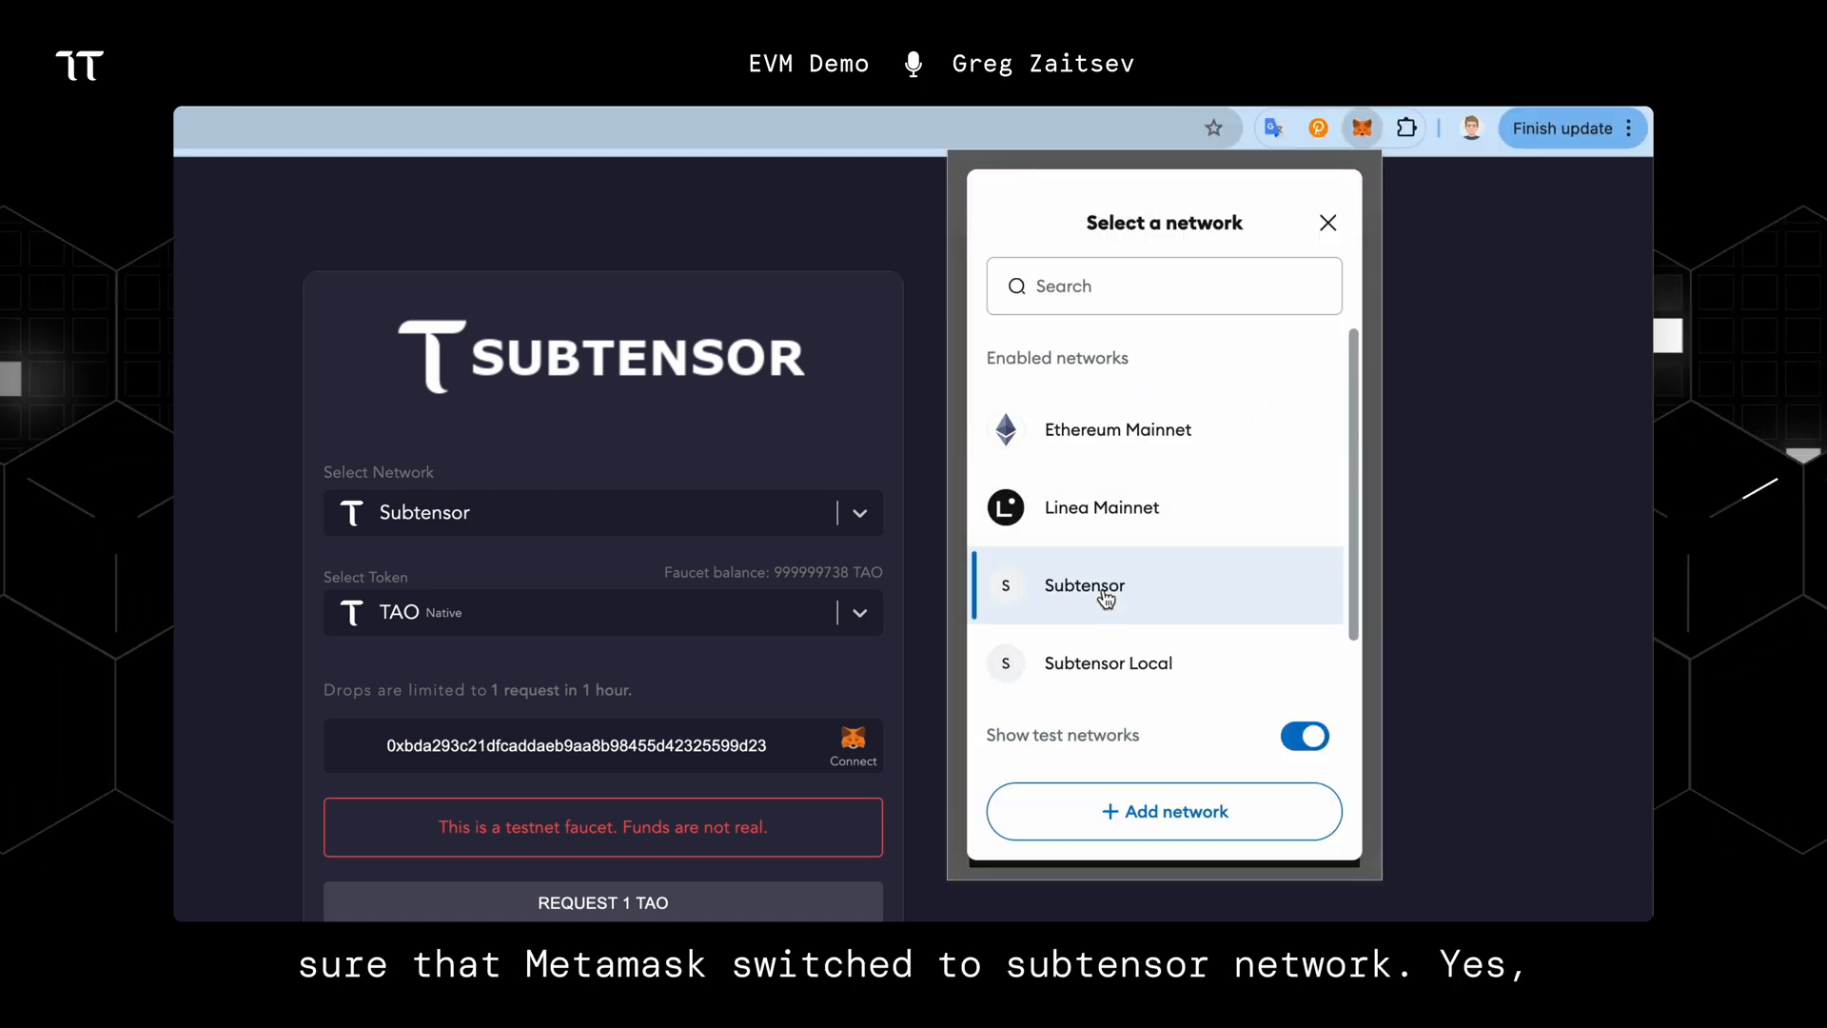
{"action": "left_click", "coordinate": [1083, 586]}
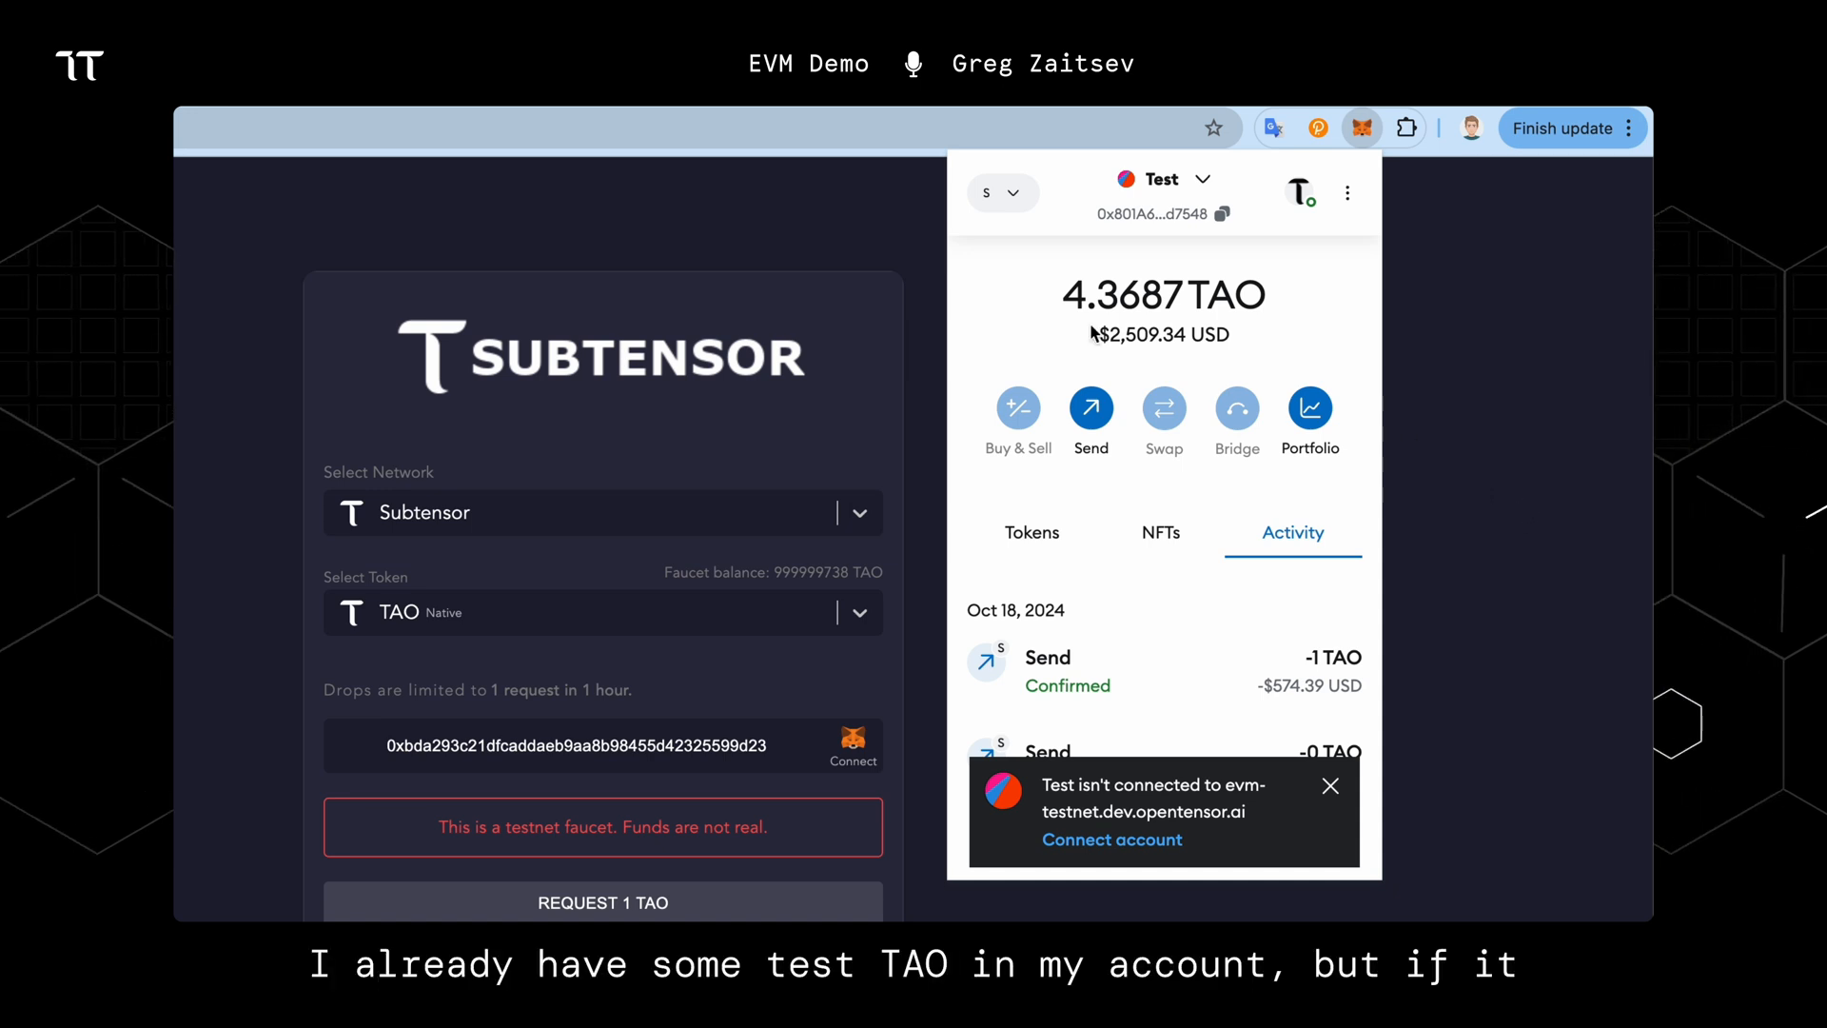
{"action": "mouse_move", "coordinate": [1347, 308]}
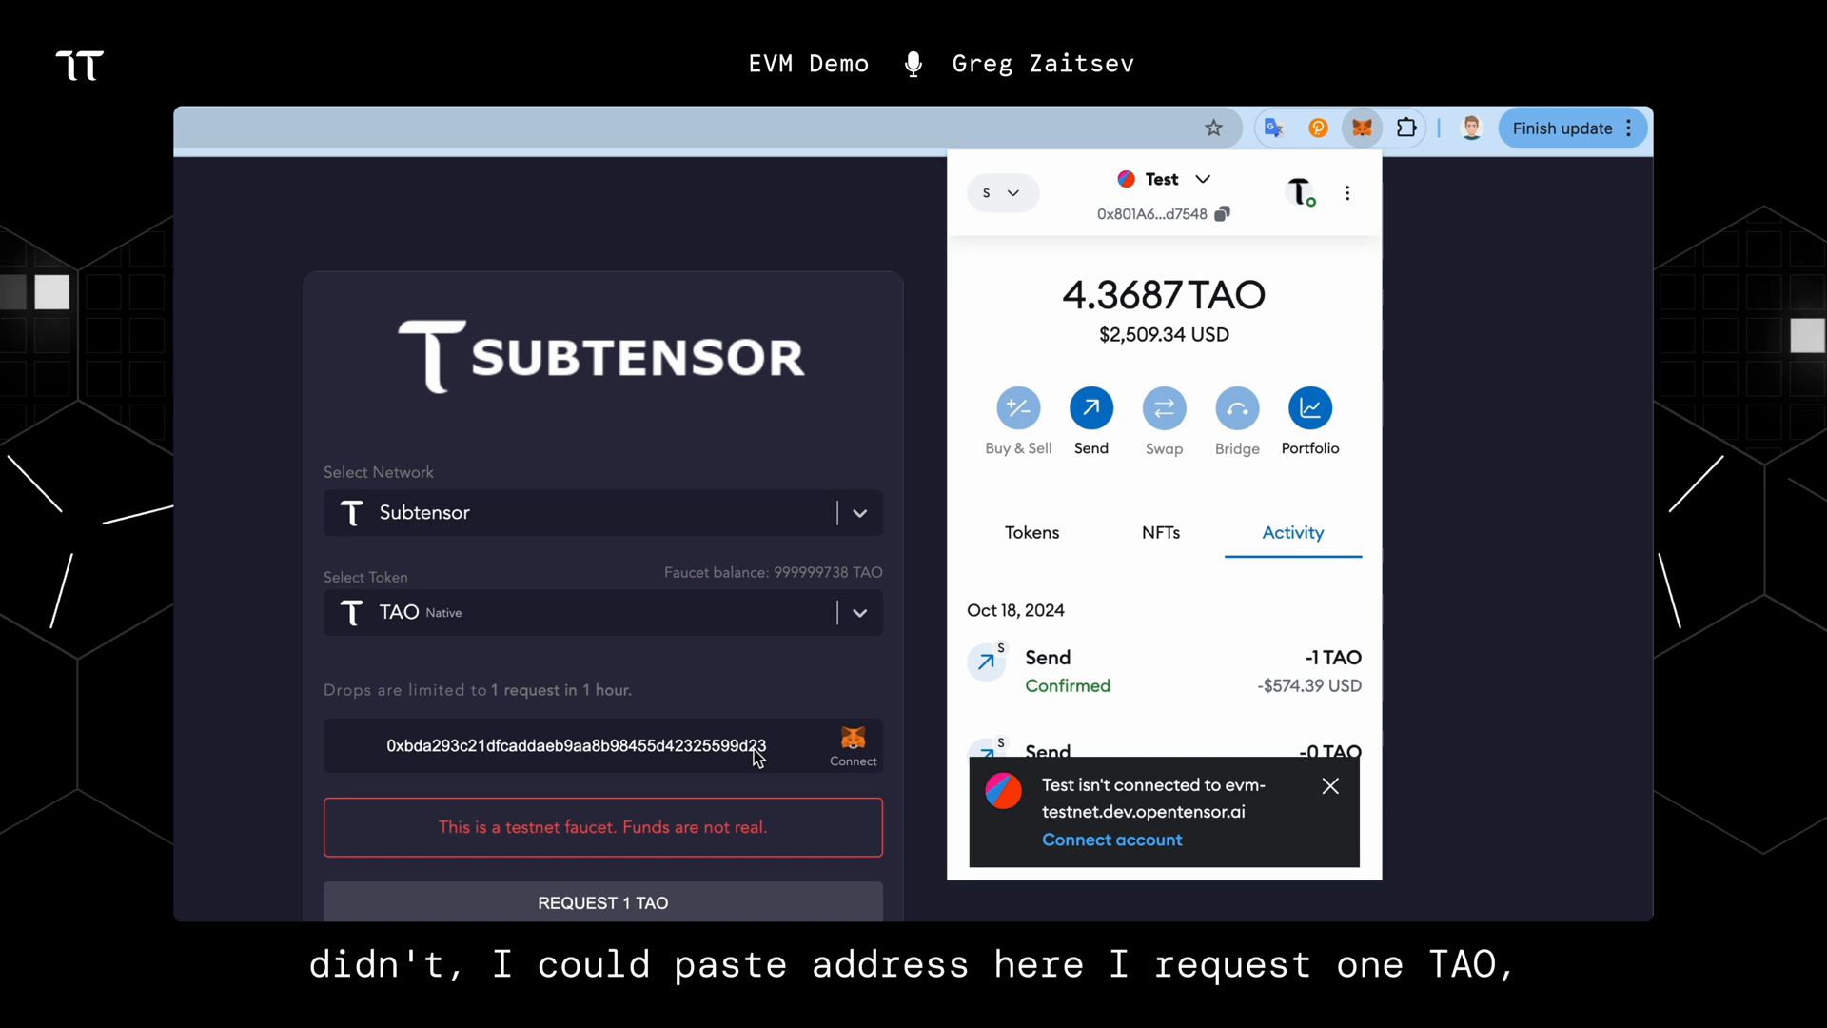
{"action": "mouse_move", "coordinate": [1479, 518]}
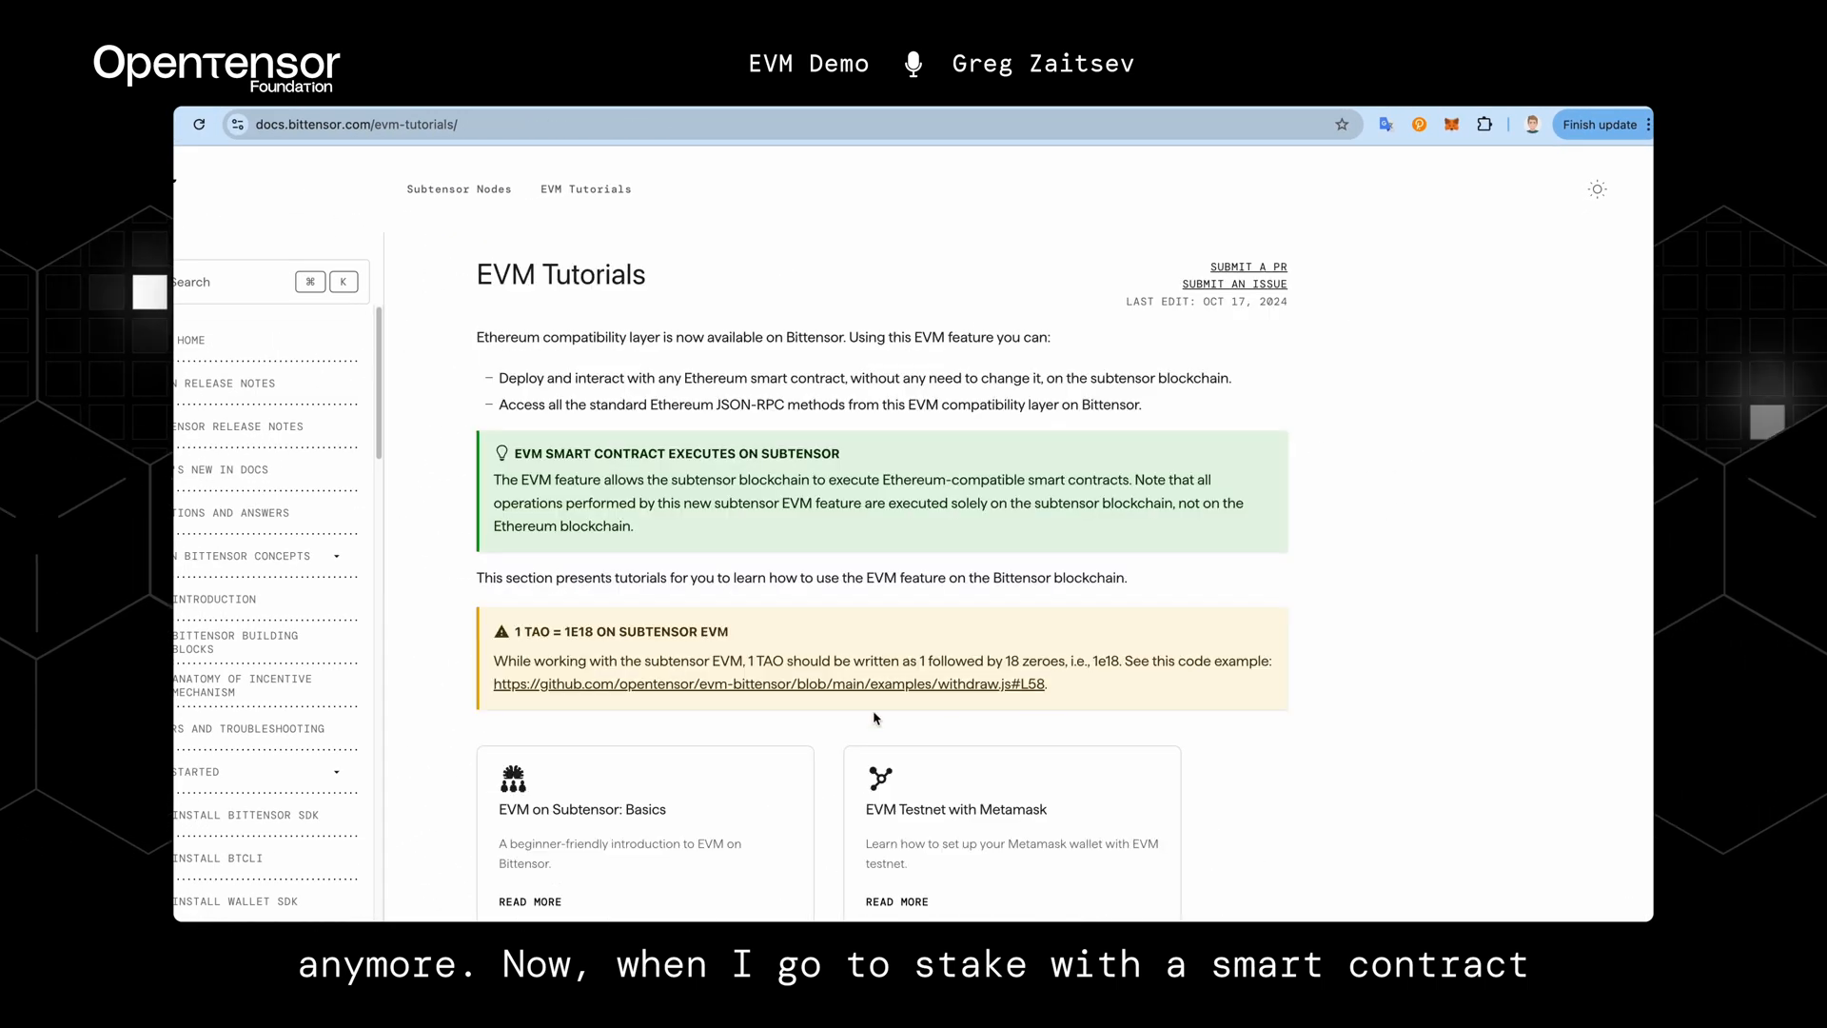
Open the Stake with a smart contract tutorial and scroll to the ABI-from-user-account section.
{"action": "scroll", "scroll_direction": "down", "scroll_amount": 3}
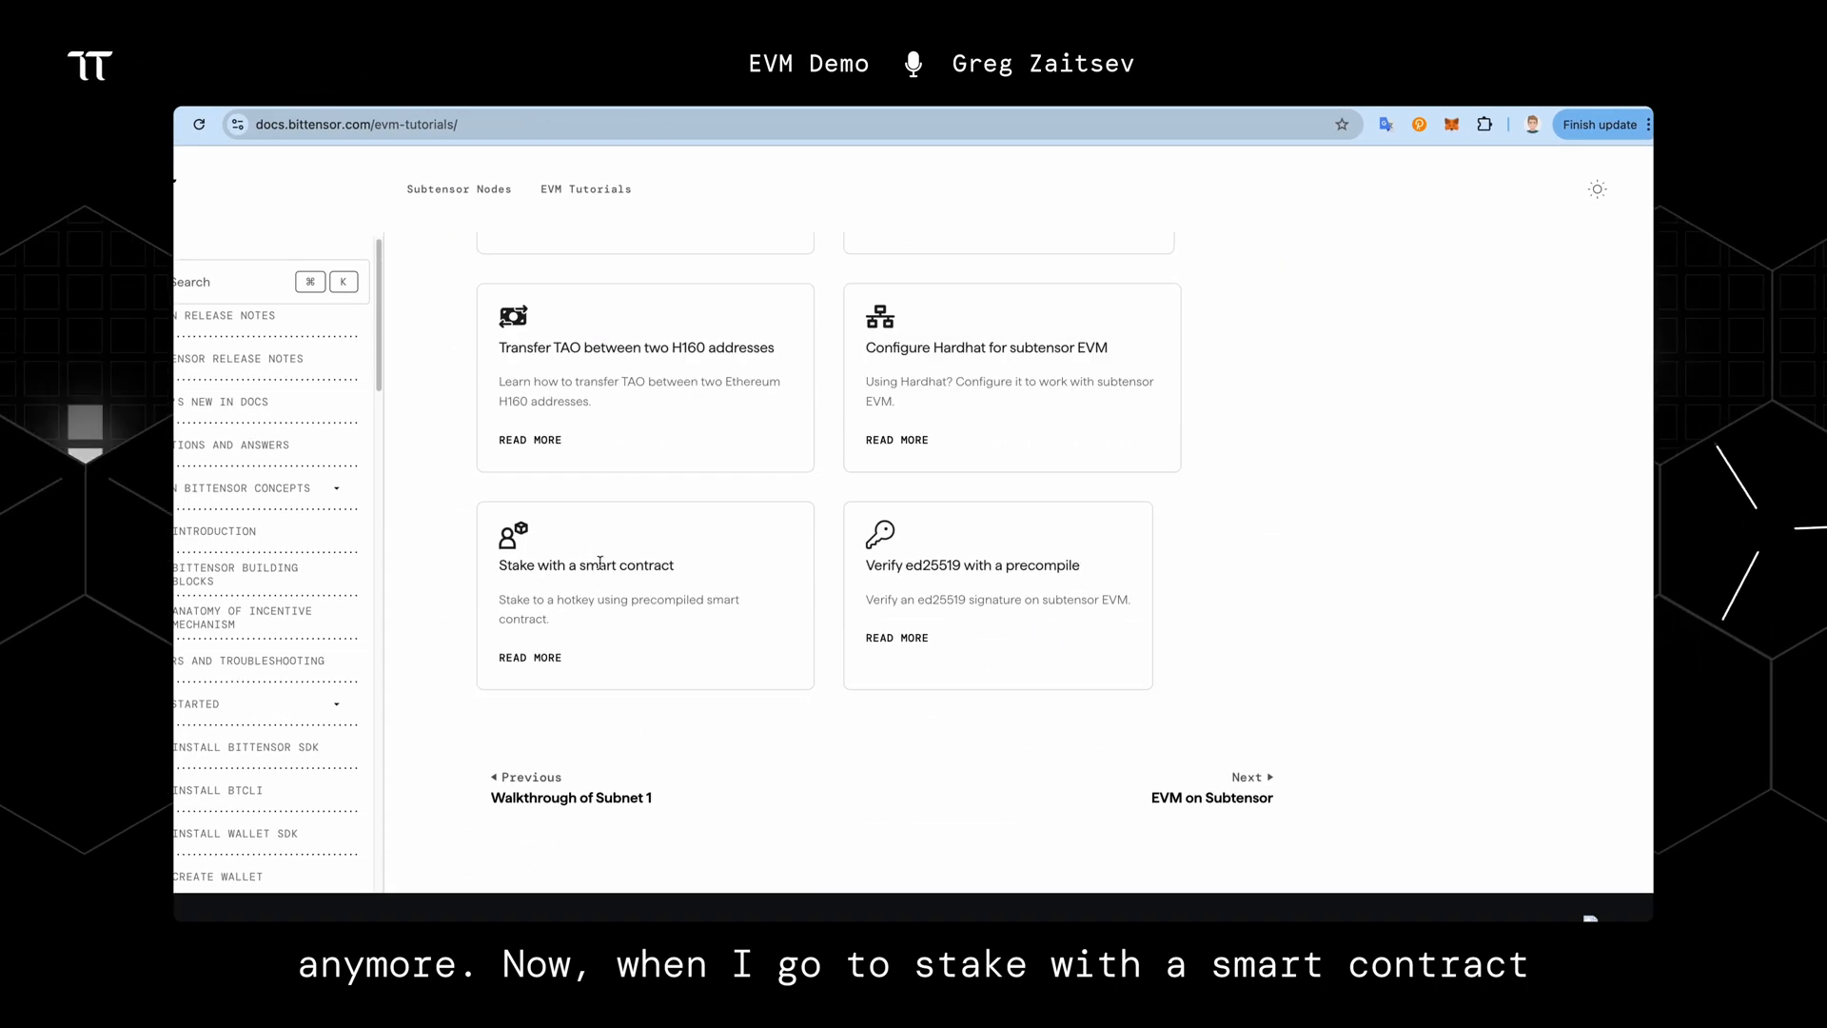
{"action": "left_click", "coordinate": [587, 565]}
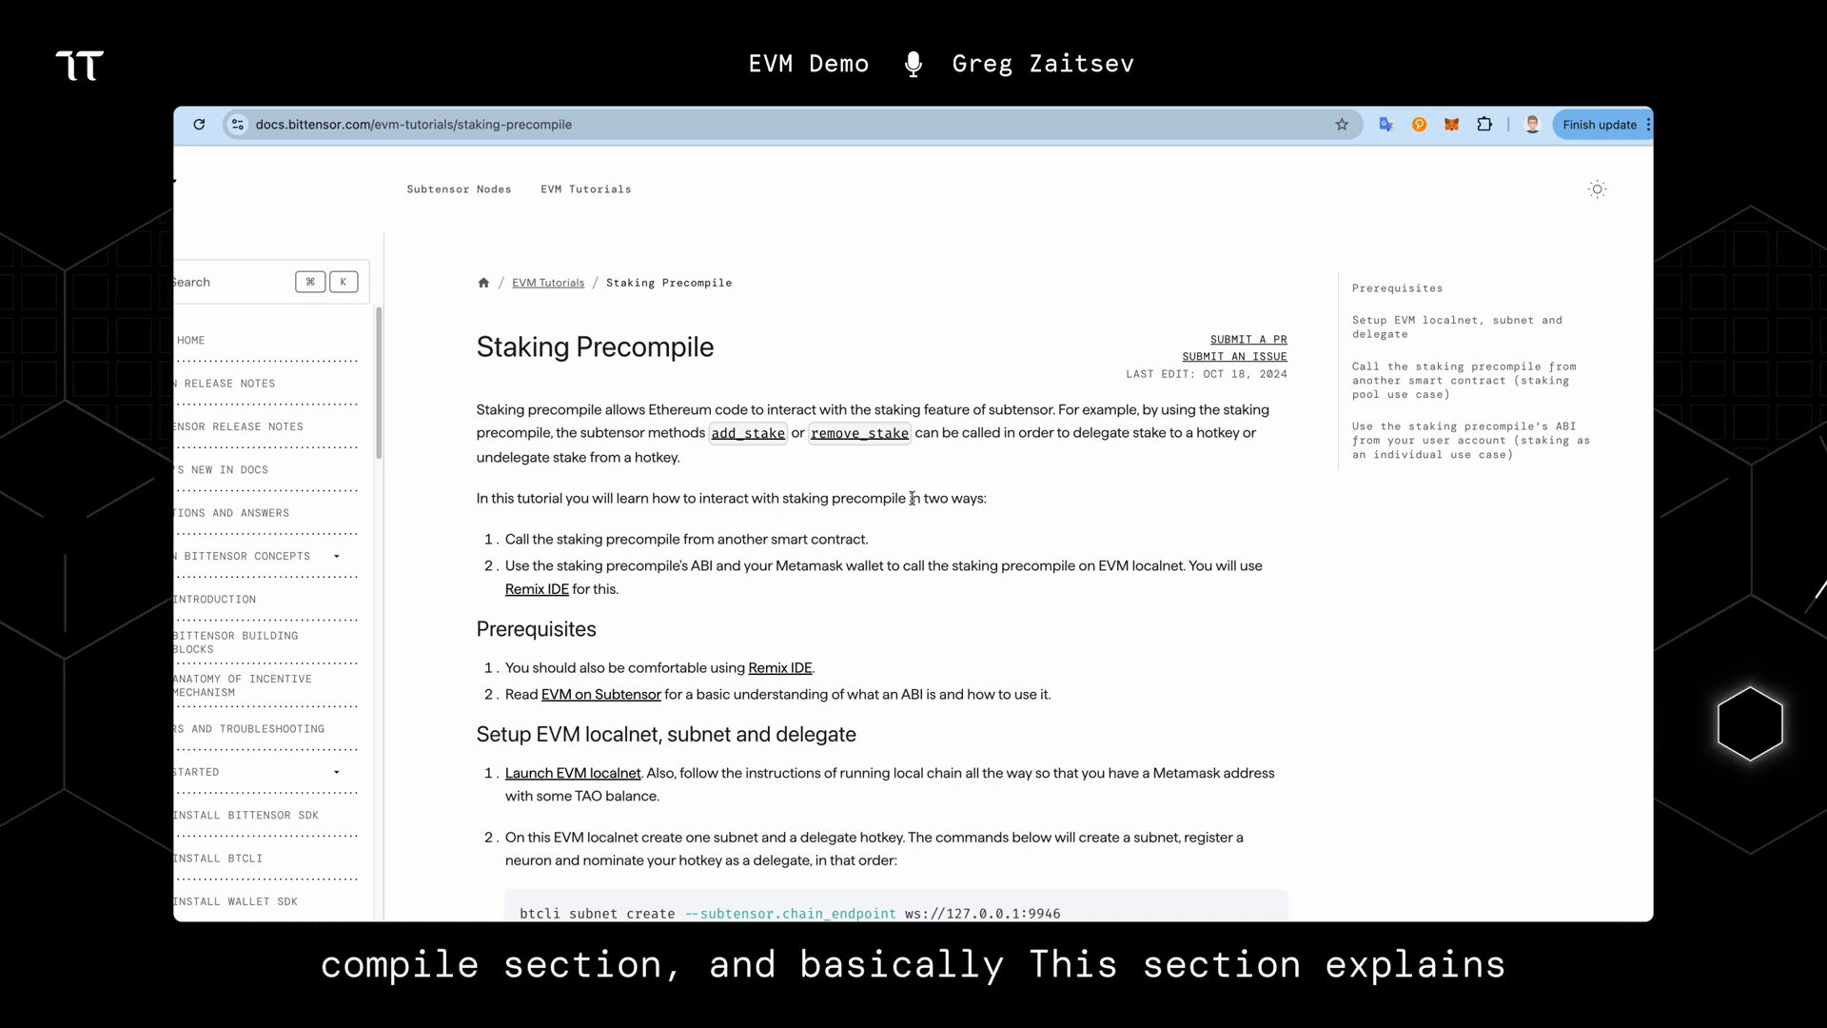
{"action": "scroll", "scroll_direction": "down", "scroll_amount": 3}
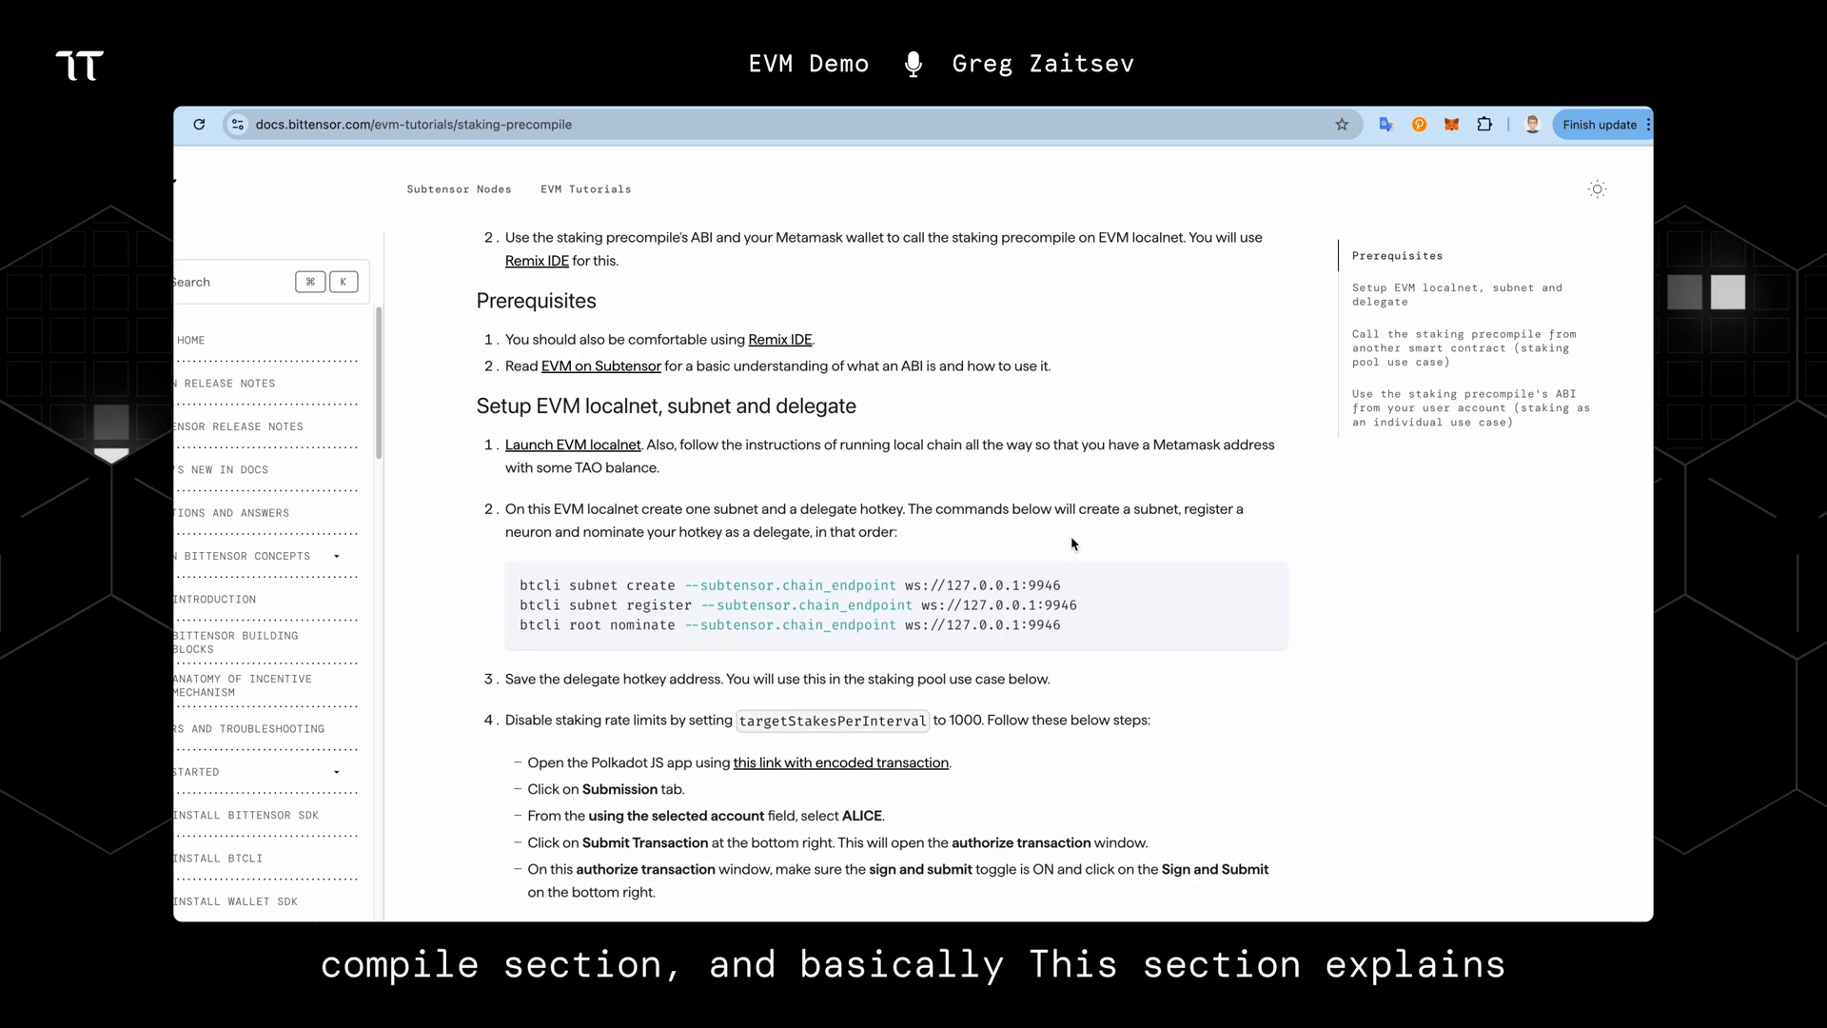
{"action": "scroll", "scroll_direction": "up", "scroll_amount": 3}
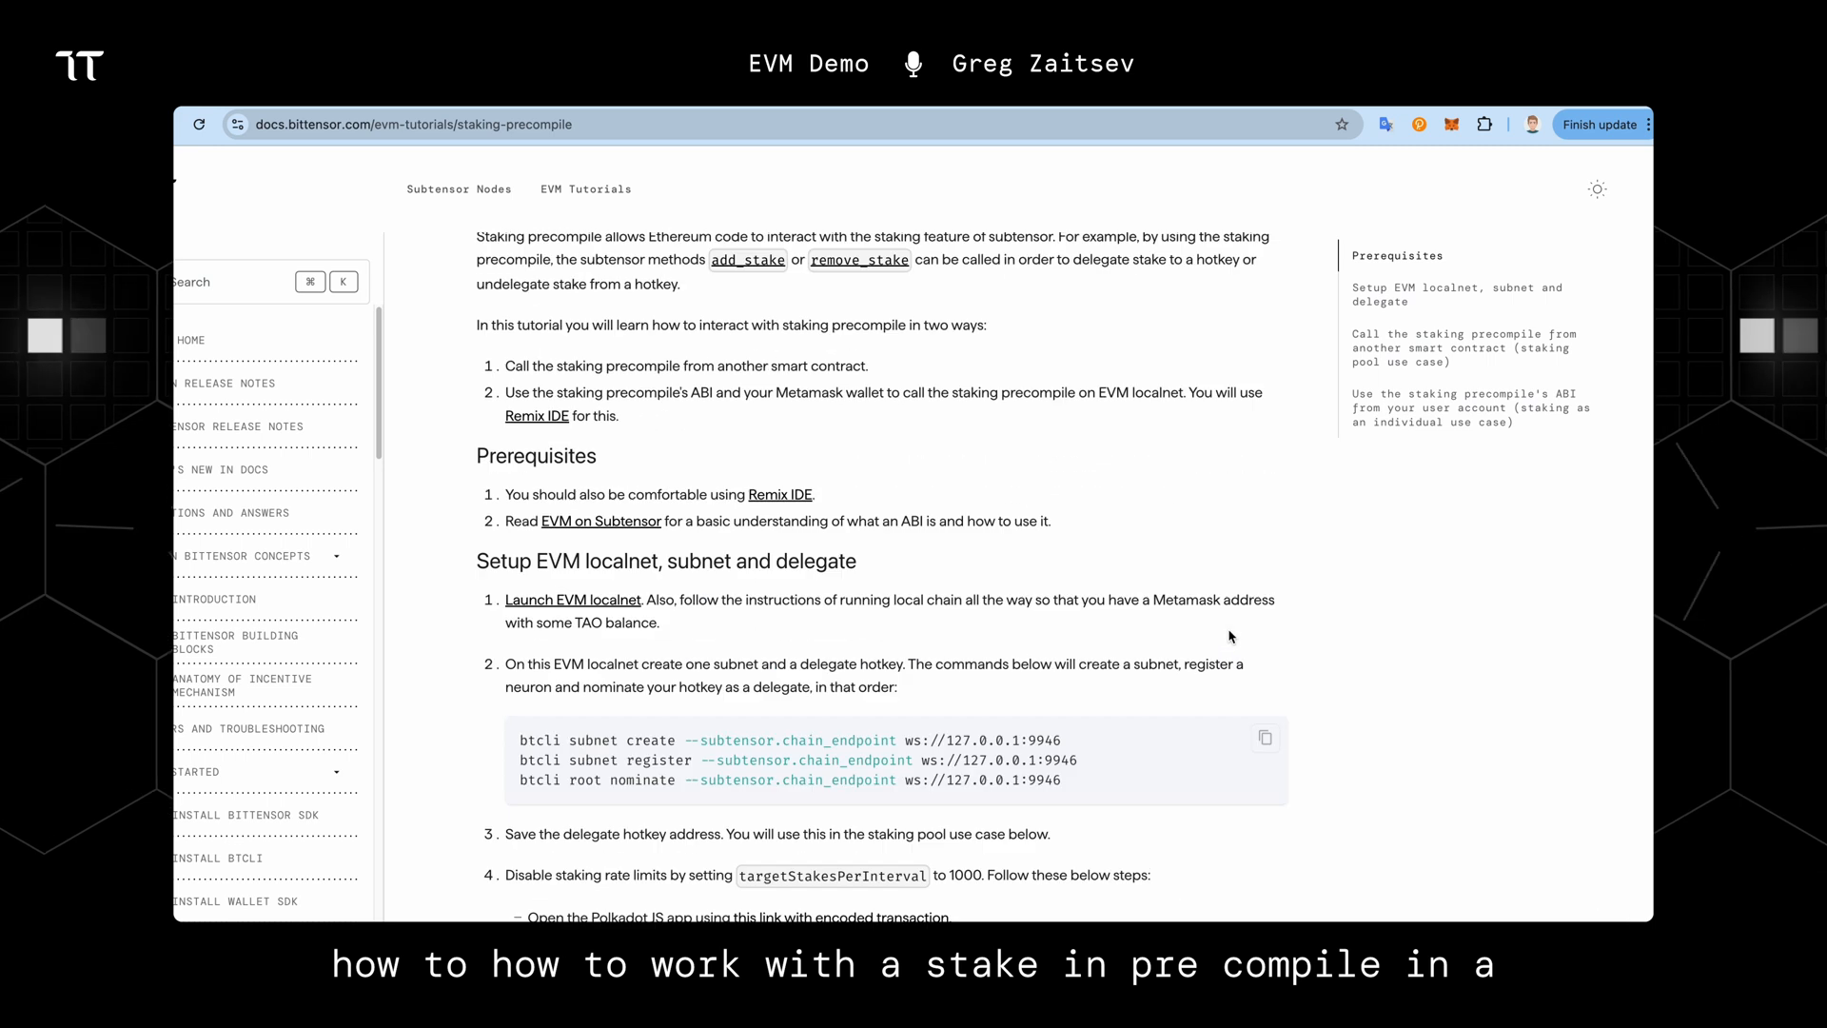
{"action": "scroll", "scroll_direction": "up", "scroll_amount": 3}
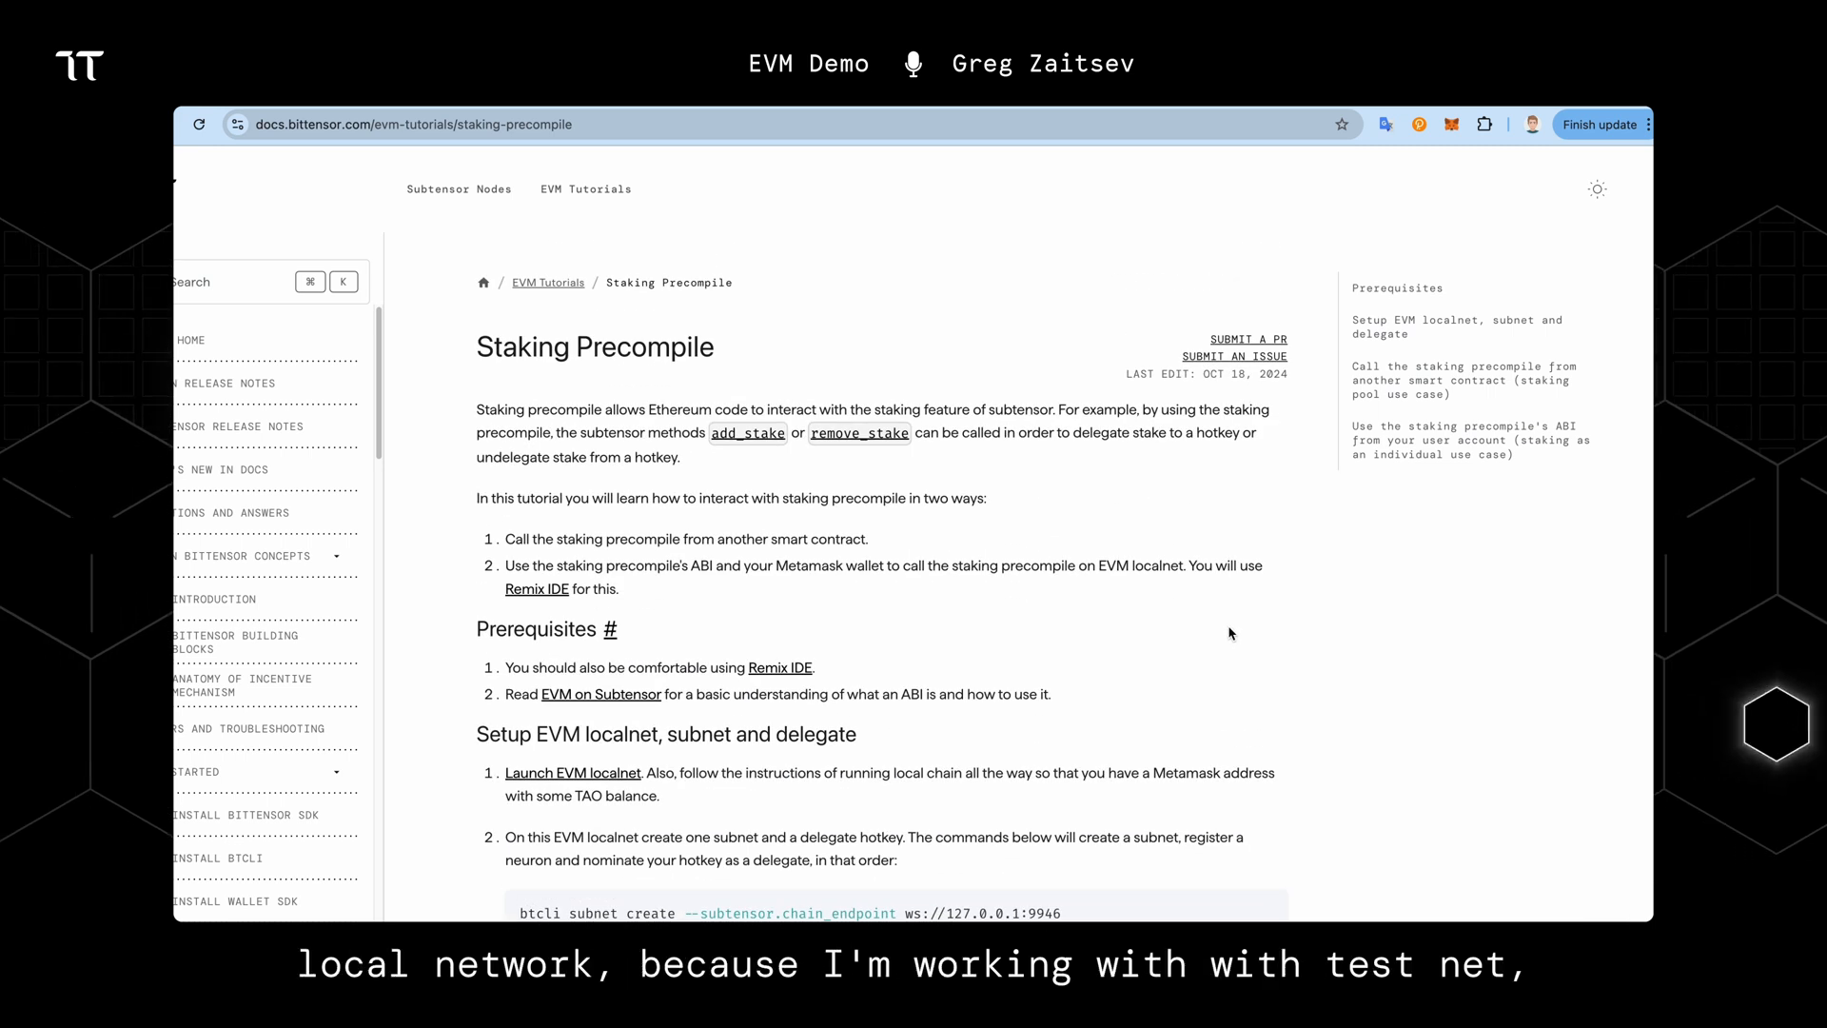
{"action": "mouse_move", "coordinate": [1226, 622]}
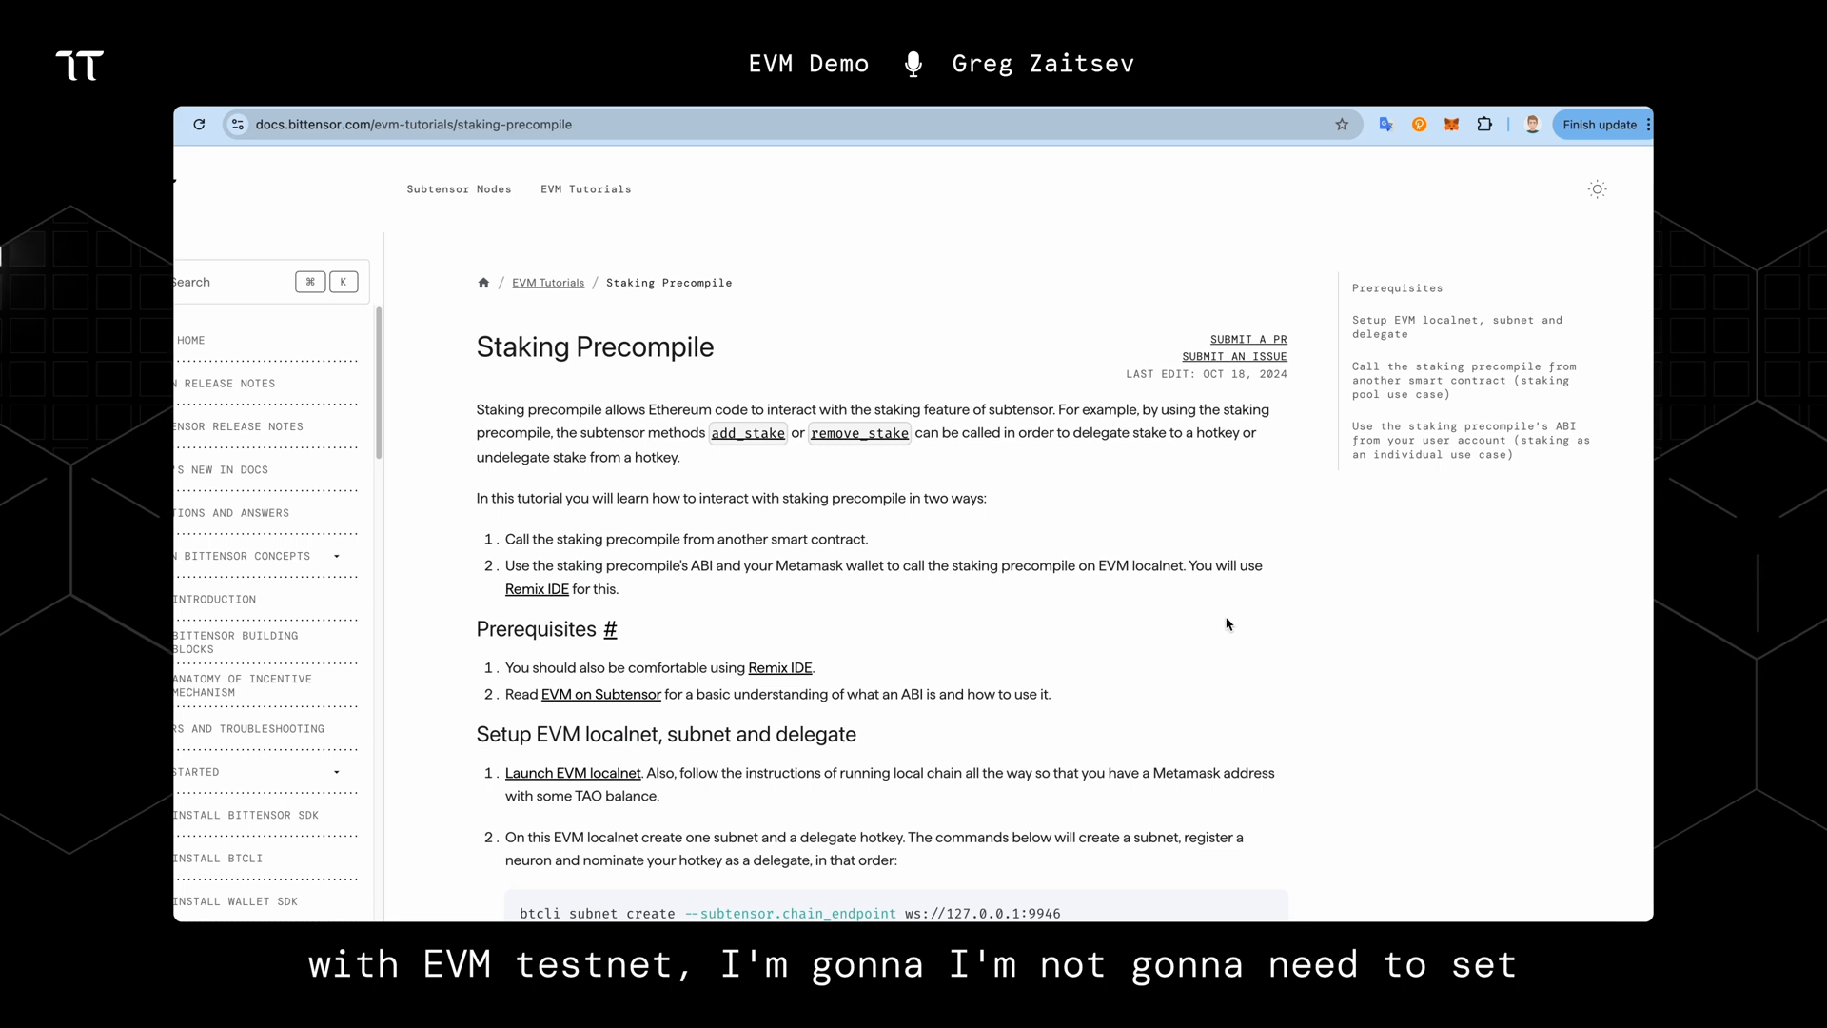
{"action": "scroll", "scroll_direction": "down", "scroll_amount": 3}
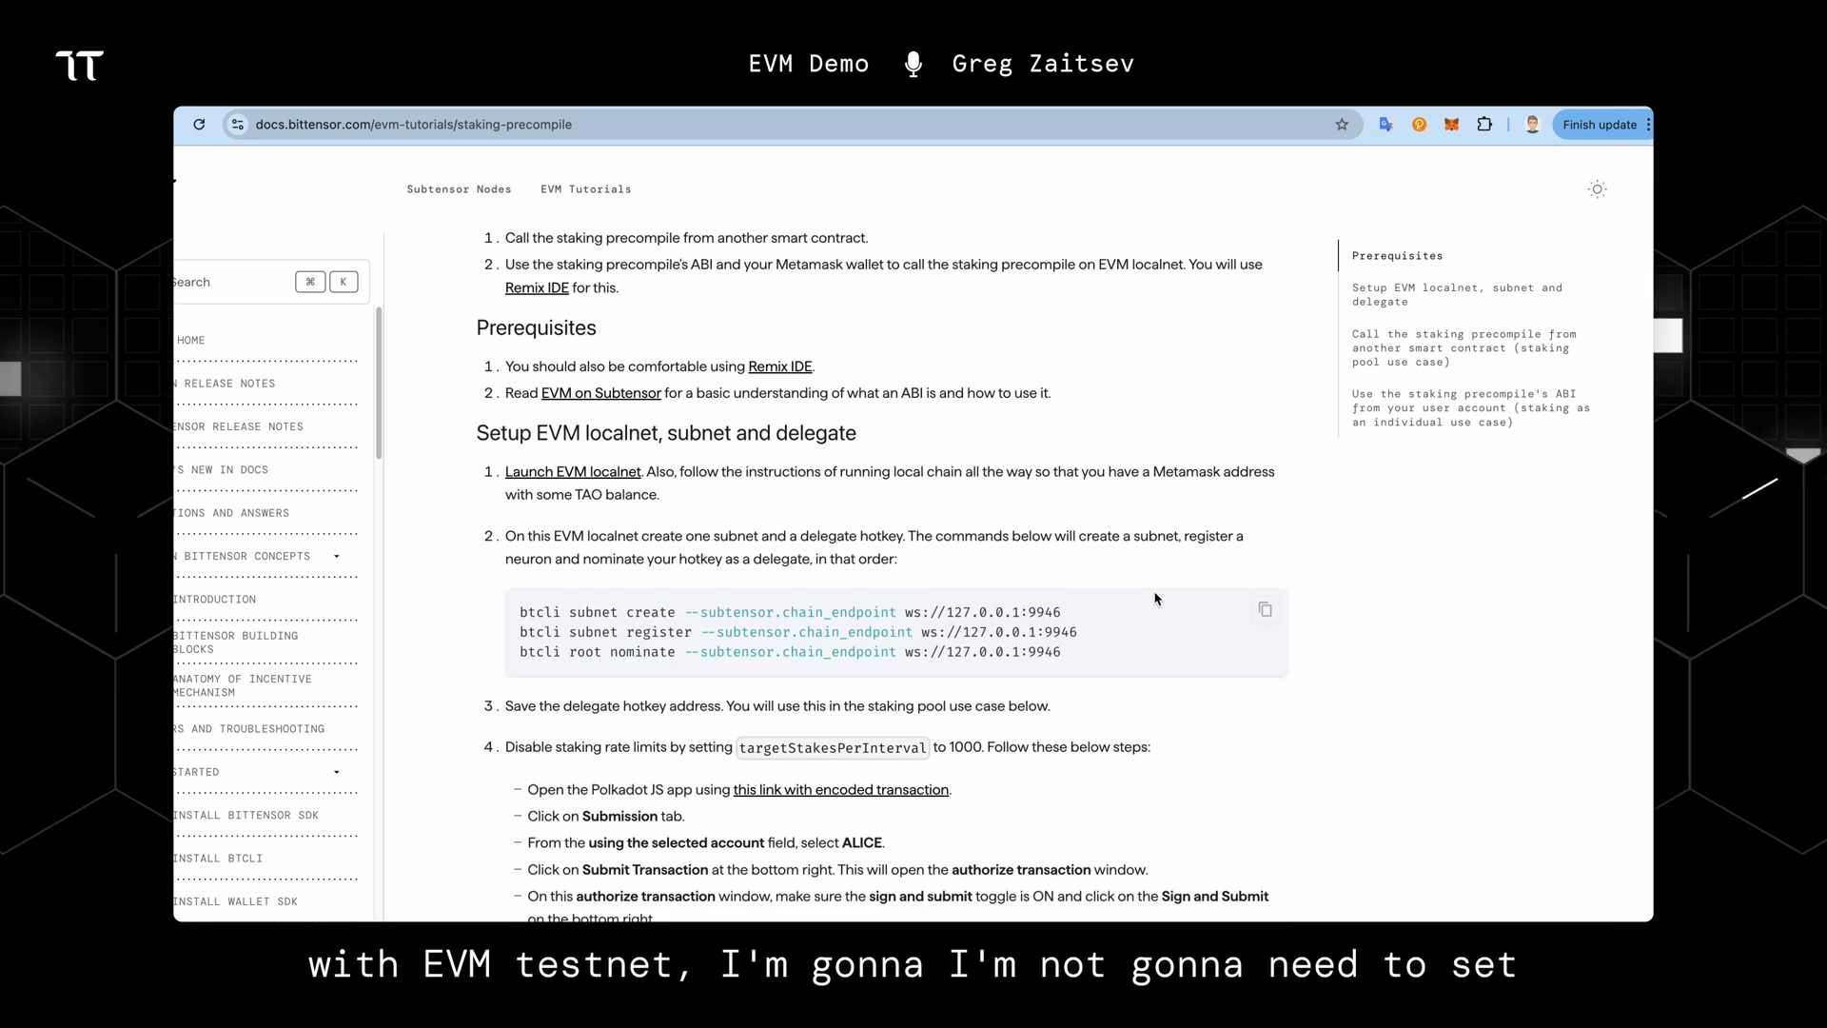
{"action": "scroll", "scroll_direction": "down", "scroll_amount": 3}
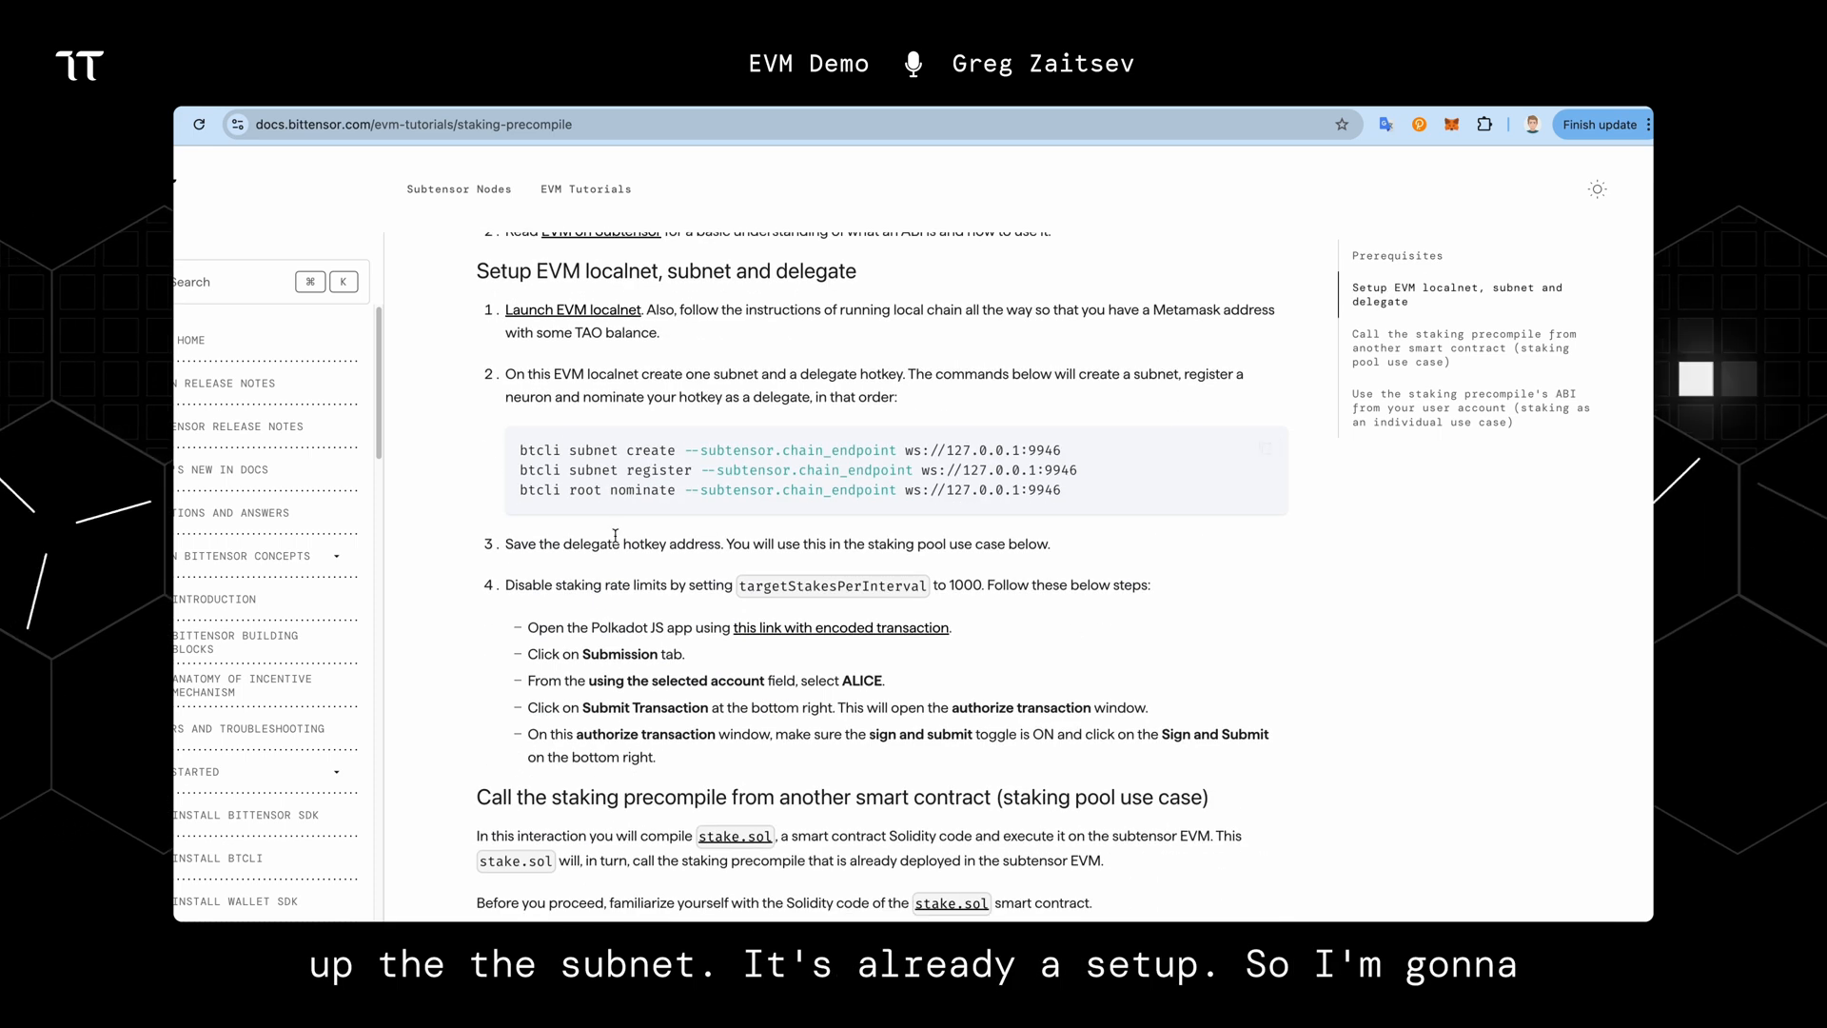
{"action": "mouse_move", "coordinate": [1253, 576]}
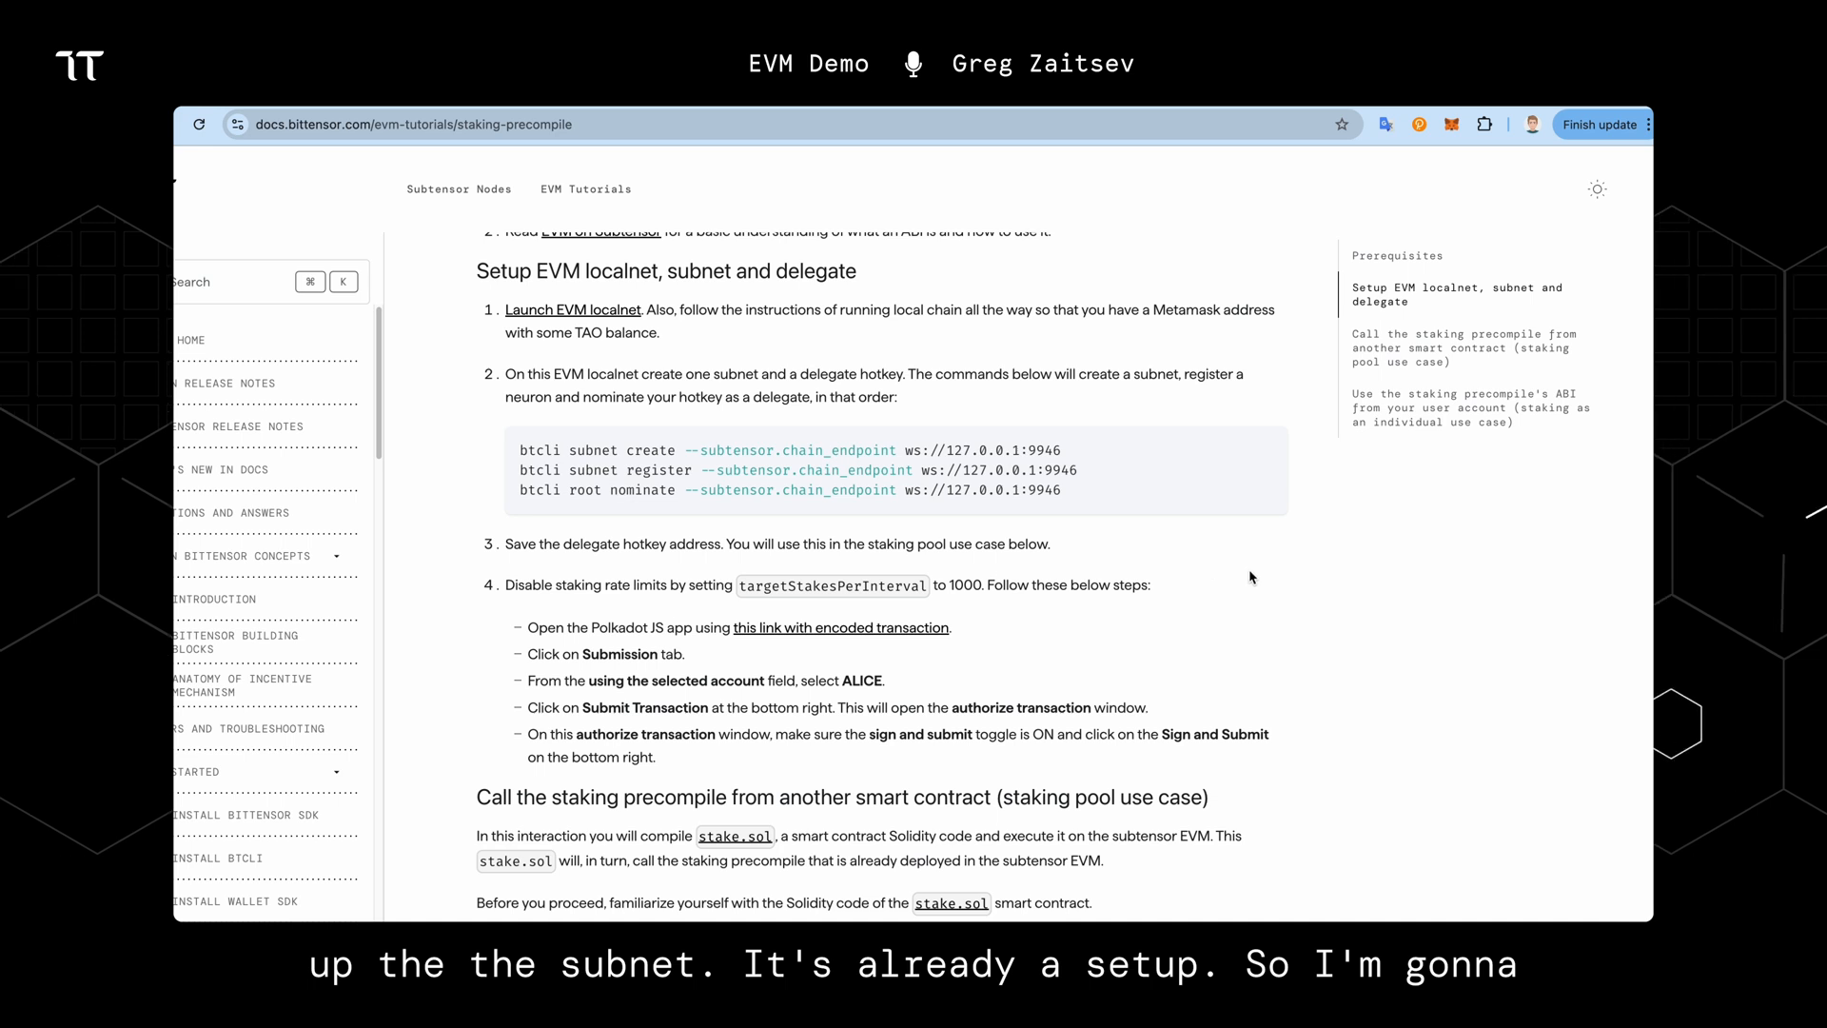
{"action": "scroll", "scroll_direction": "down", "scroll_amount": 3}
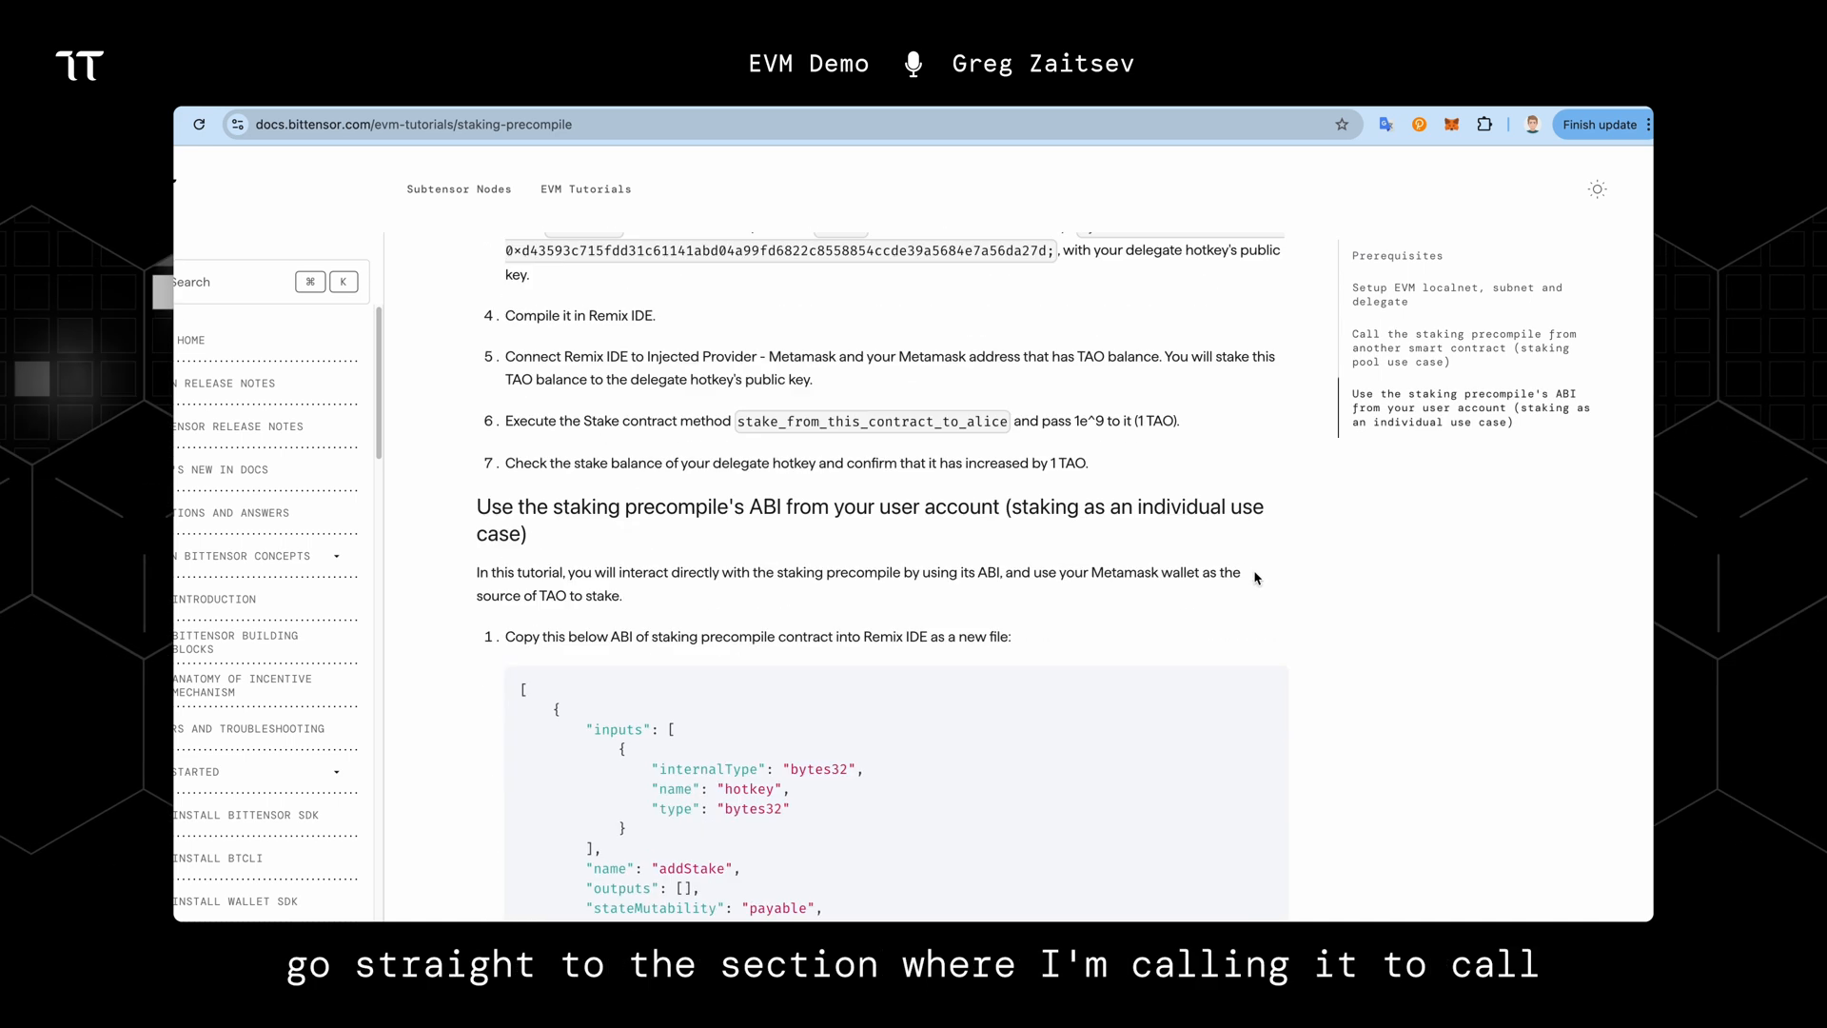
{"action": "scroll", "scroll_direction": "down", "scroll_amount": 3}
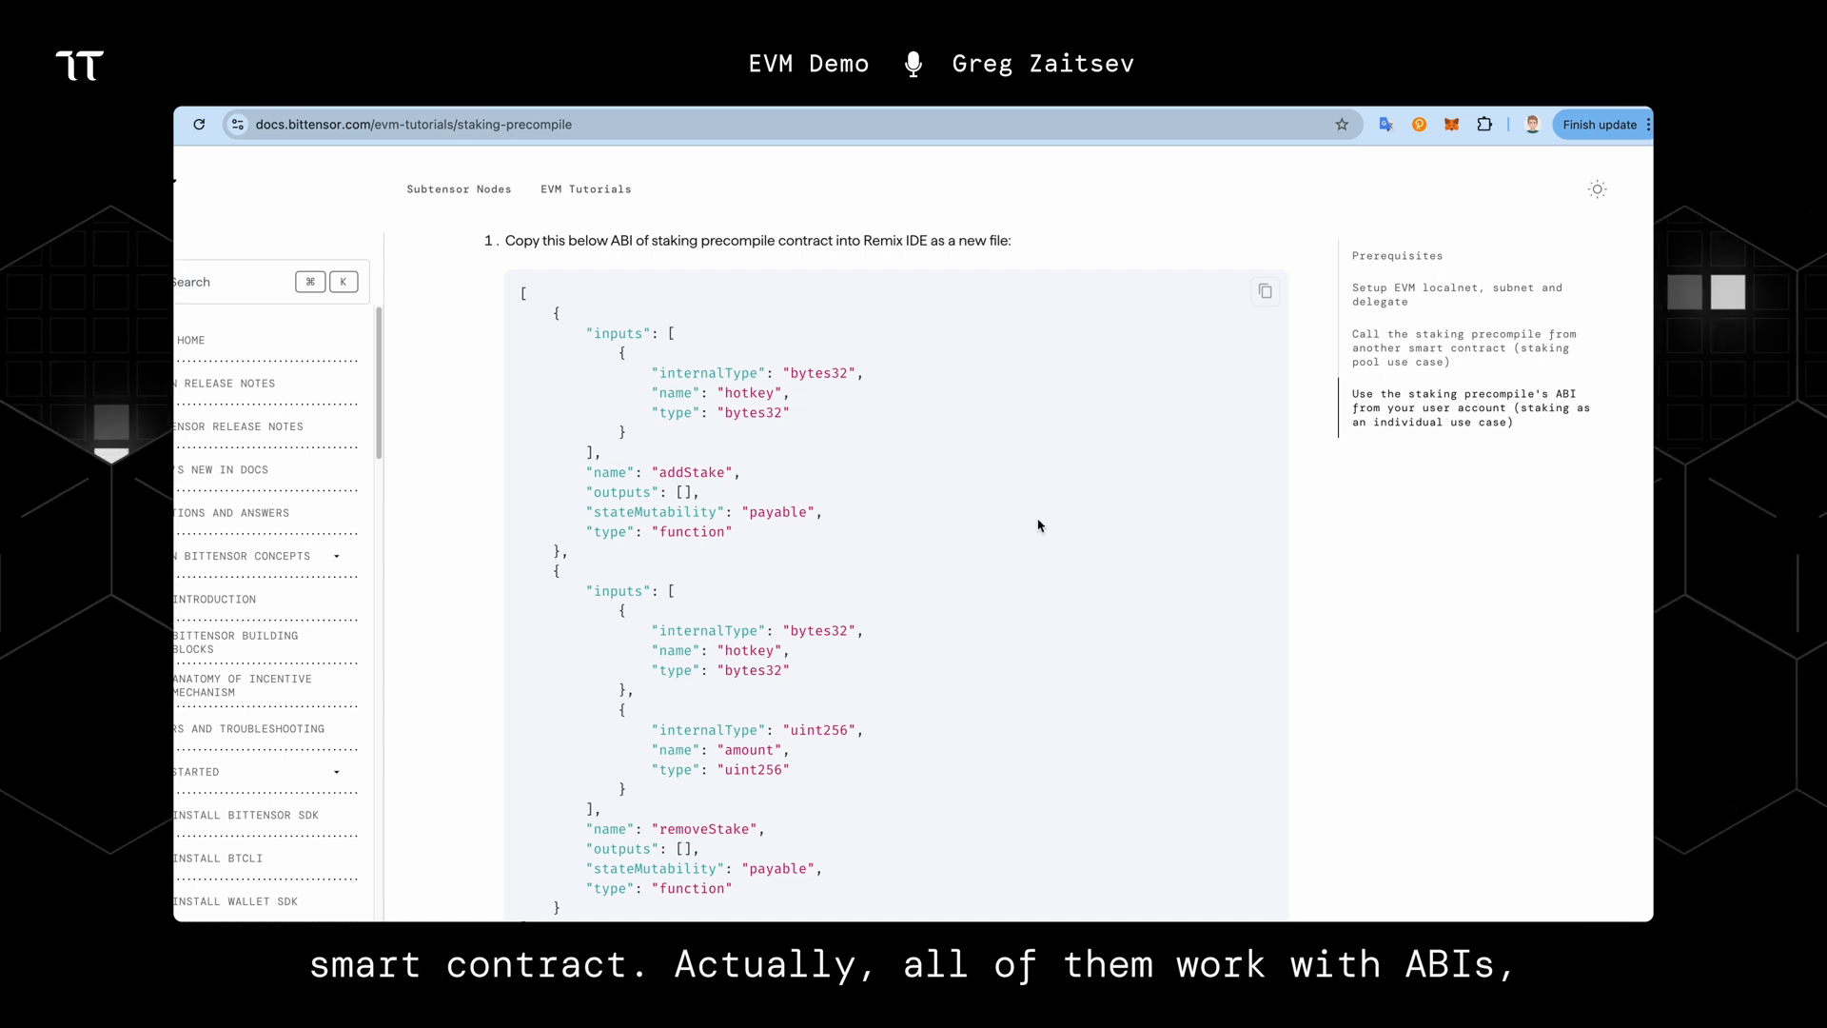
{"action": "scroll", "scroll_direction": "down", "scroll_amount": 3}
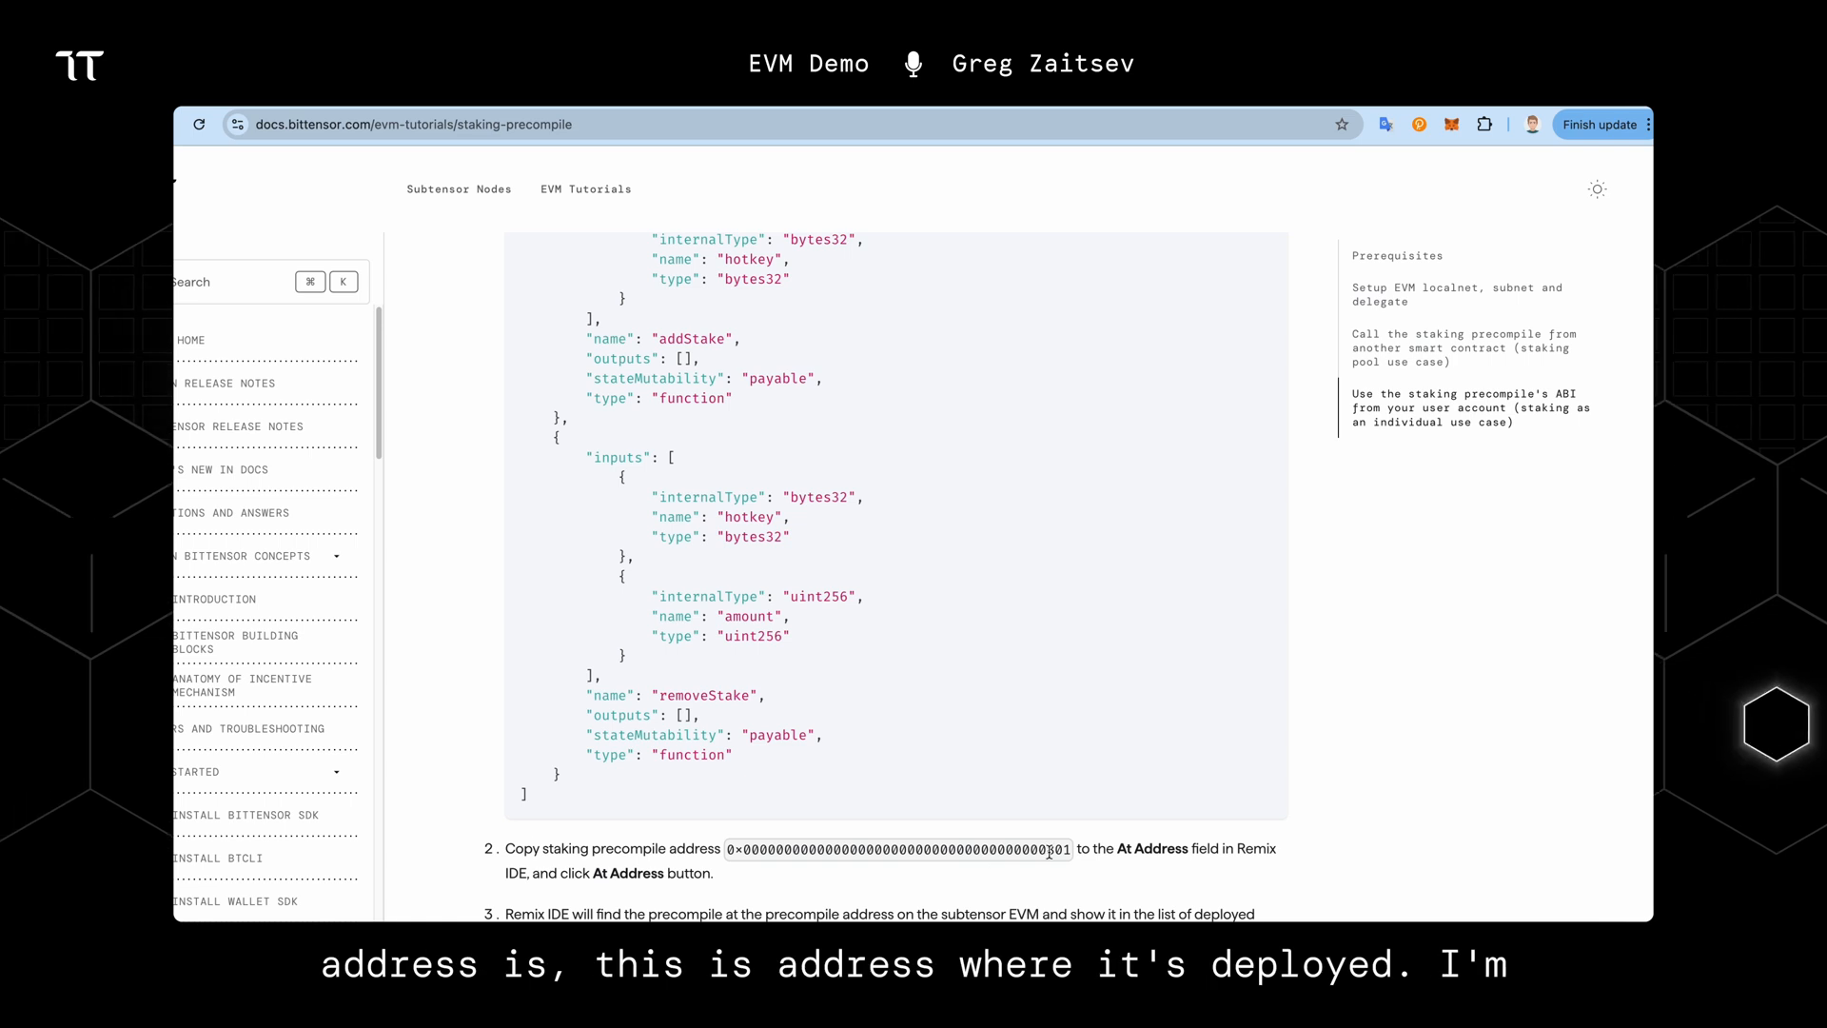
{"action": "scroll", "scroll_direction": "down", "scroll_amount": 3}
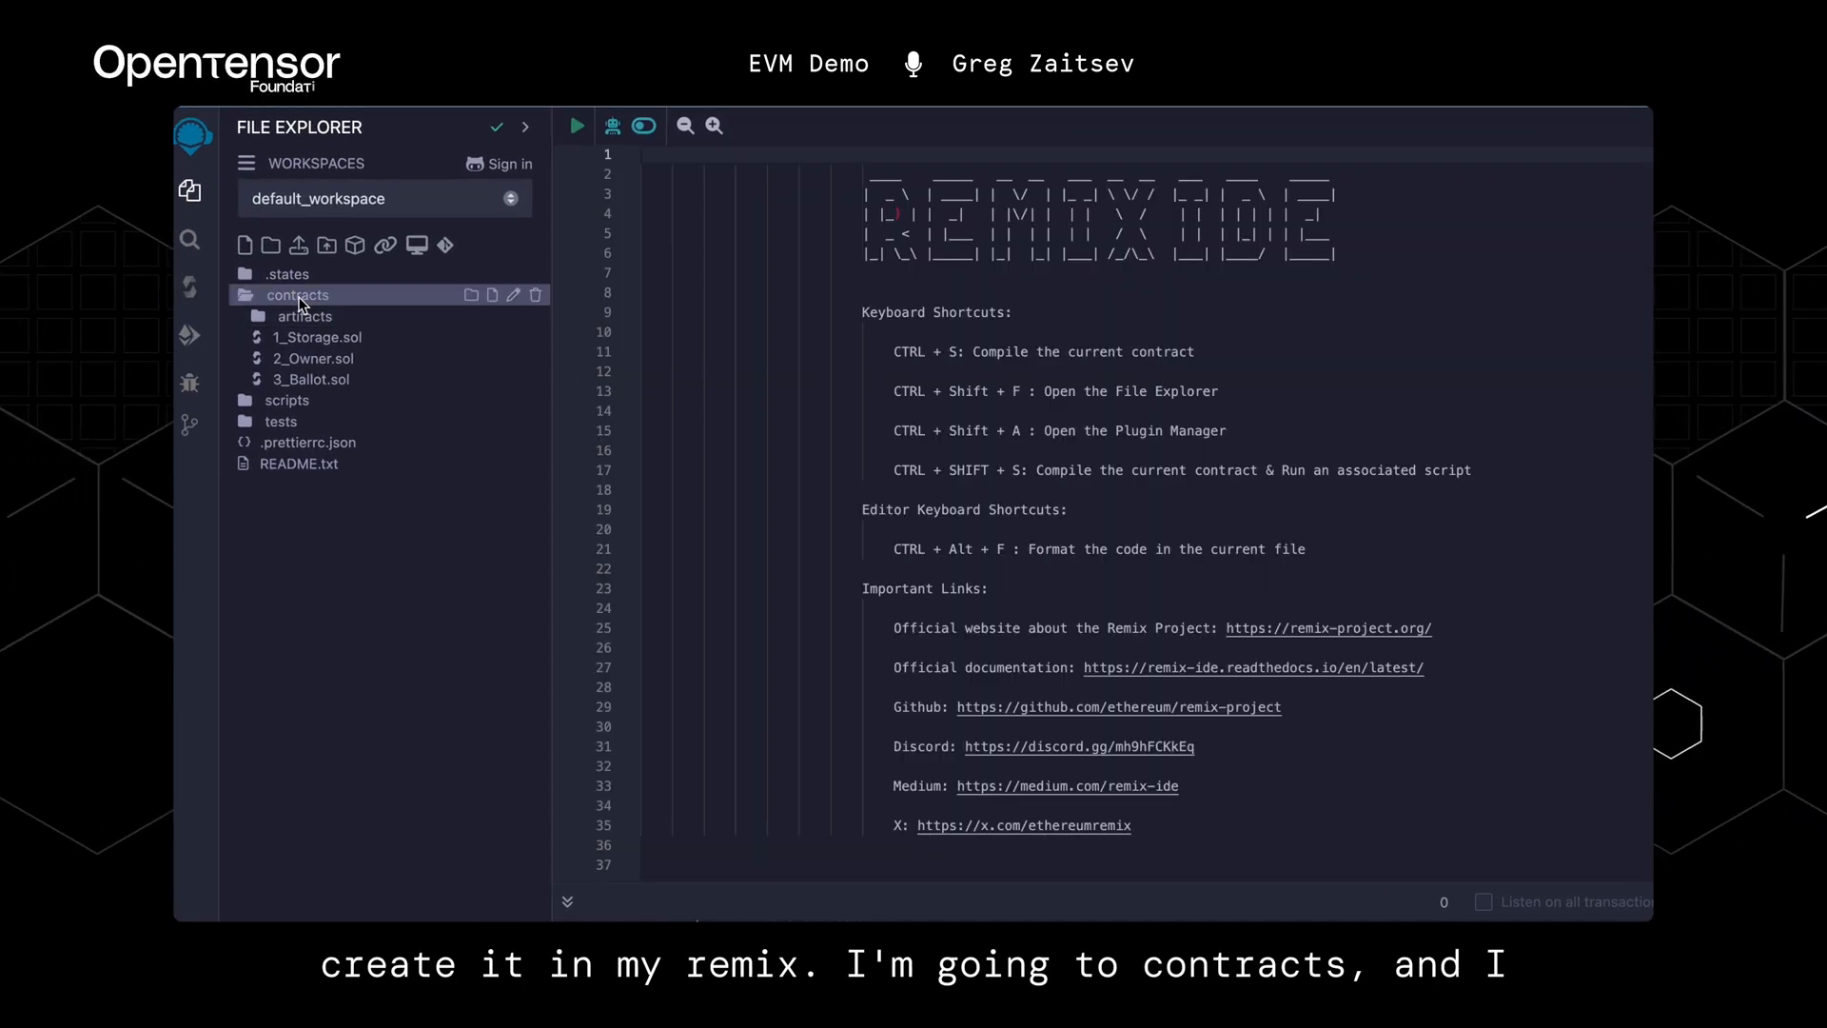
Create contracts/stake.abi with the pasted staking precompile ABI, dismissing the paste warning.
{"action": "left_click", "coordinate": [472, 293]}
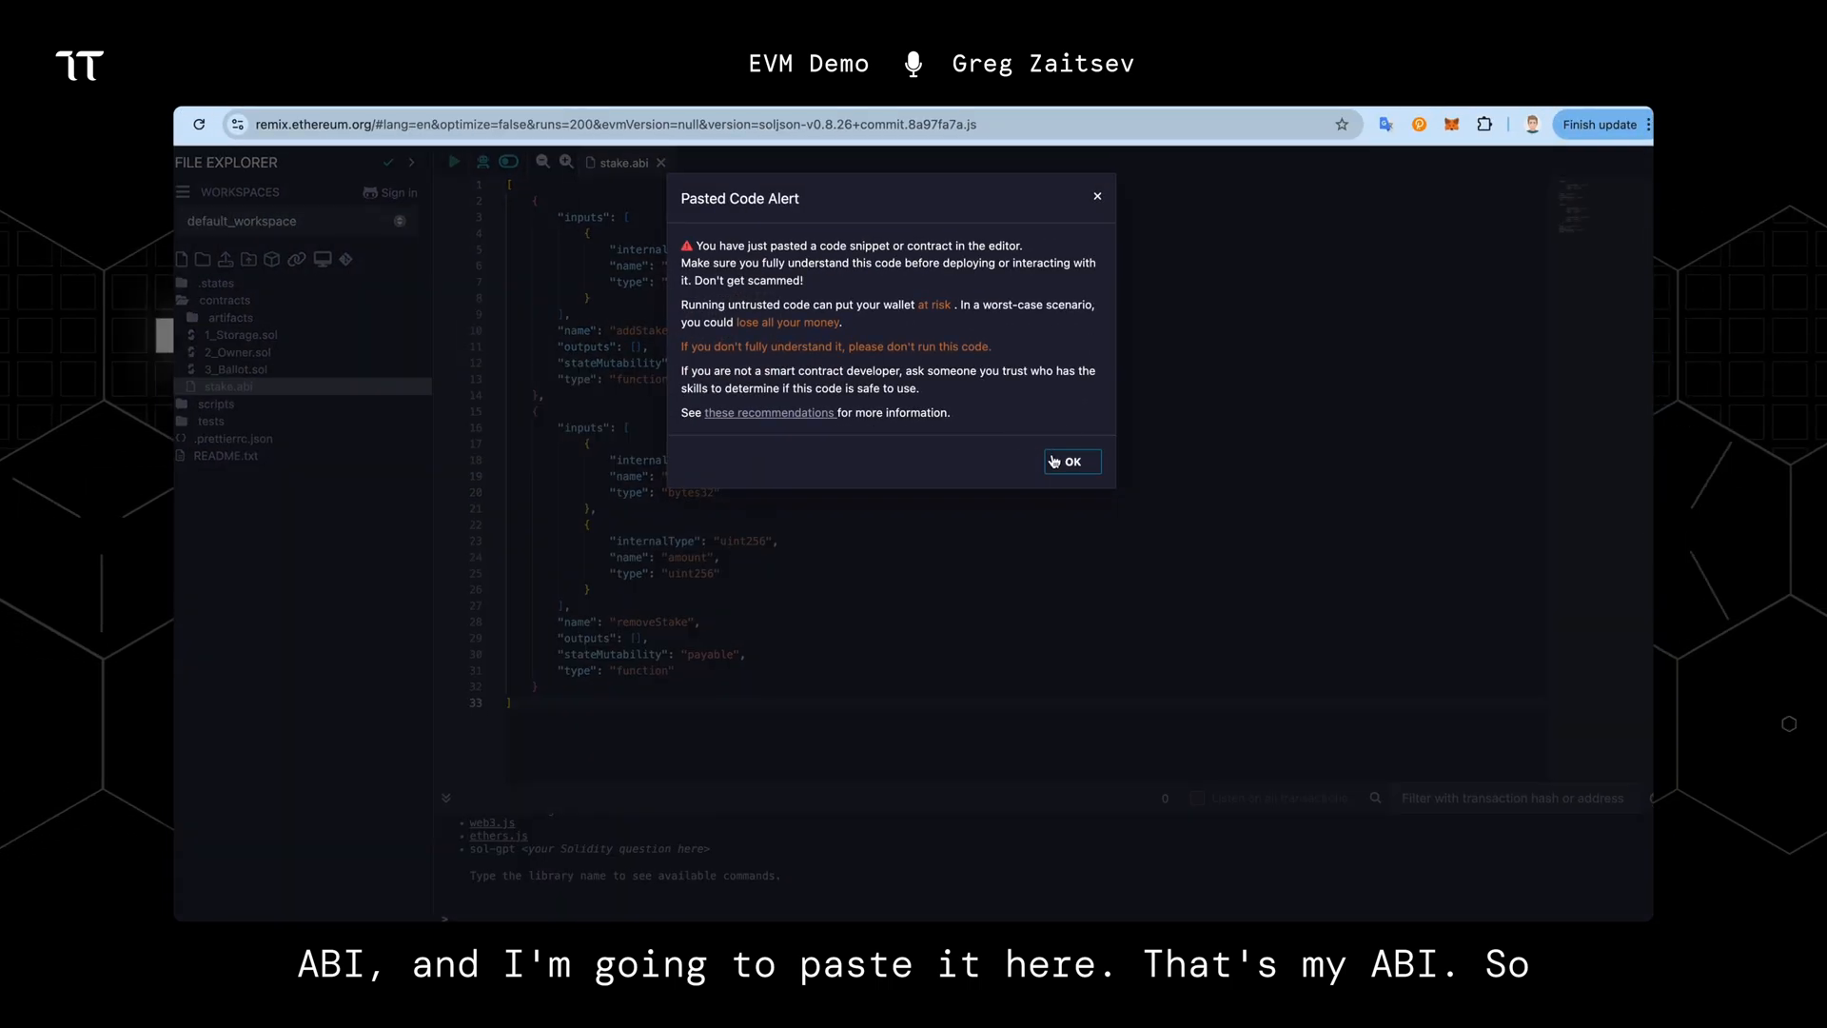
{"action": "left_click", "coordinate": [1071, 461]}
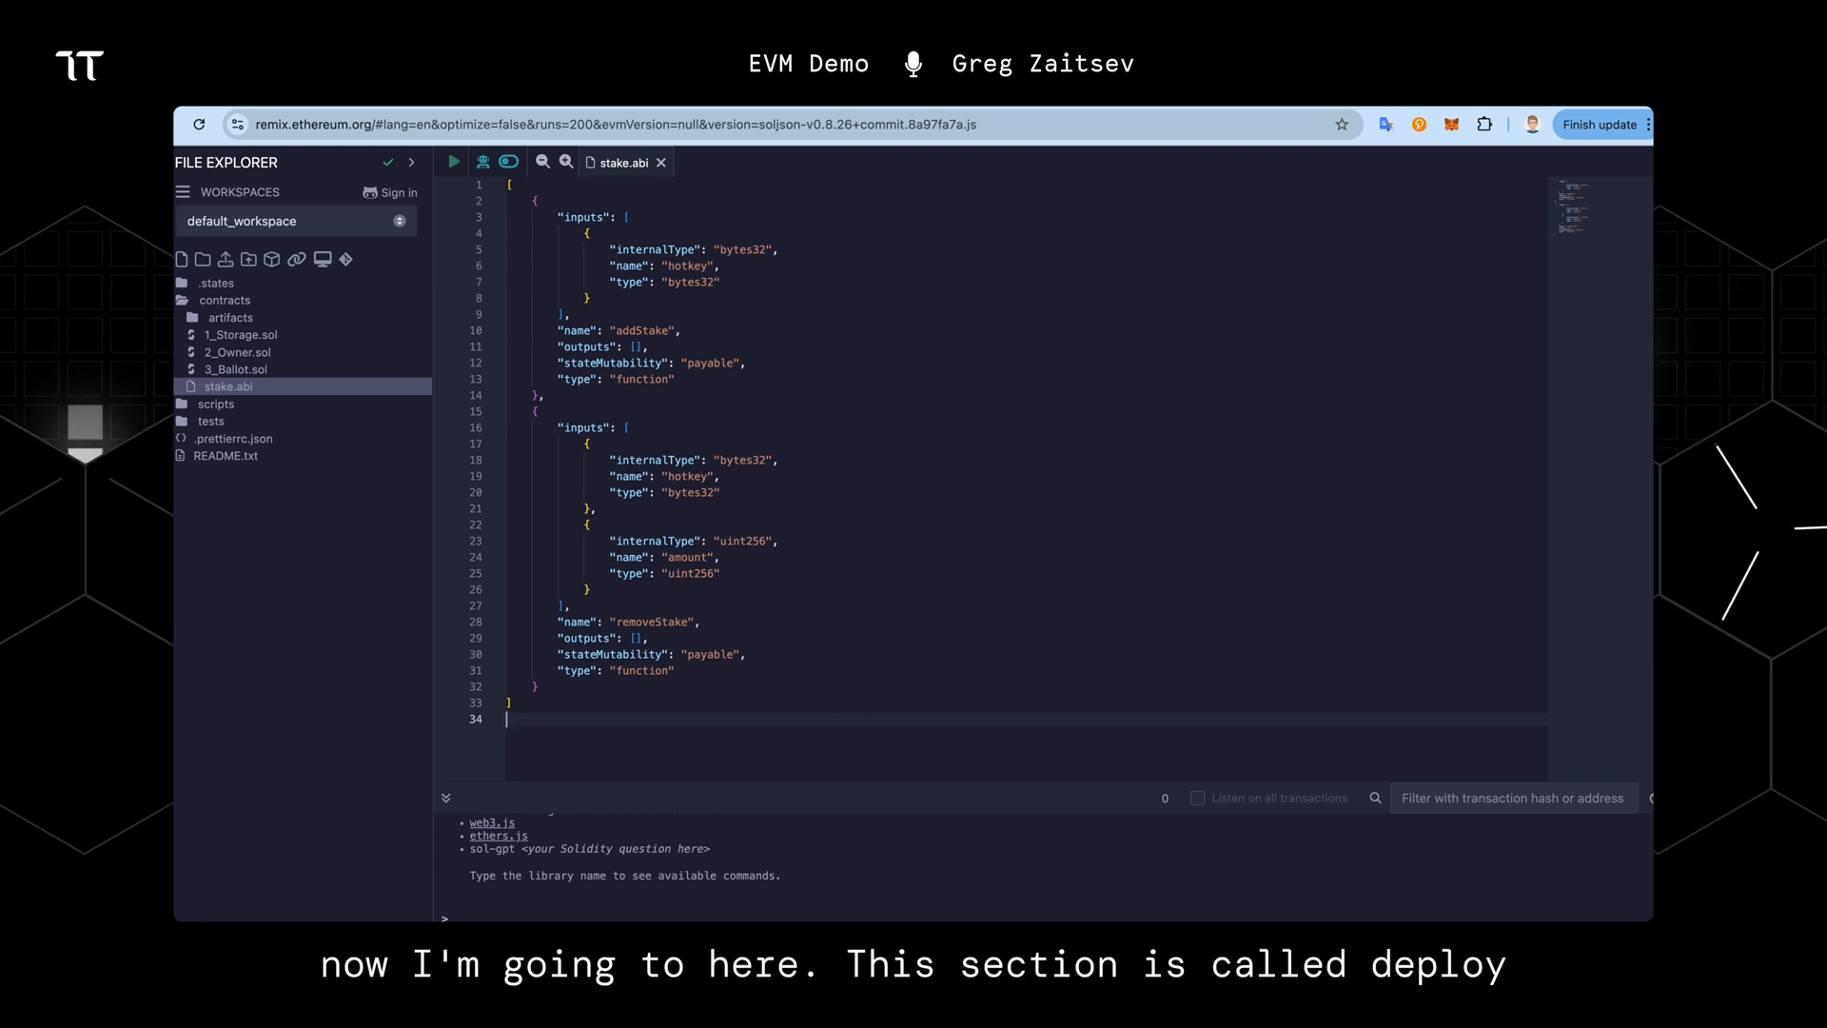
{"action": "mouse_move", "coordinate": [190, 335]}
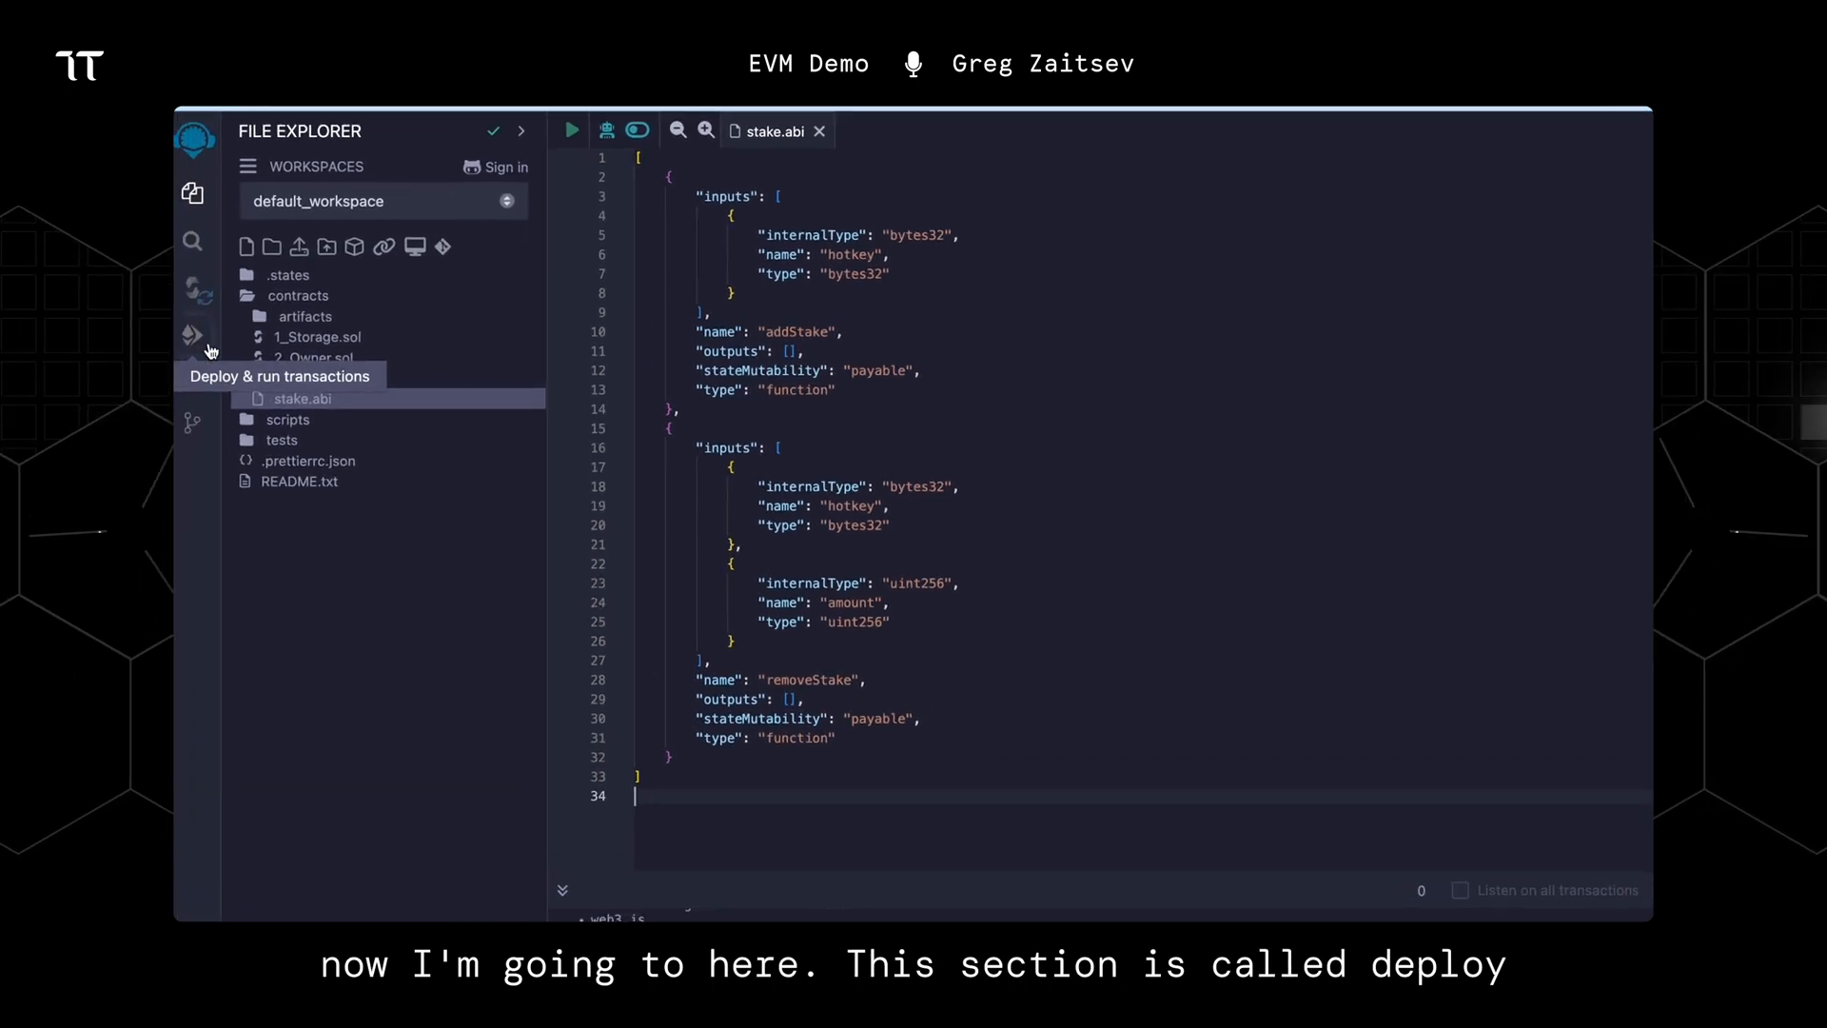
Set the Remix environment to the injected MetaMask provider and check the wallet's network.
{"action": "left_click", "coordinate": [192, 335]}
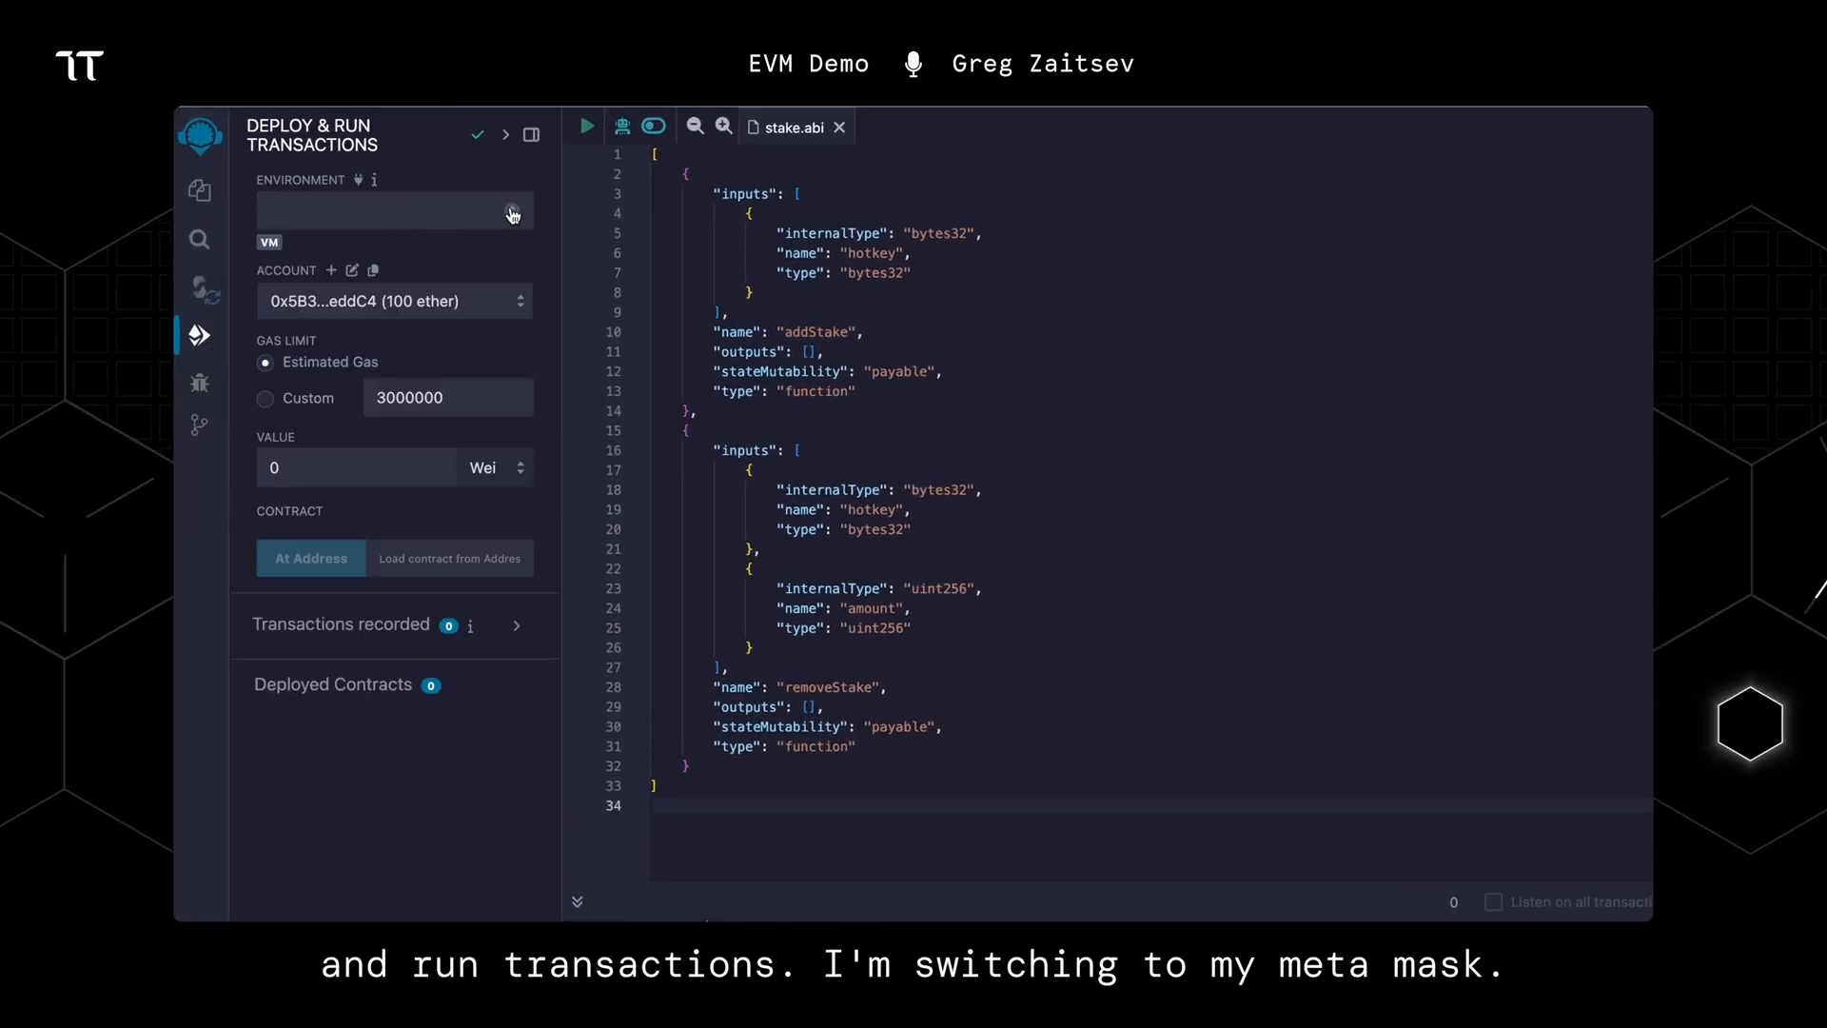
{"action": "left_click", "coordinate": [396, 210]}
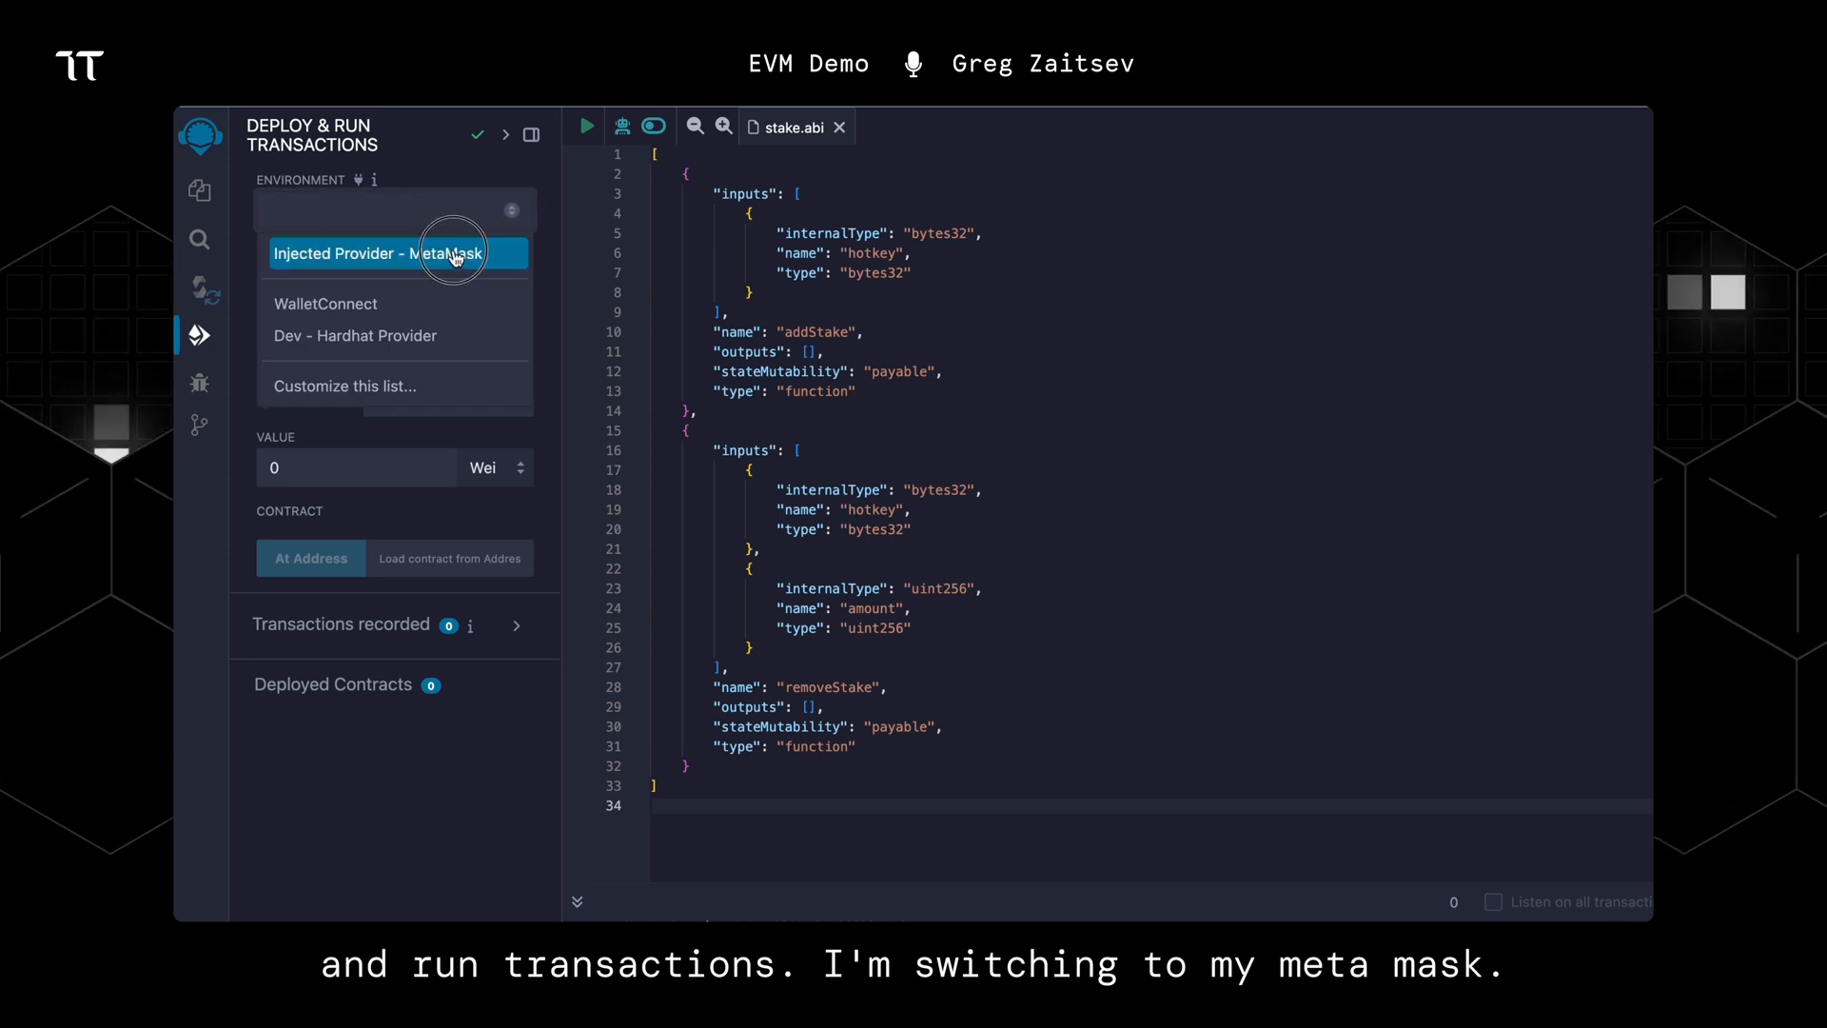
{"action": "left_click", "coordinate": [396, 253]}
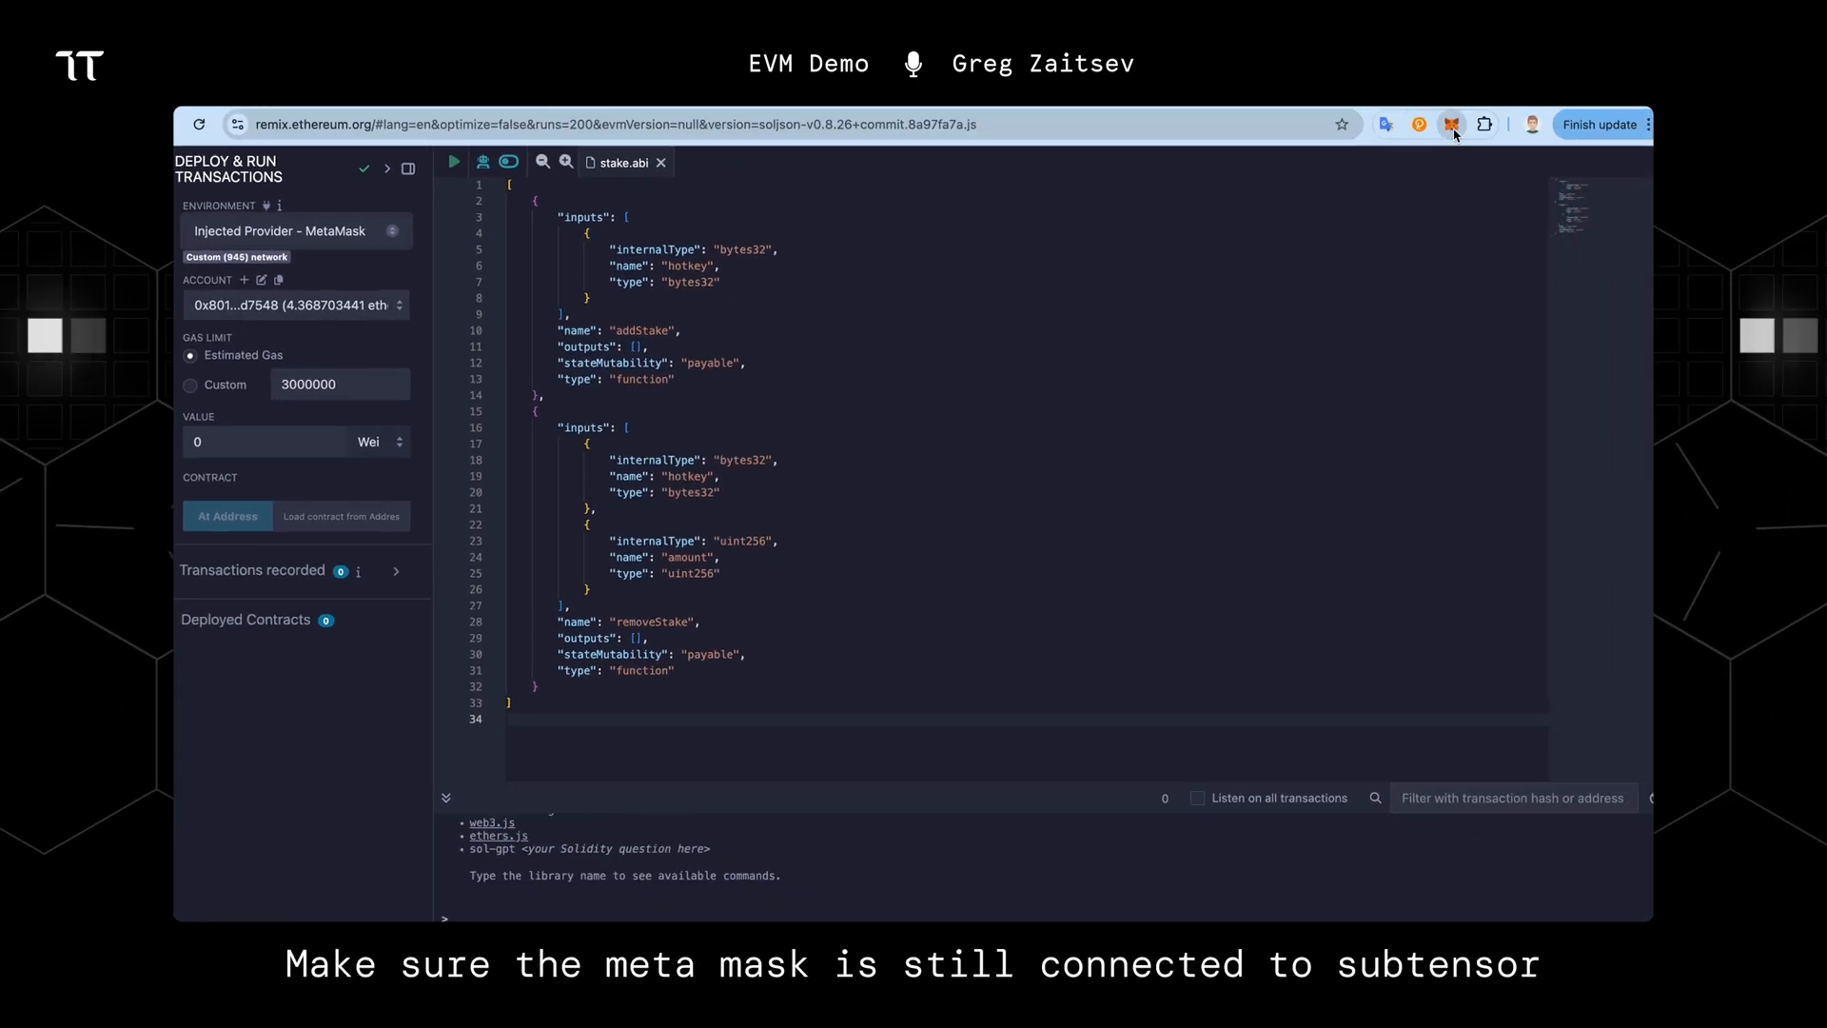
{"action": "left_click", "coordinate": [1452, 124]}
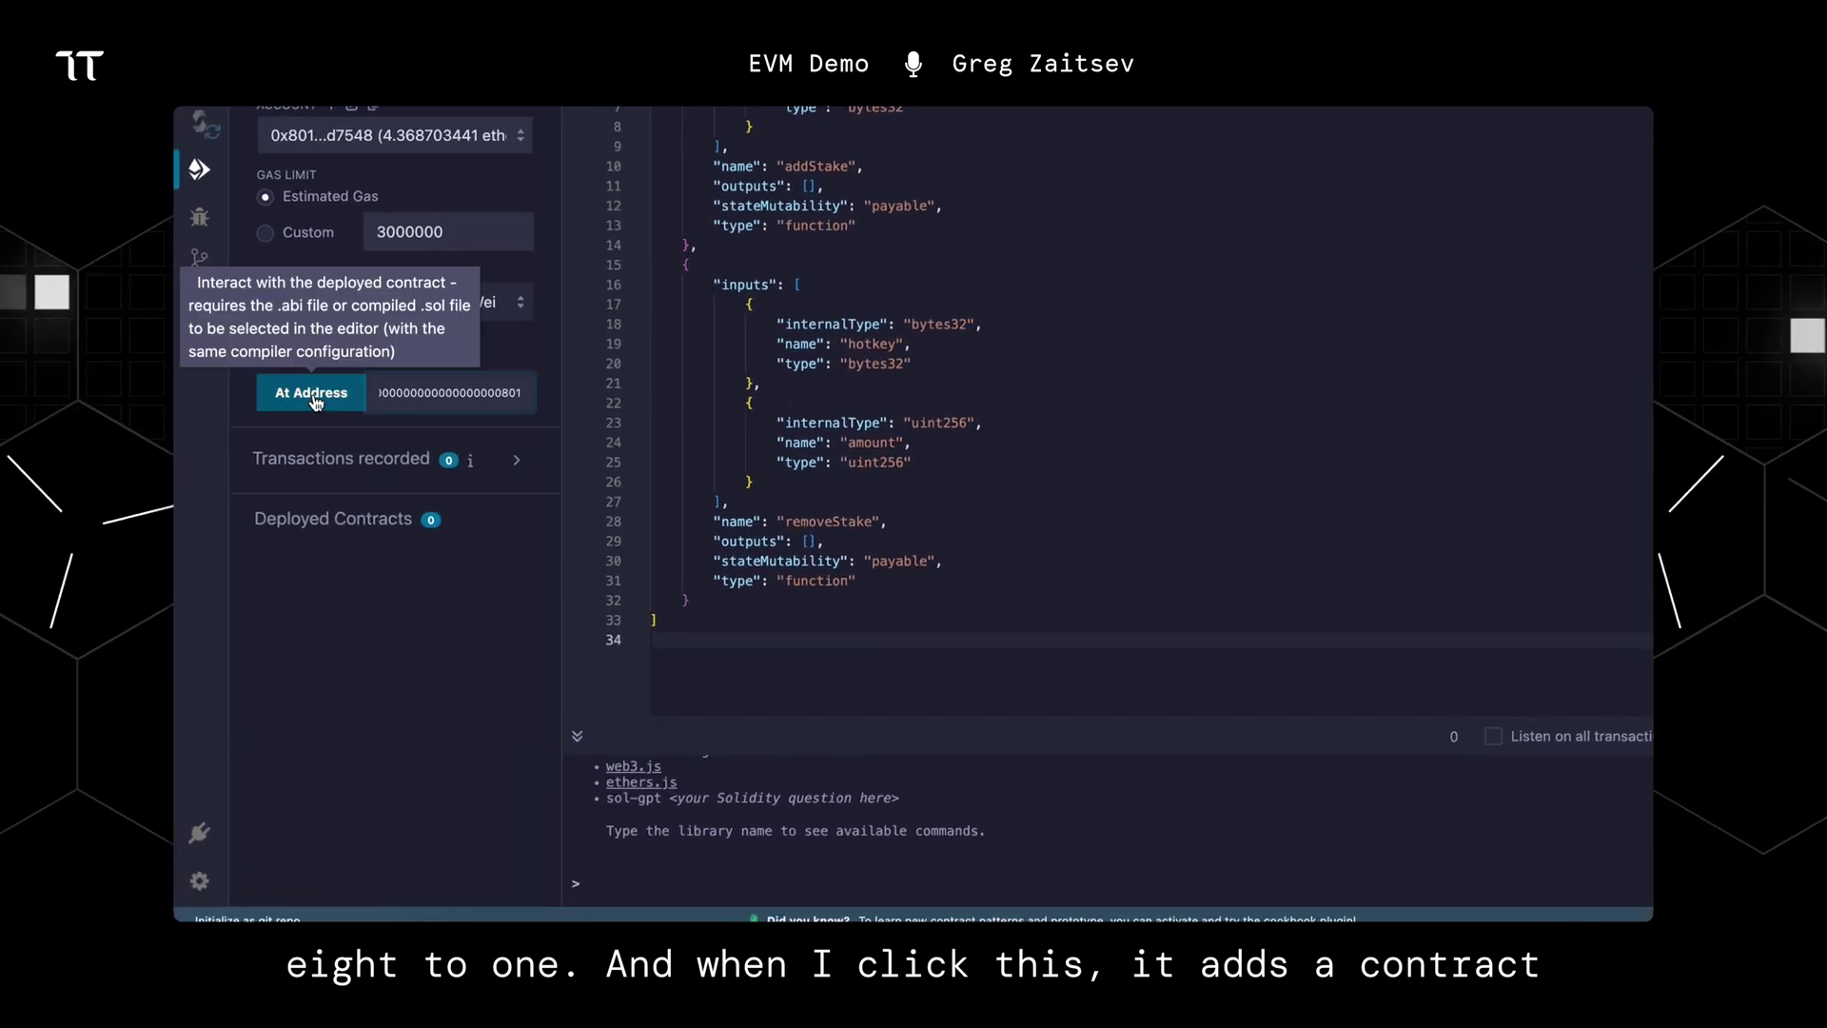
Load the staking precompile At Address 0x…0801 and expand its functions.
{"action": "left_click", "coordinate": [310, 392]}
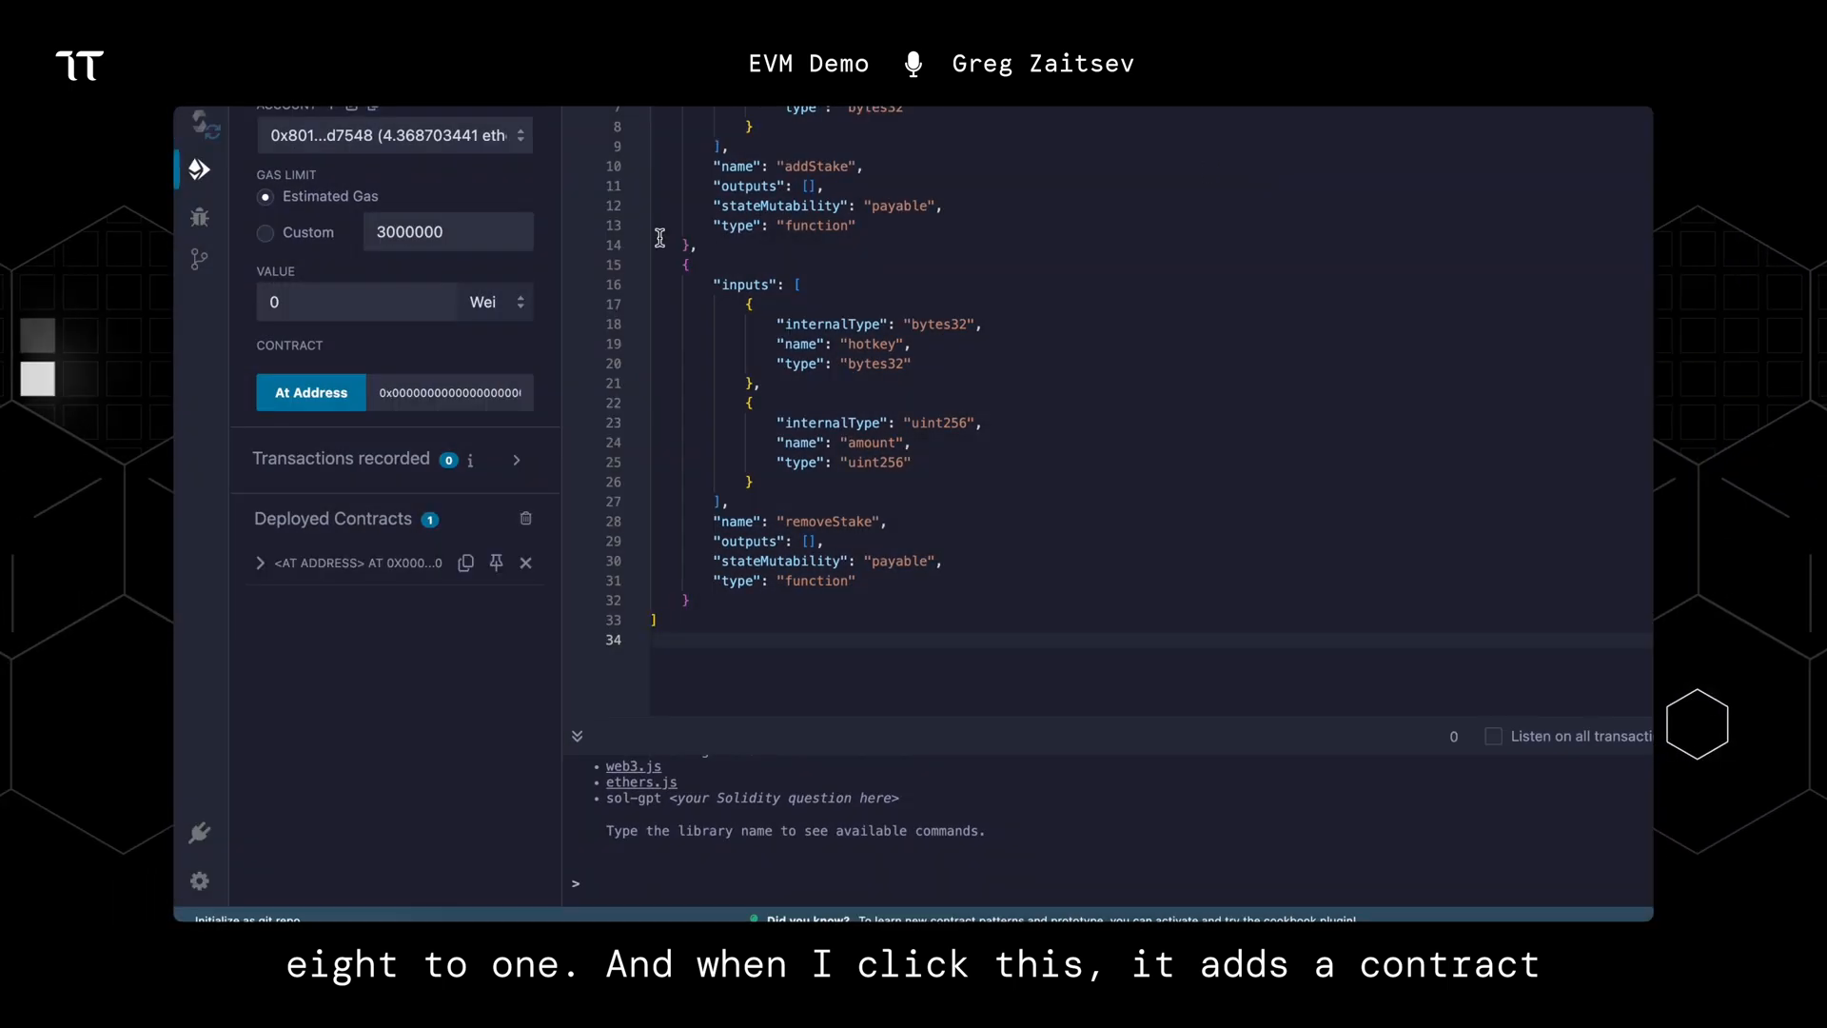
{"action": "left_click", "coordinate": [258, 561]}
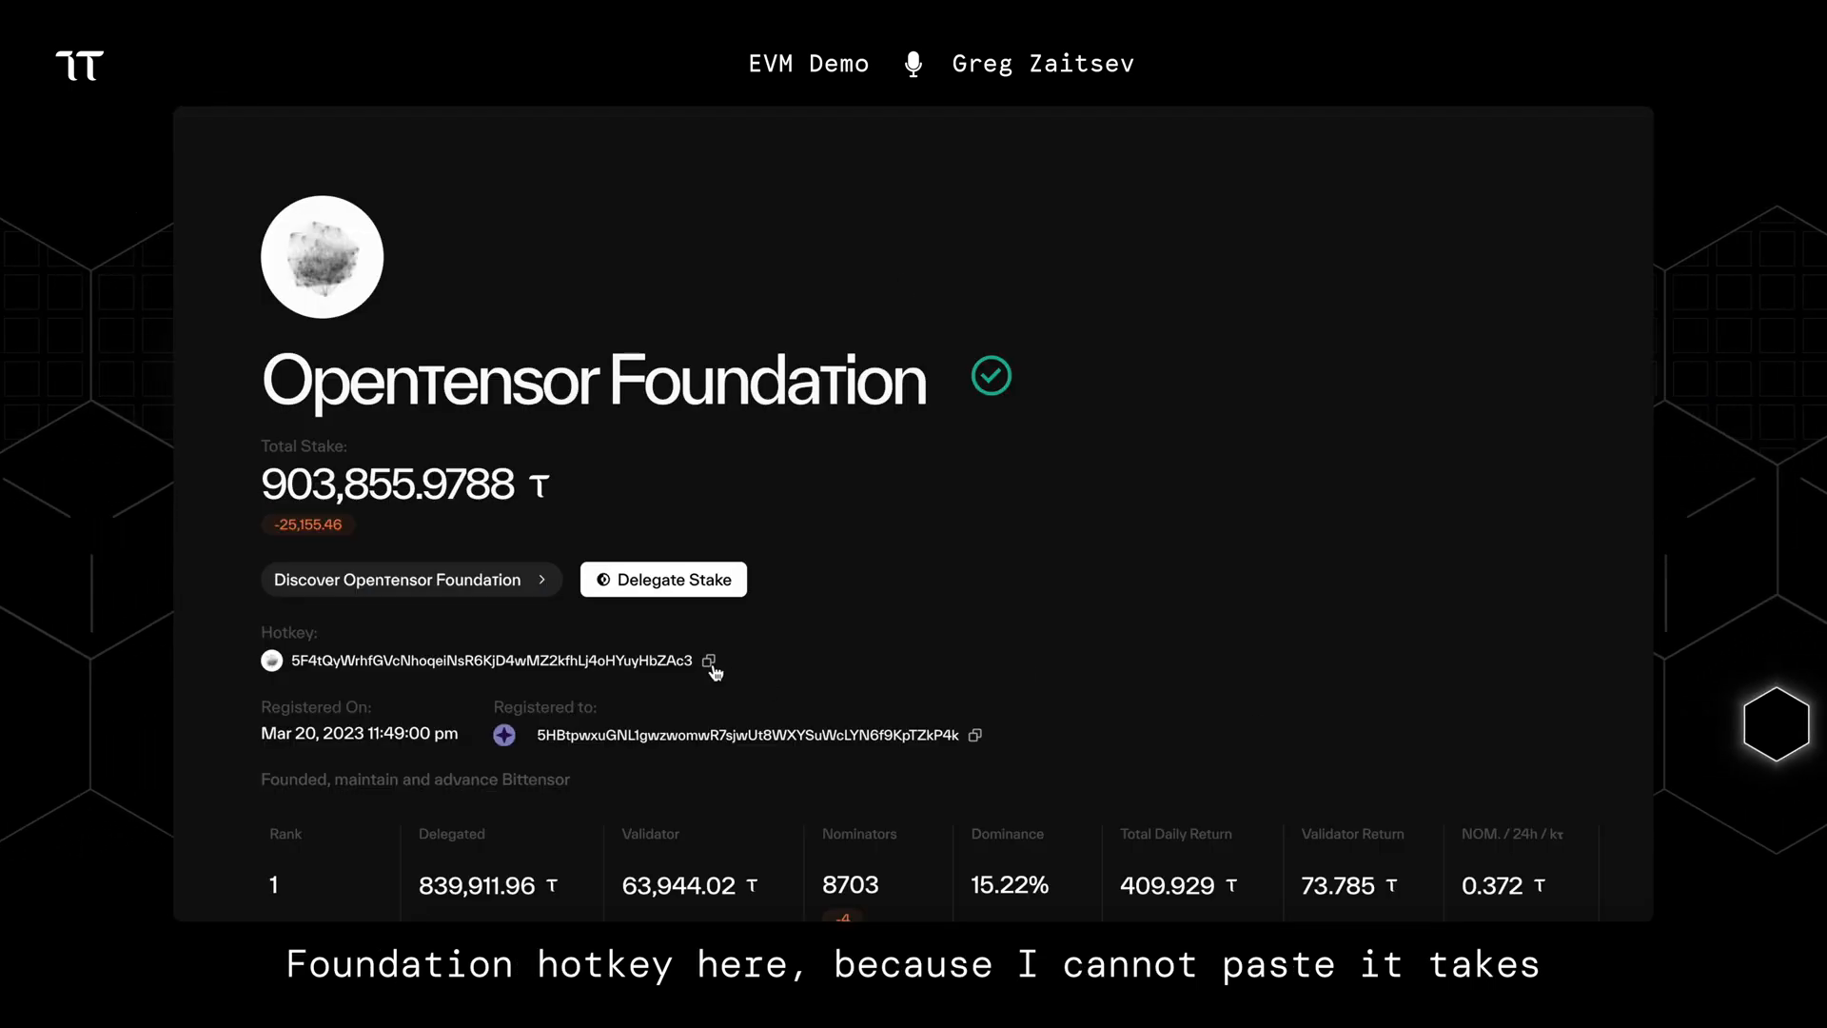
Copy the Opentensor Foundation validator's hotkey from Taostats.
{"action": "left_click", "coordinate": [708, 661]}
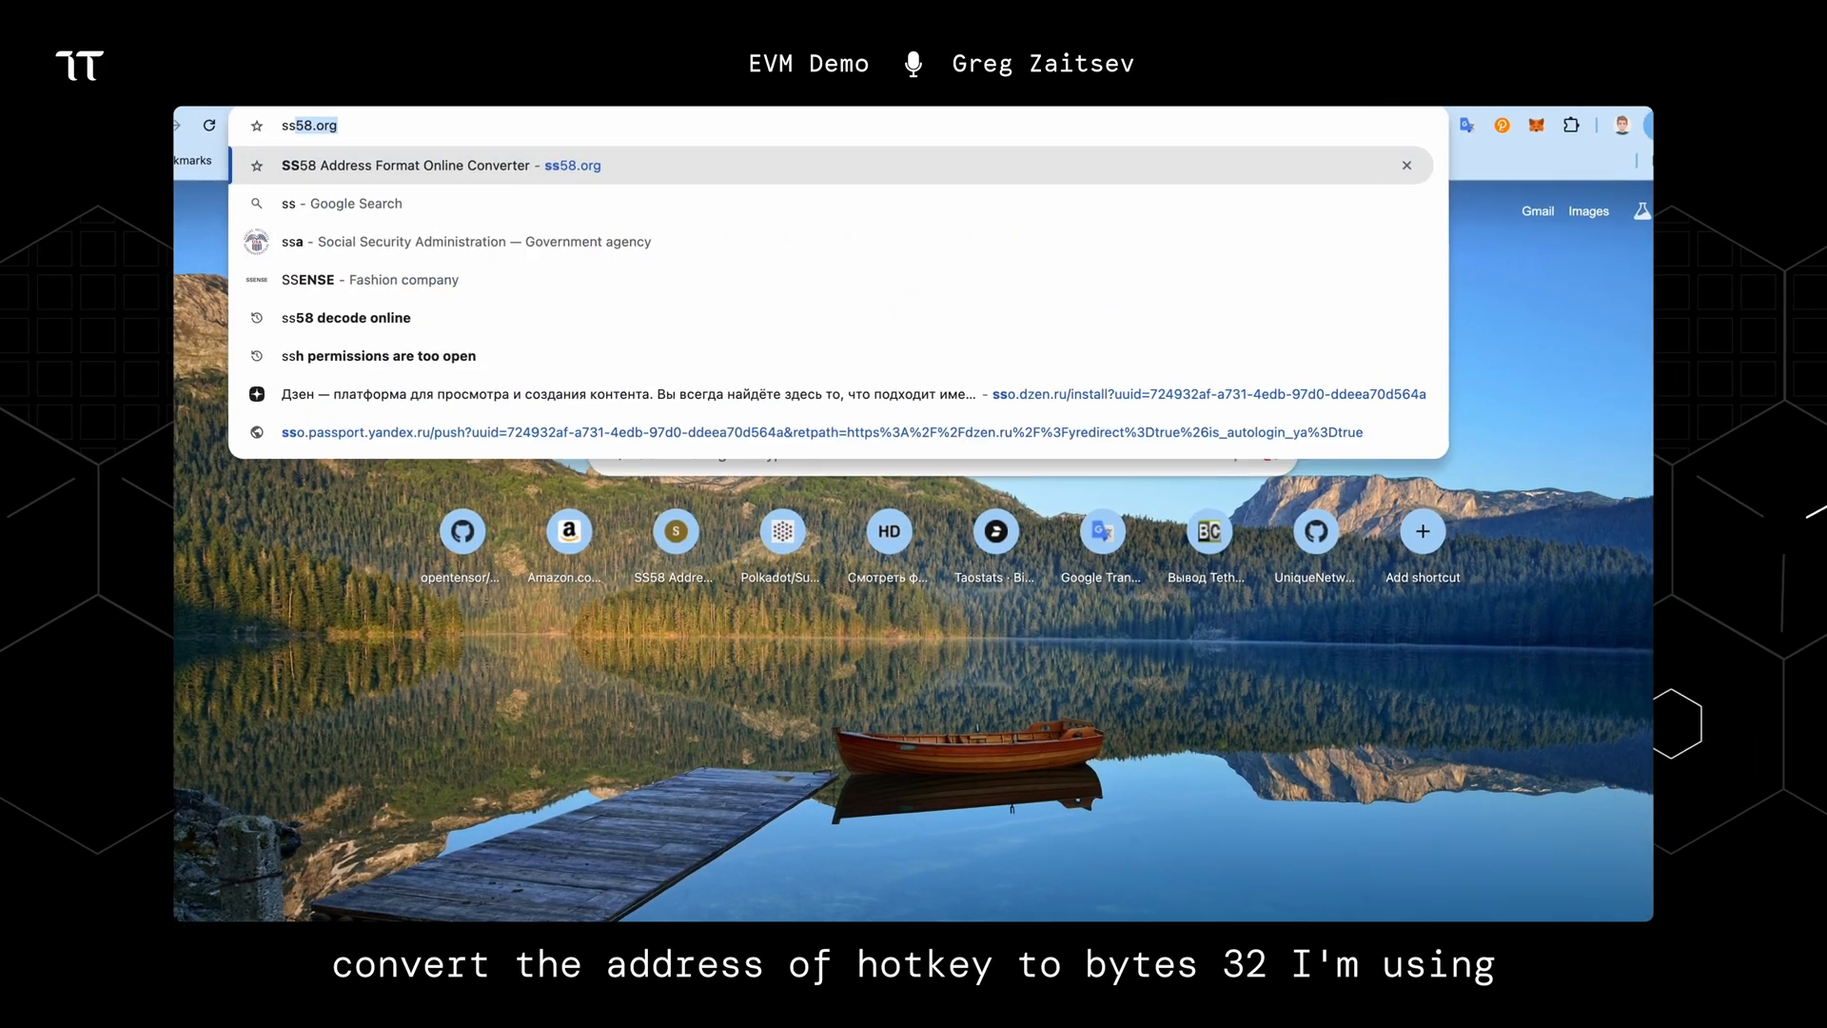
Go to ss58.org and enter the Foundation hotkey in the SS58 Address field for conversion.
{"action": "left_click", "coordinate": [423, 166]}
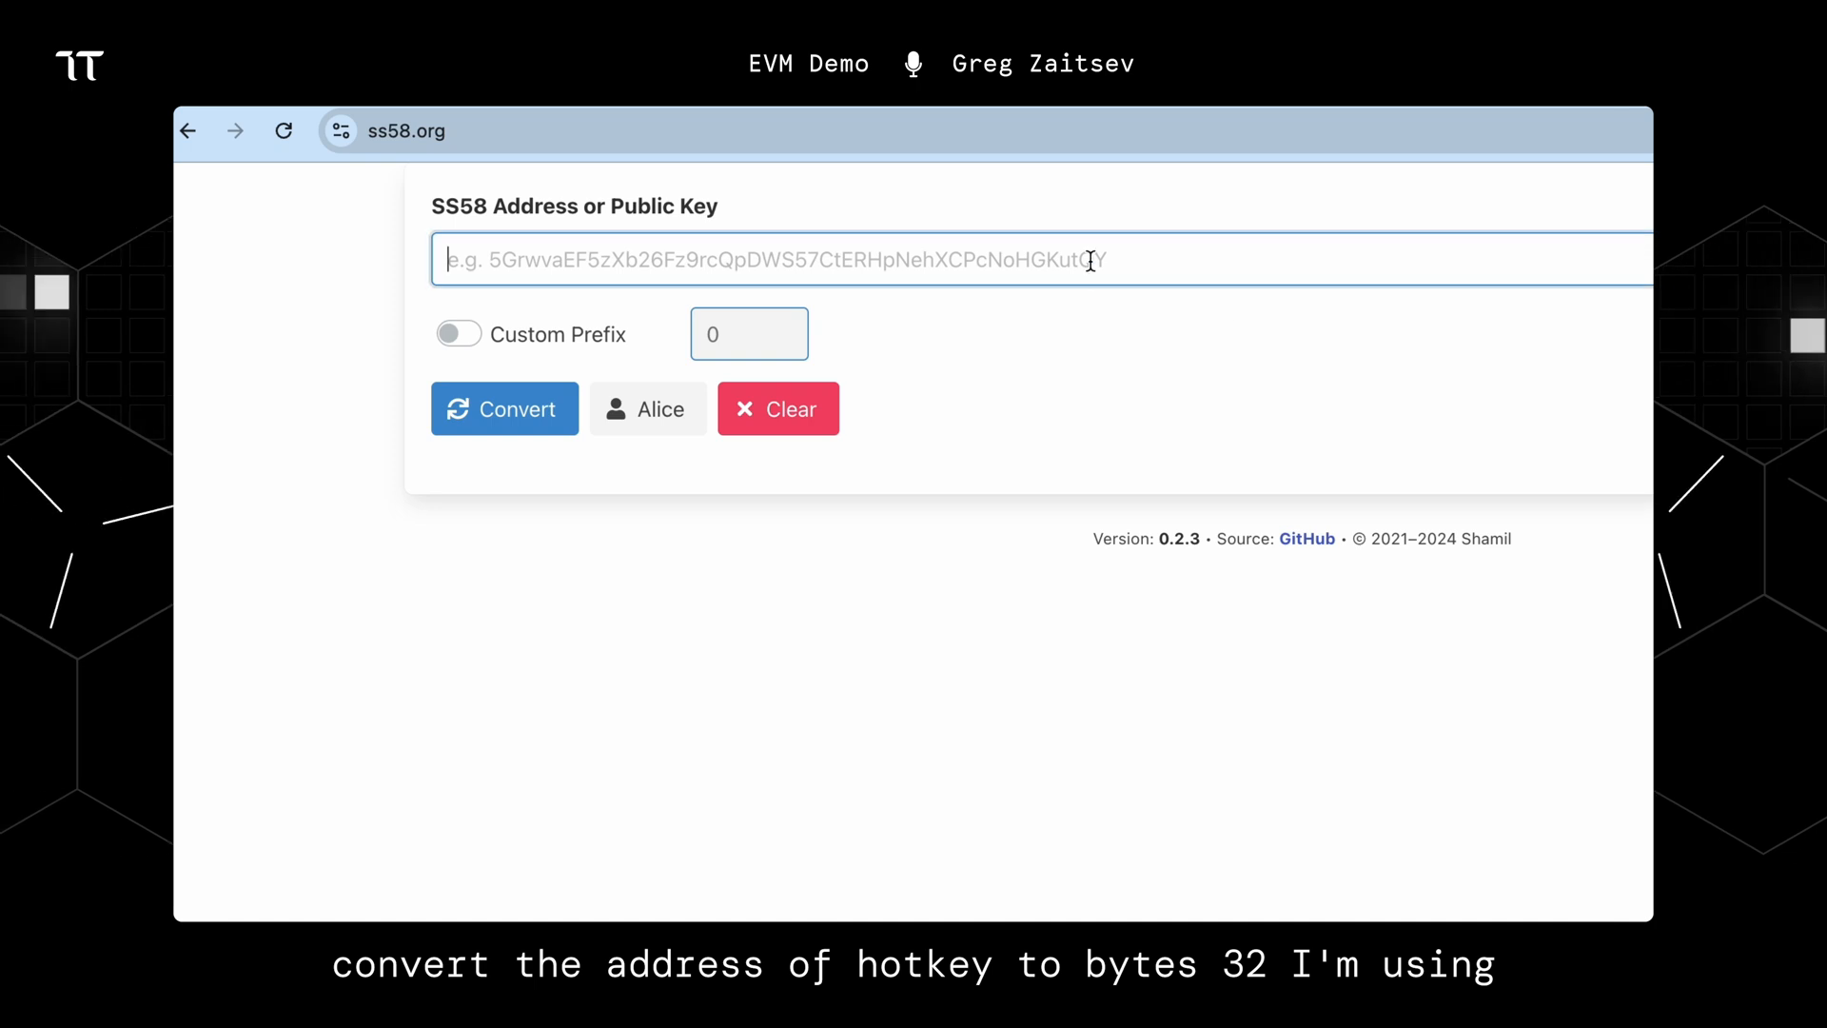
{"action": "left_click", "coordinate": [504, 408]}
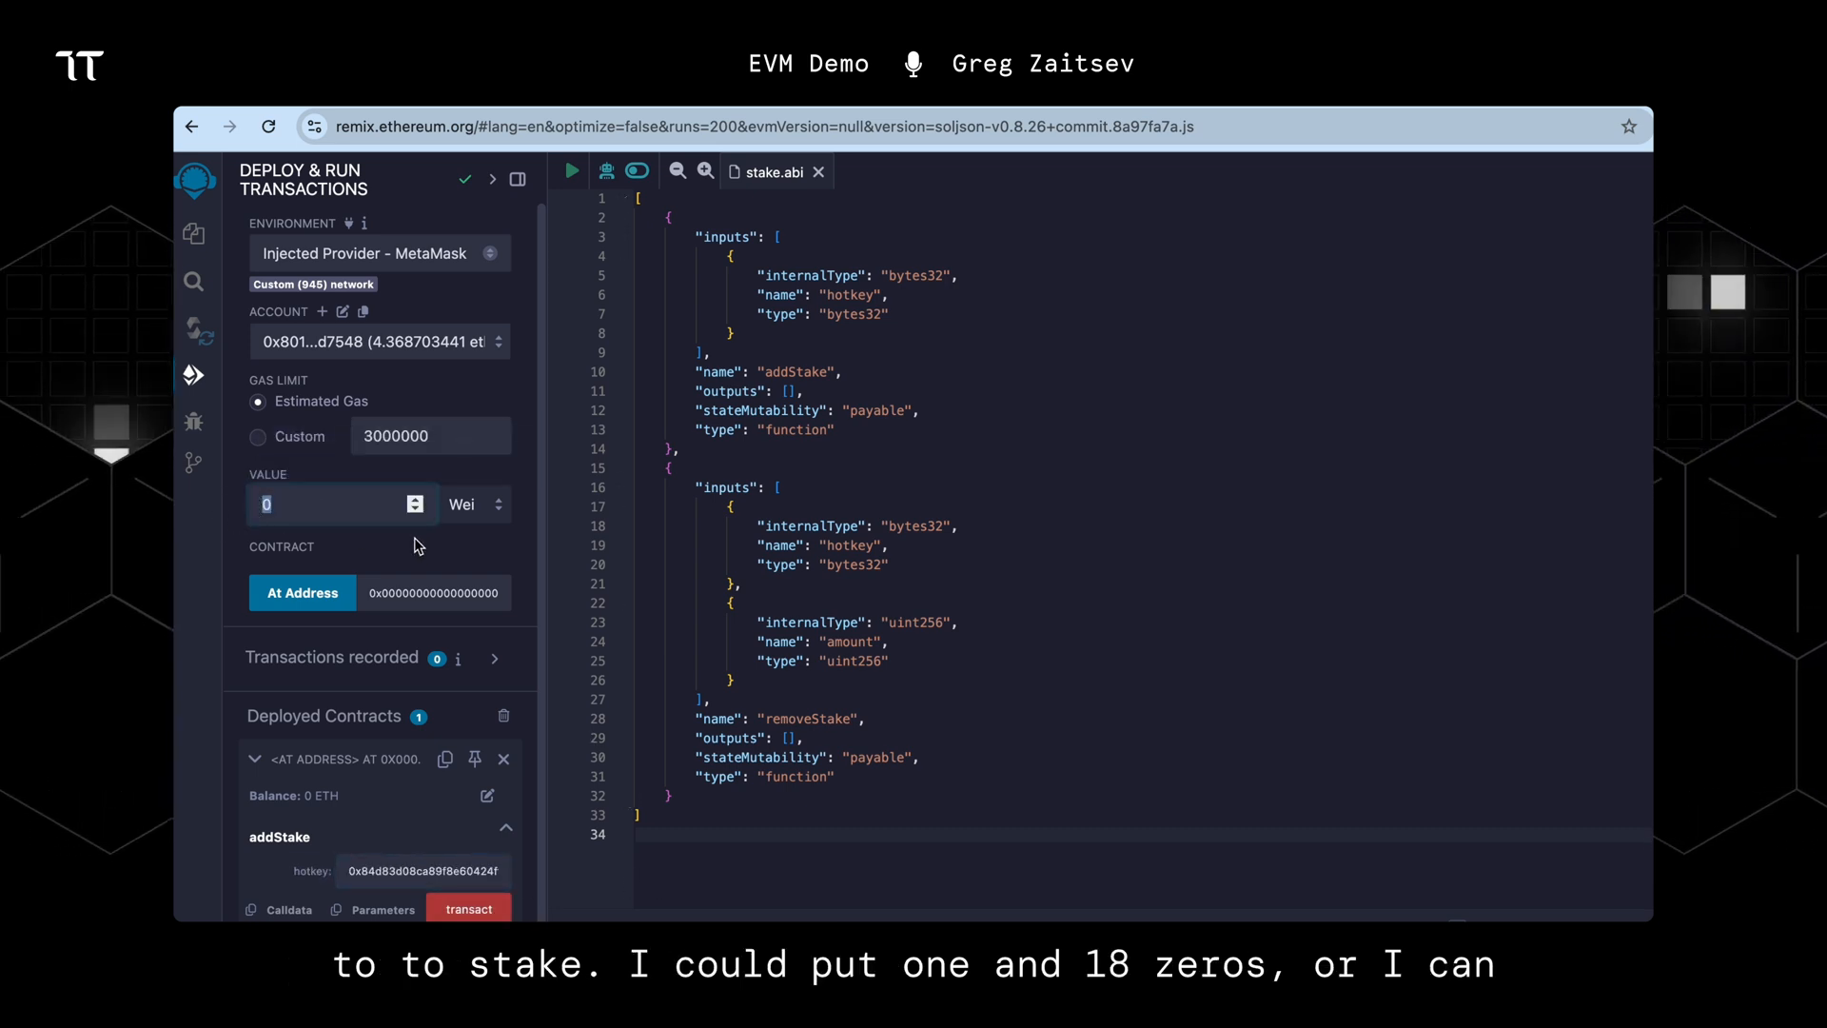
{"action": "mouse_move", "coordinate": [303, 504]}
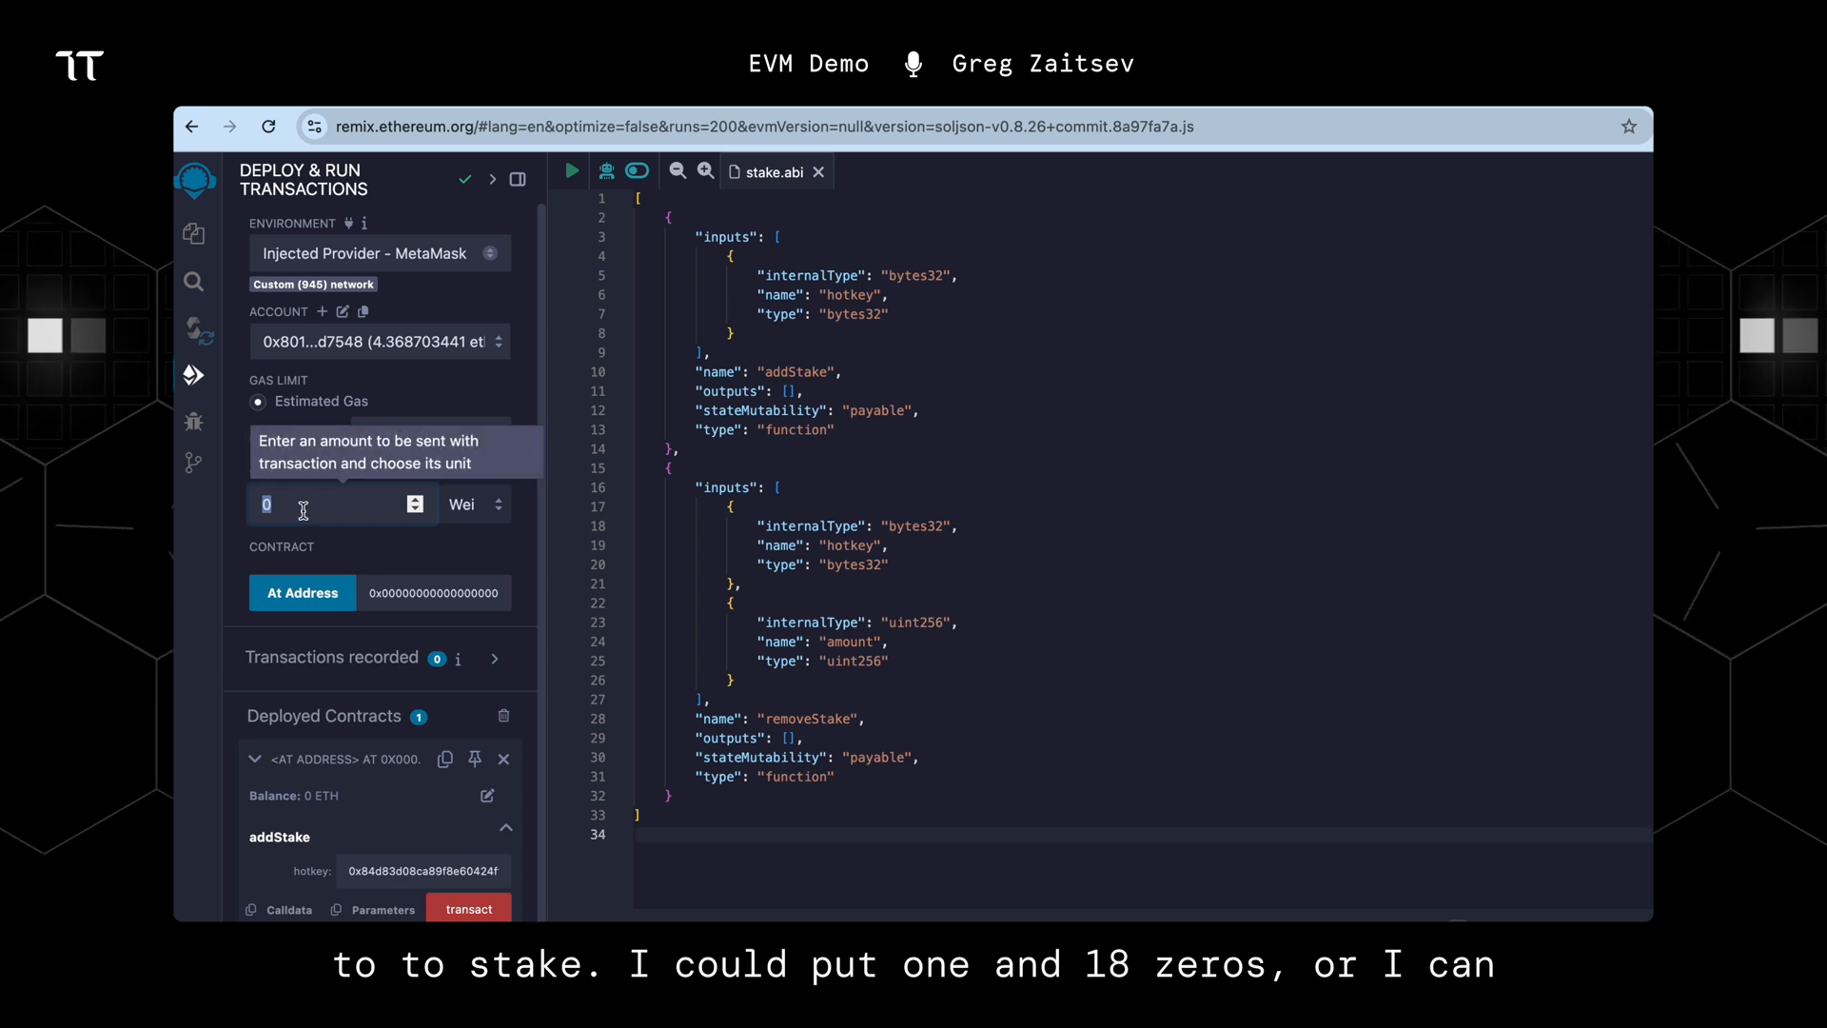
Set the transaction VALUE to 1 in Ether units, meaning 1 TAO for addStake.
{"action": "left_click", "coordinate": [476, 504]}
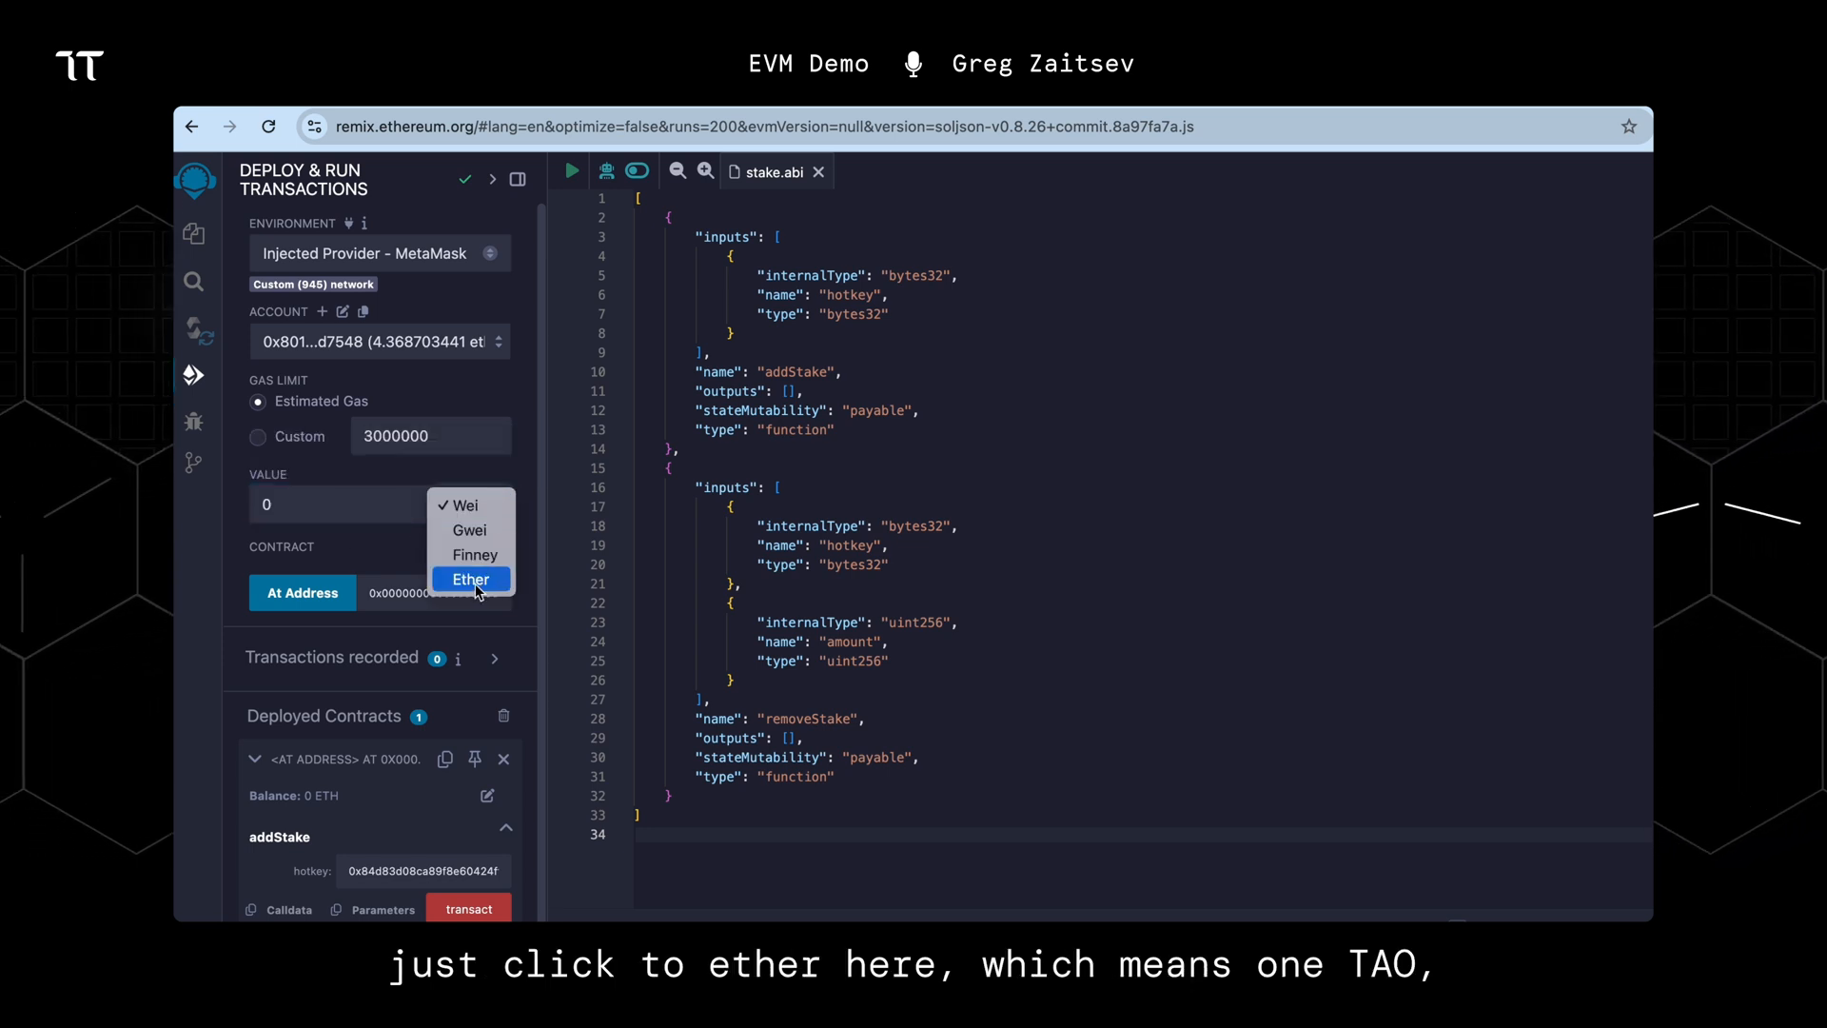
{"action": "left_click", "coordinate": [470, 579]}
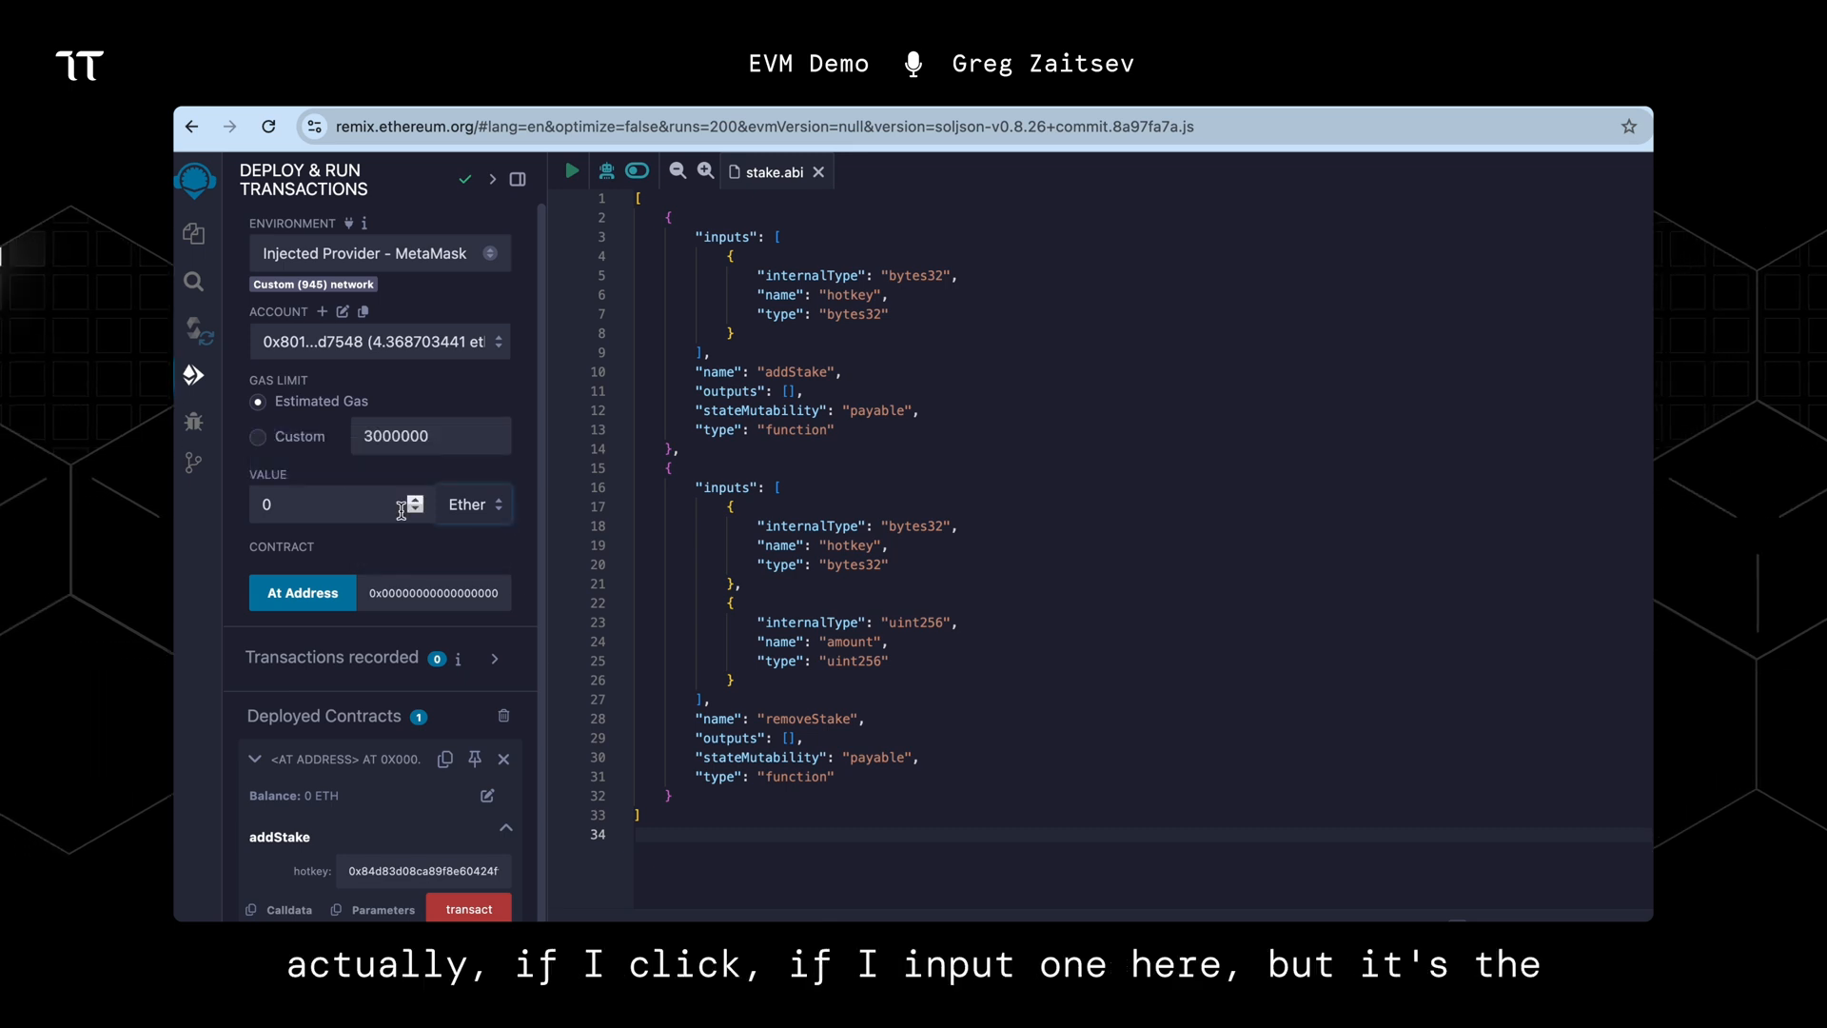
{"action": "type", "text": "1"}
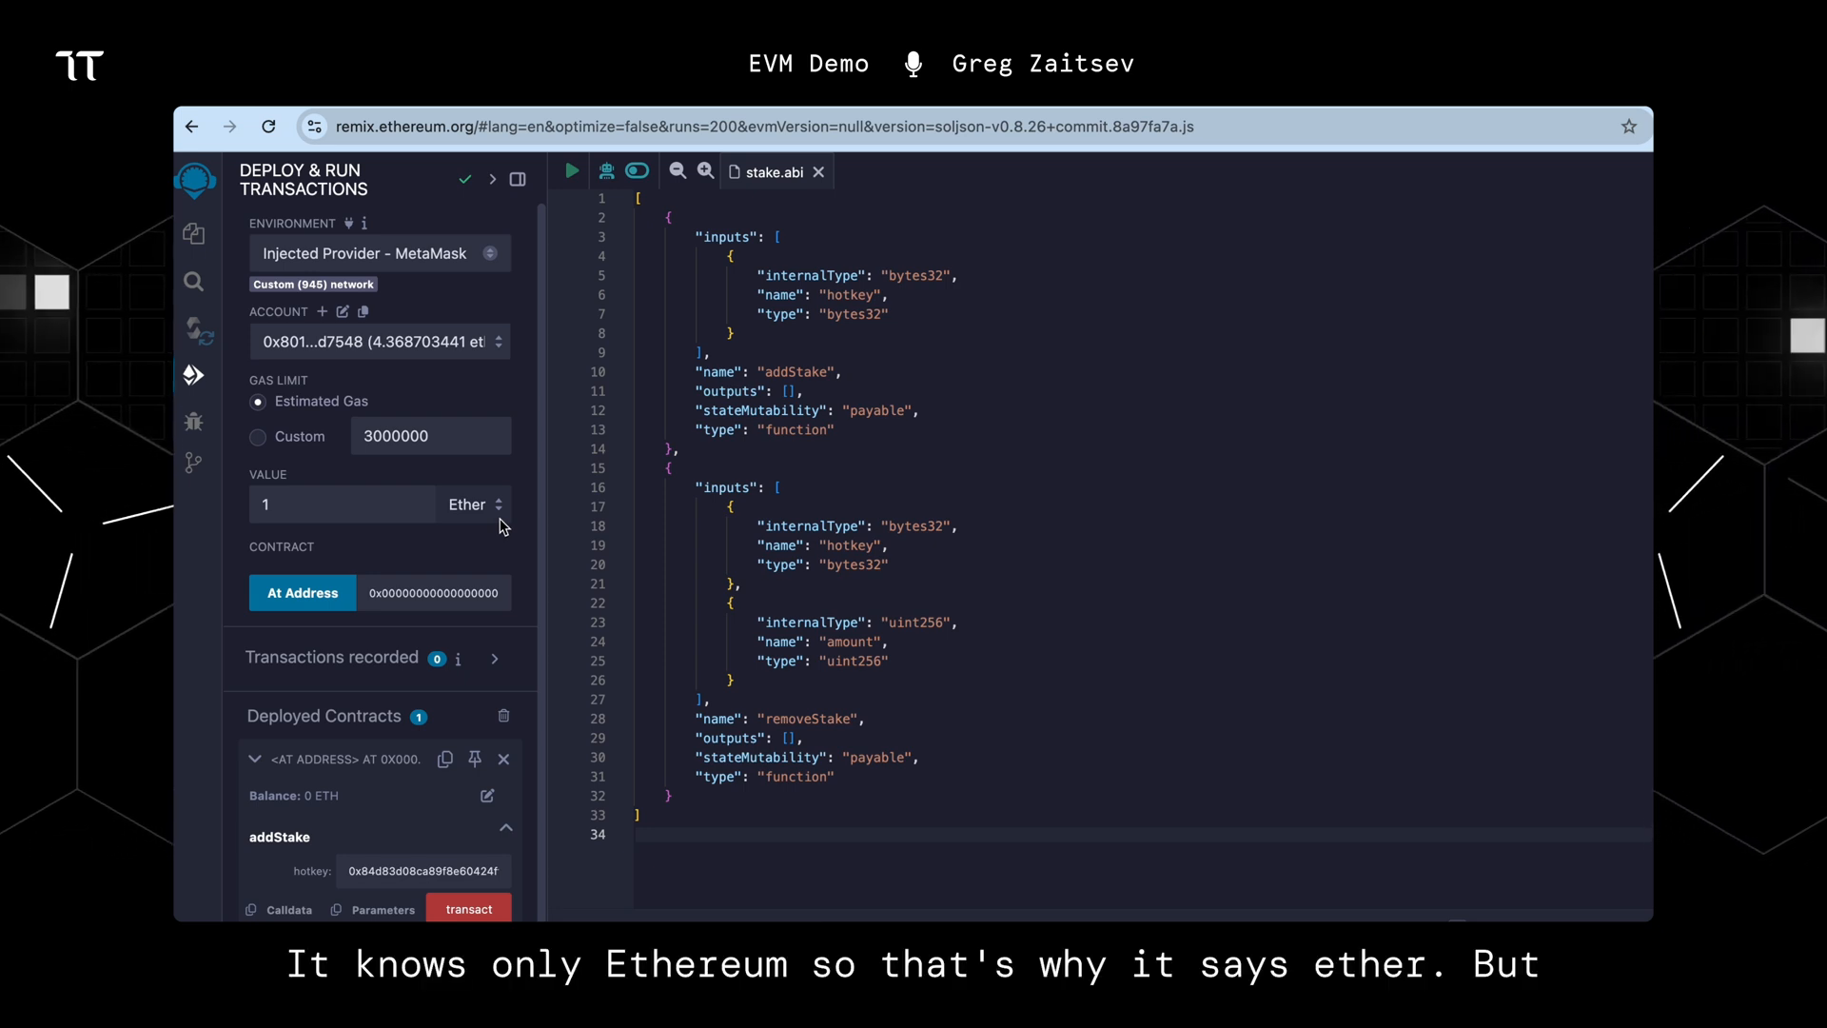
{"action": "mouse_move", "coordinate": [335, 504]}
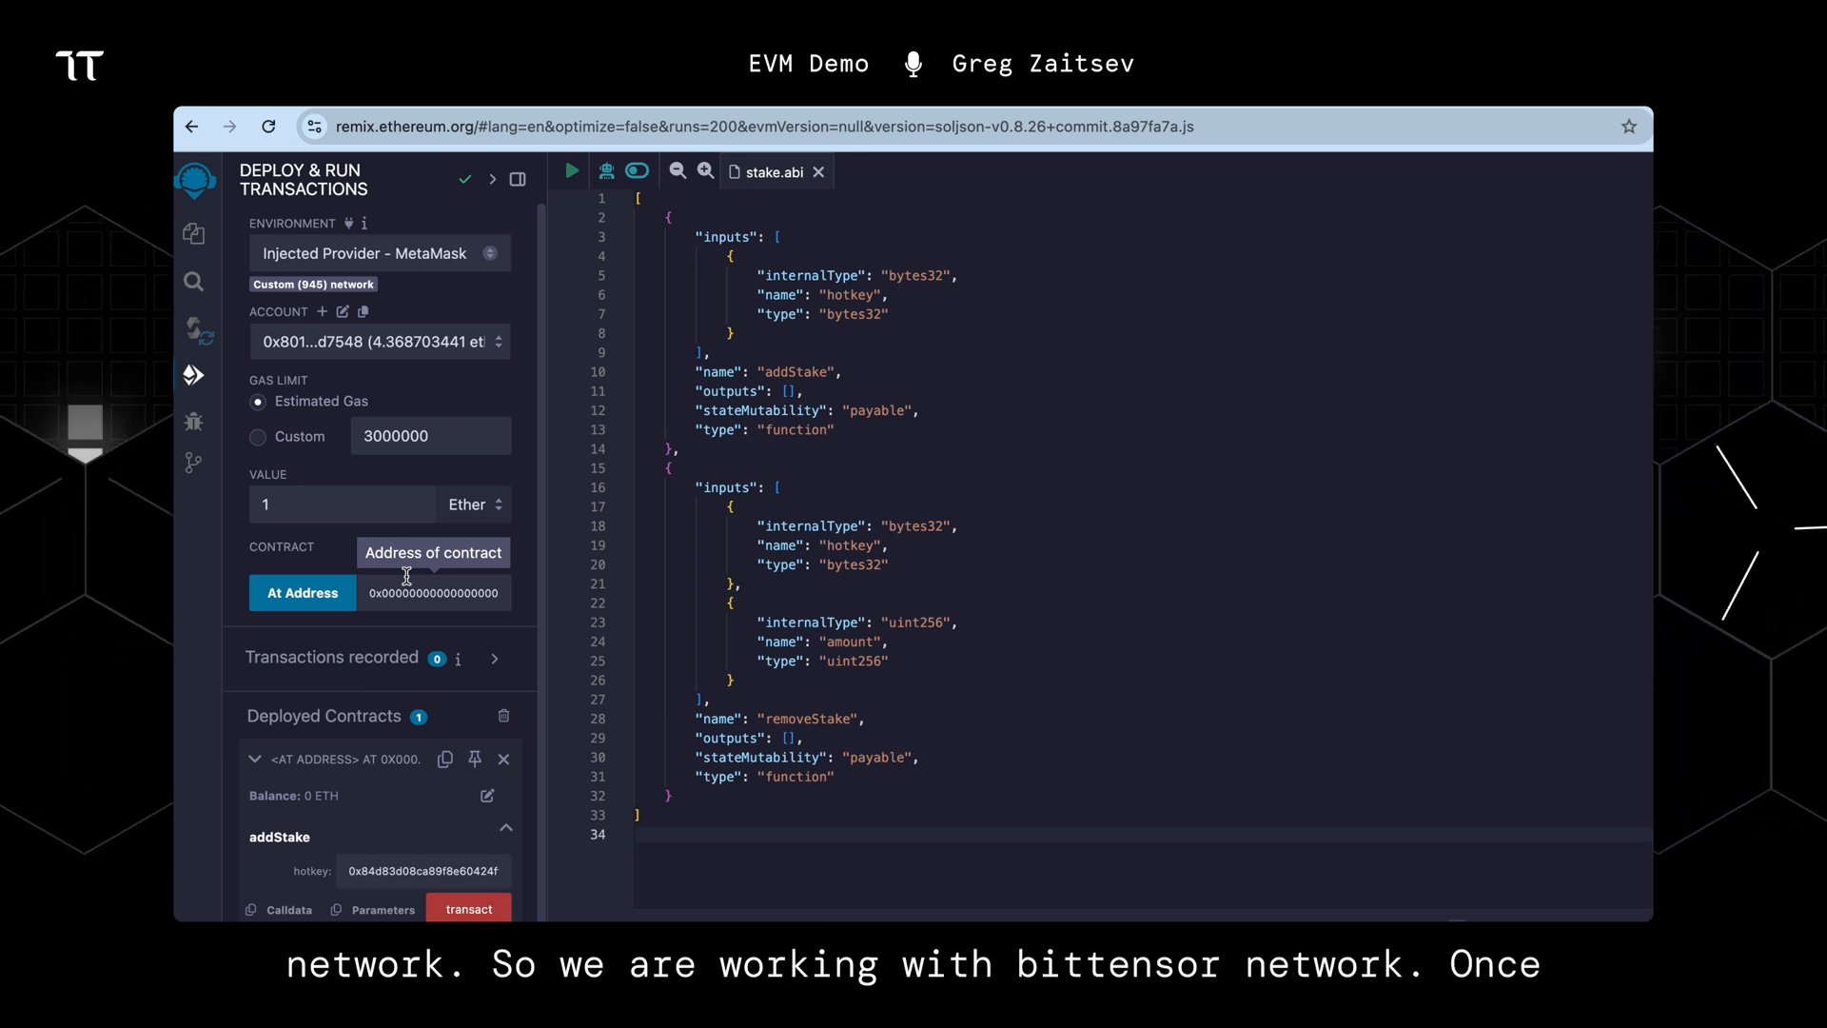
{"action": "mouse_move", "coordinate": [556, 554]}
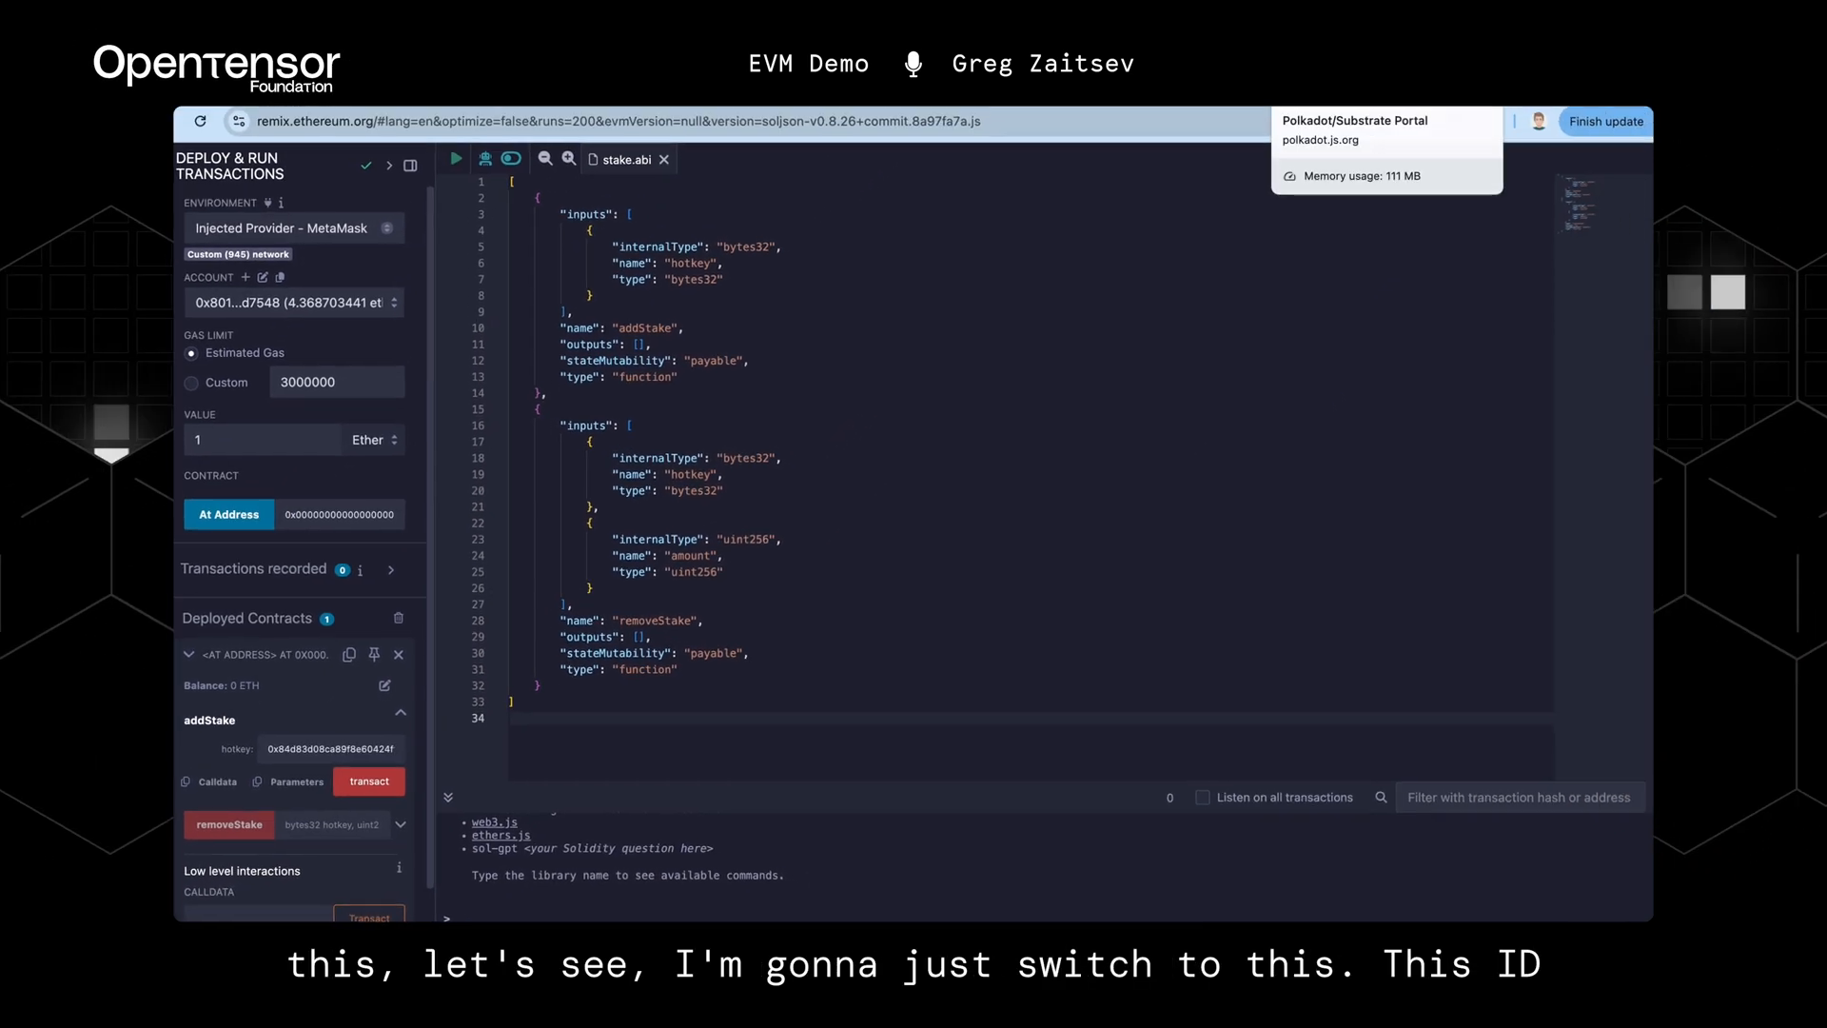
Switch to Polkadot.js Apps and show Network > Explorer with recent blocks and events.
{"action": "left_click", "coordinate": [1355, 133]}
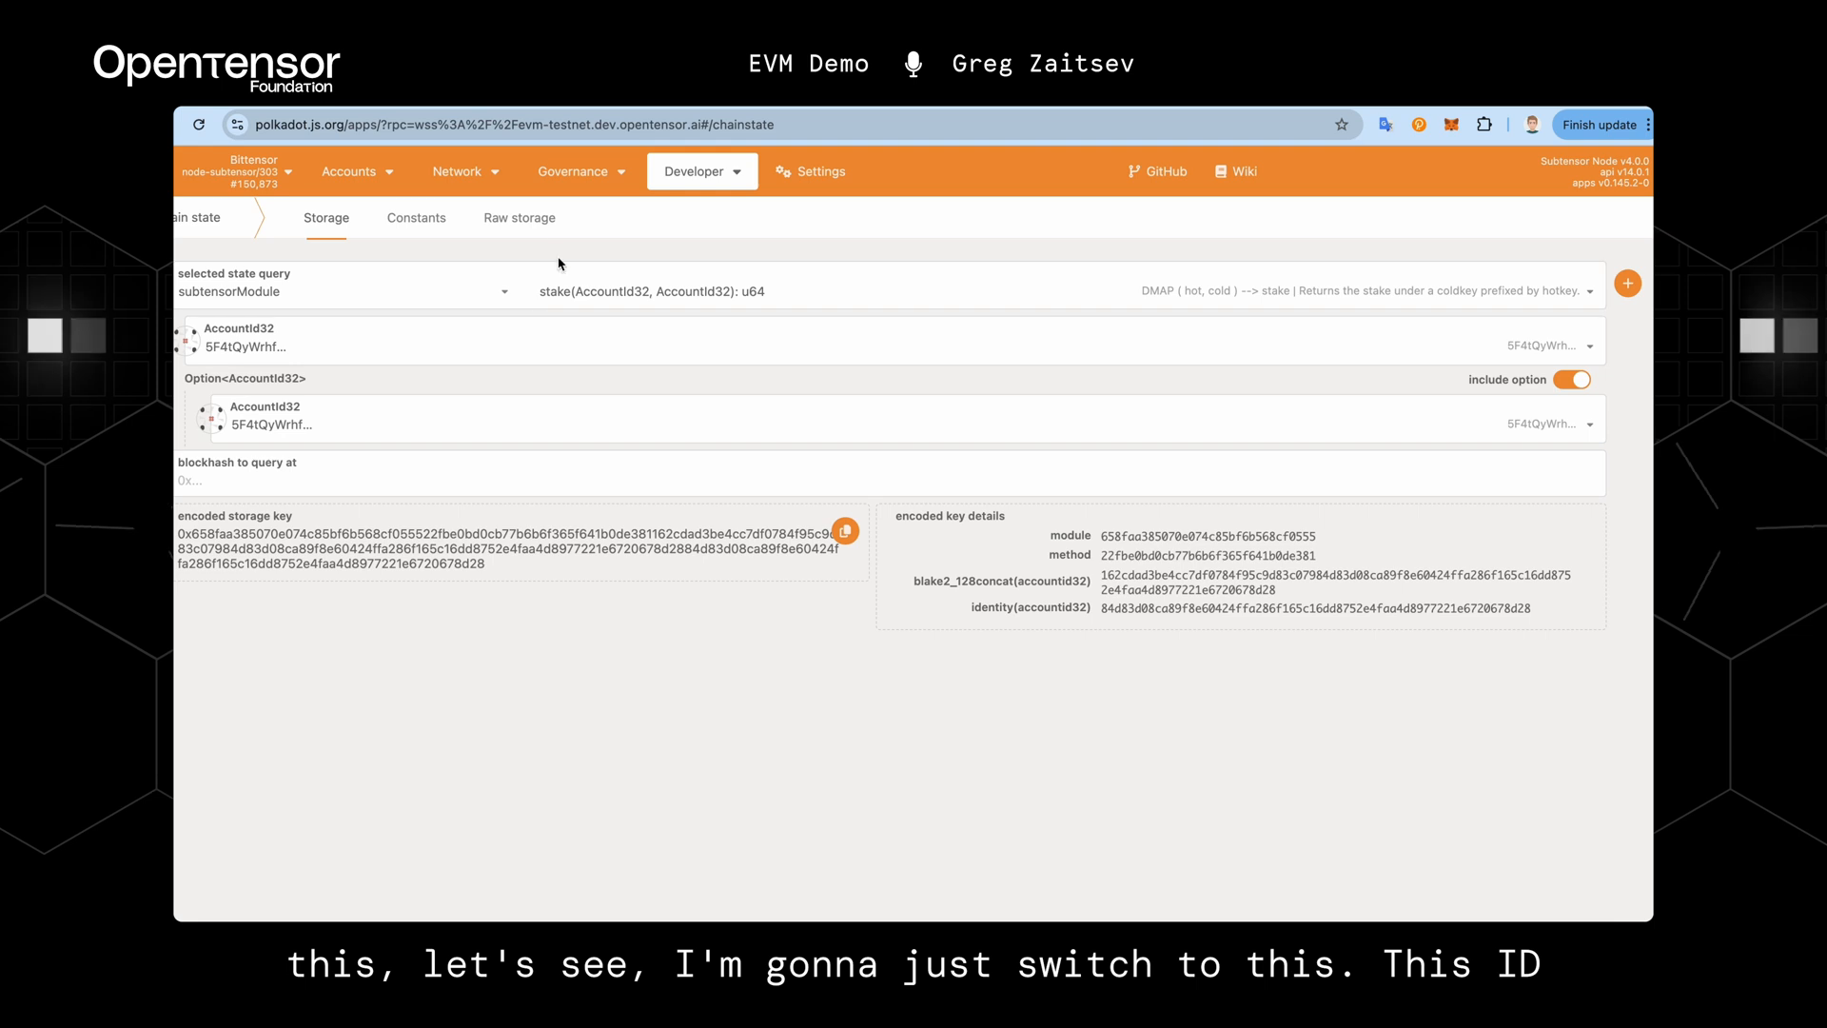
{"action": "left_click", "coordinate": [457, 171]}
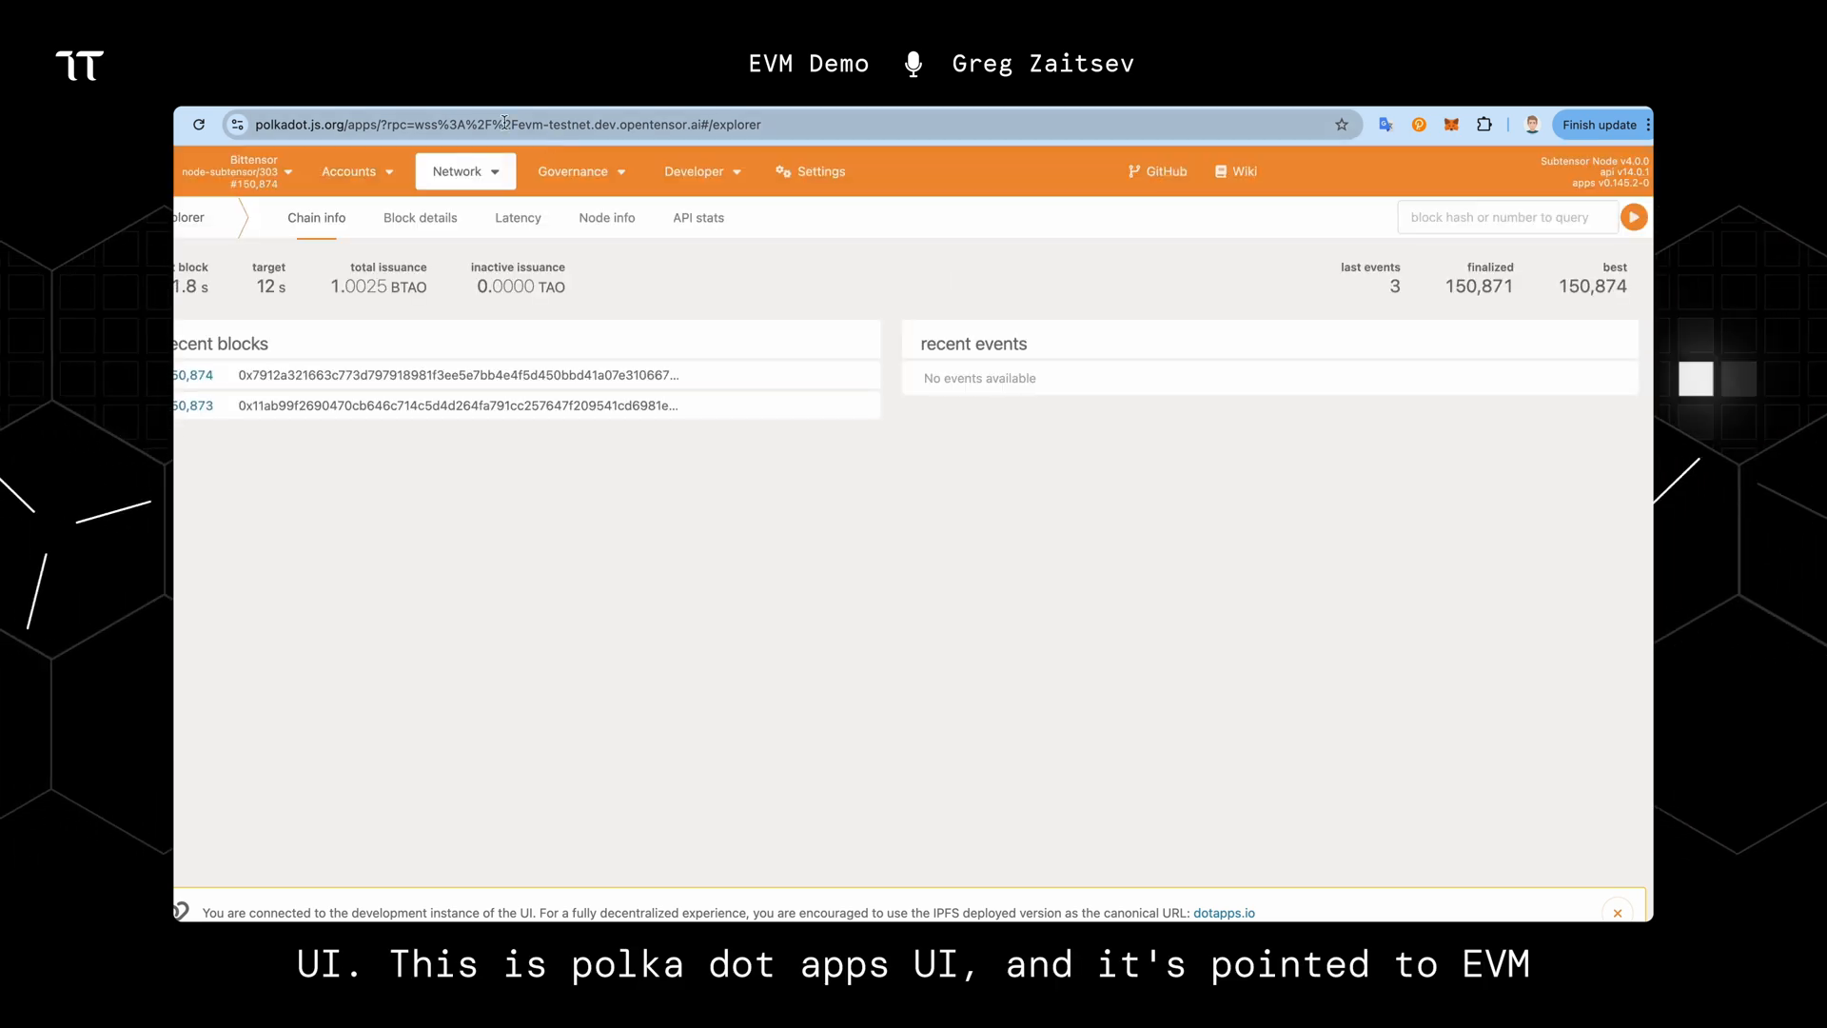
{"action": "mouse_move", "coordinate": [1191, 461]}
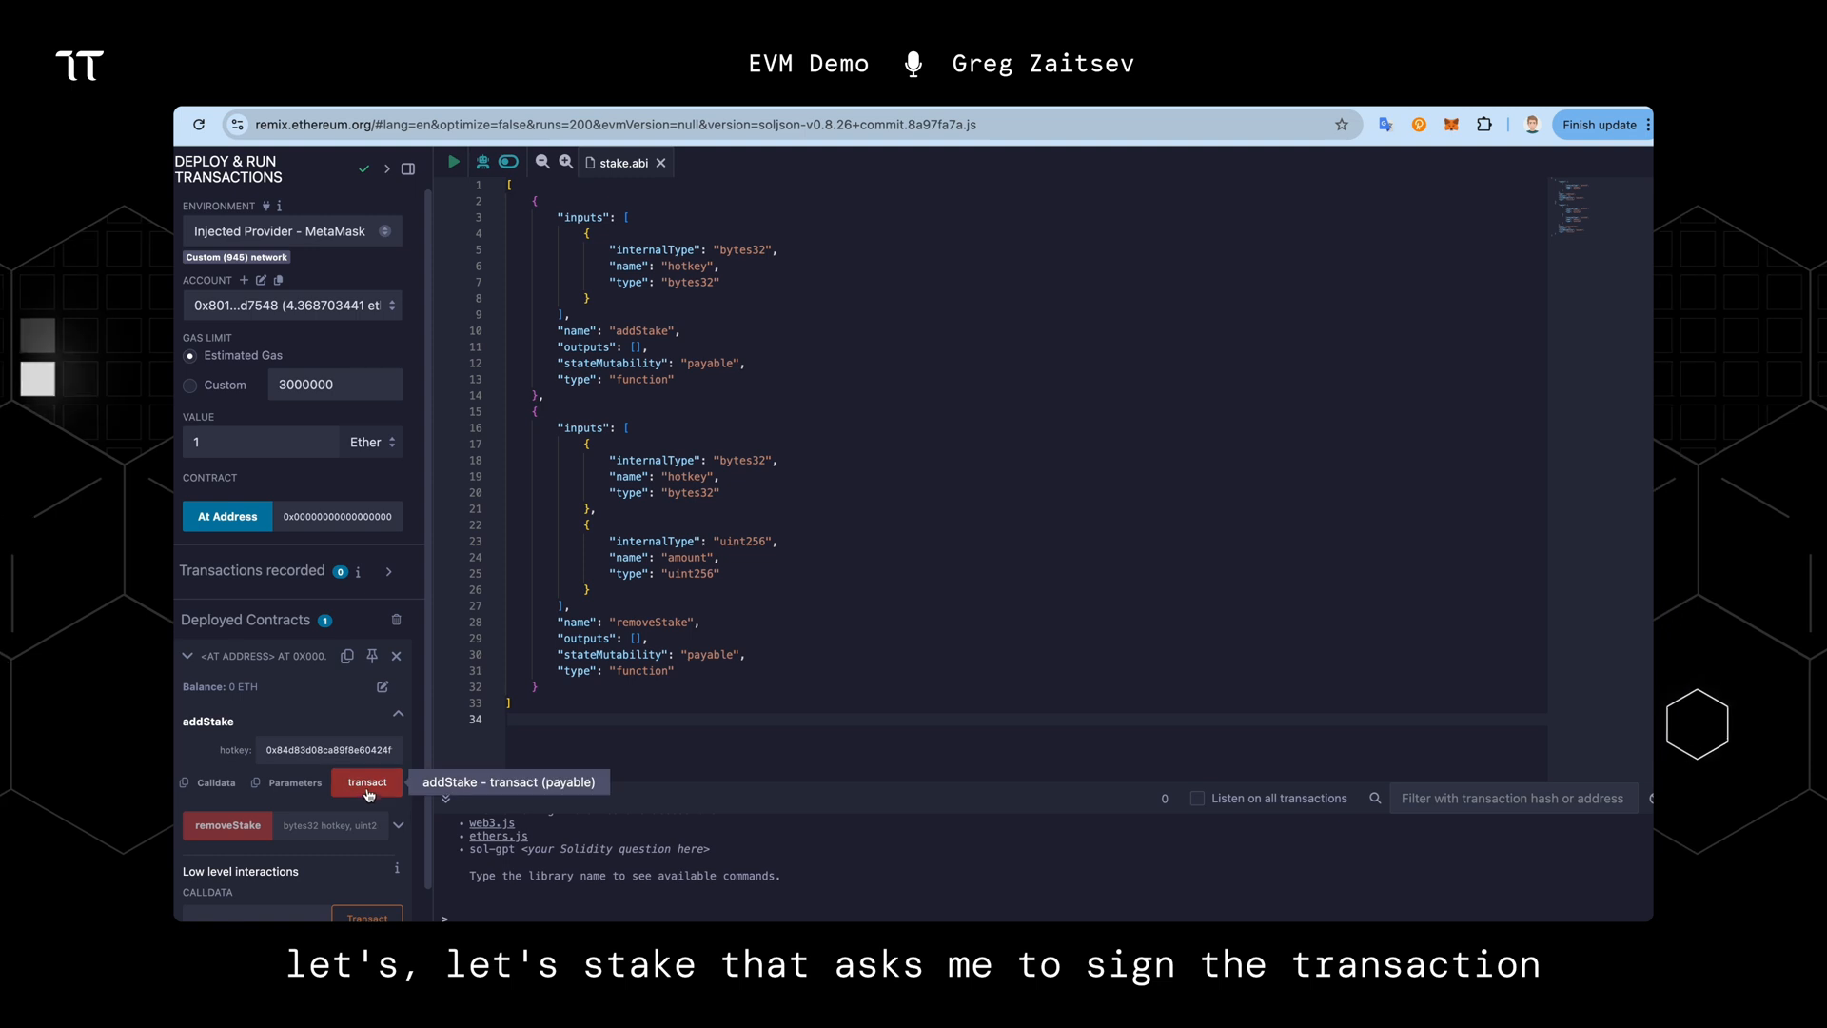
Submit the addStake call with 1 TAO and confirm it in MetaMask.
{"action": "left_click", "coordinate": [366, 782]}
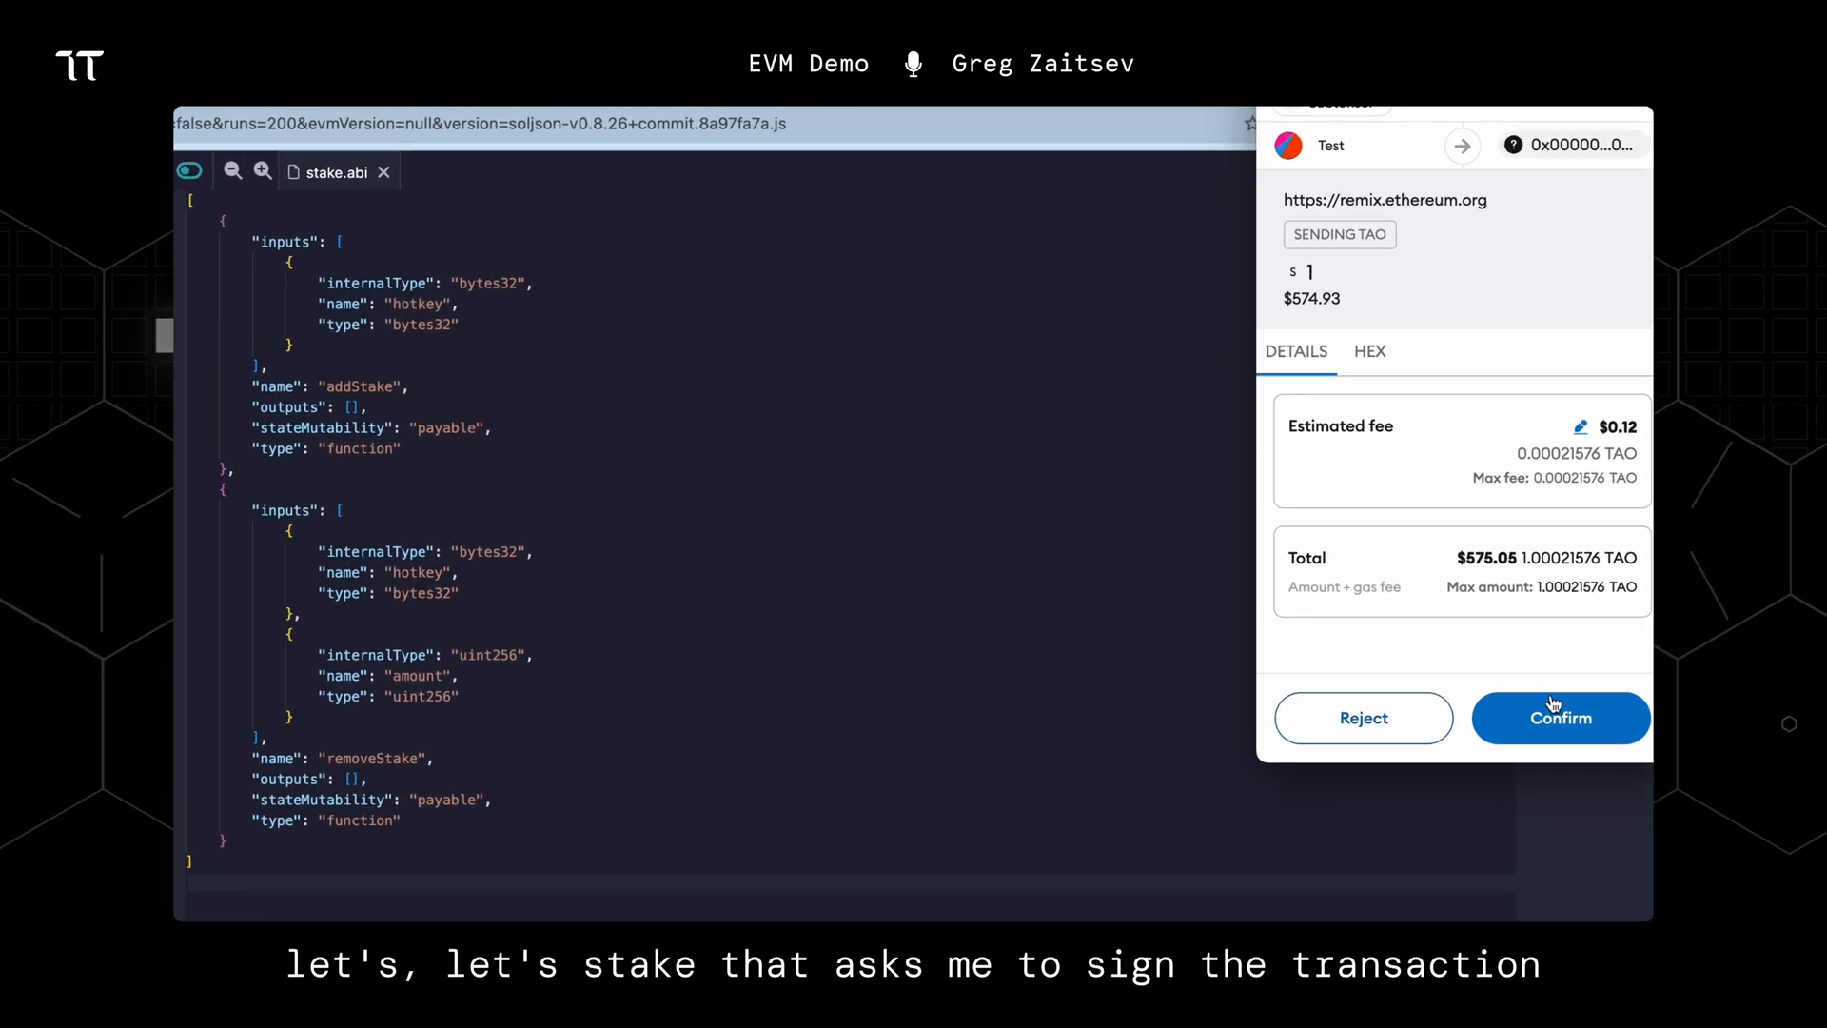
{"action": "left_click", "coordinate": [1561, 717]}
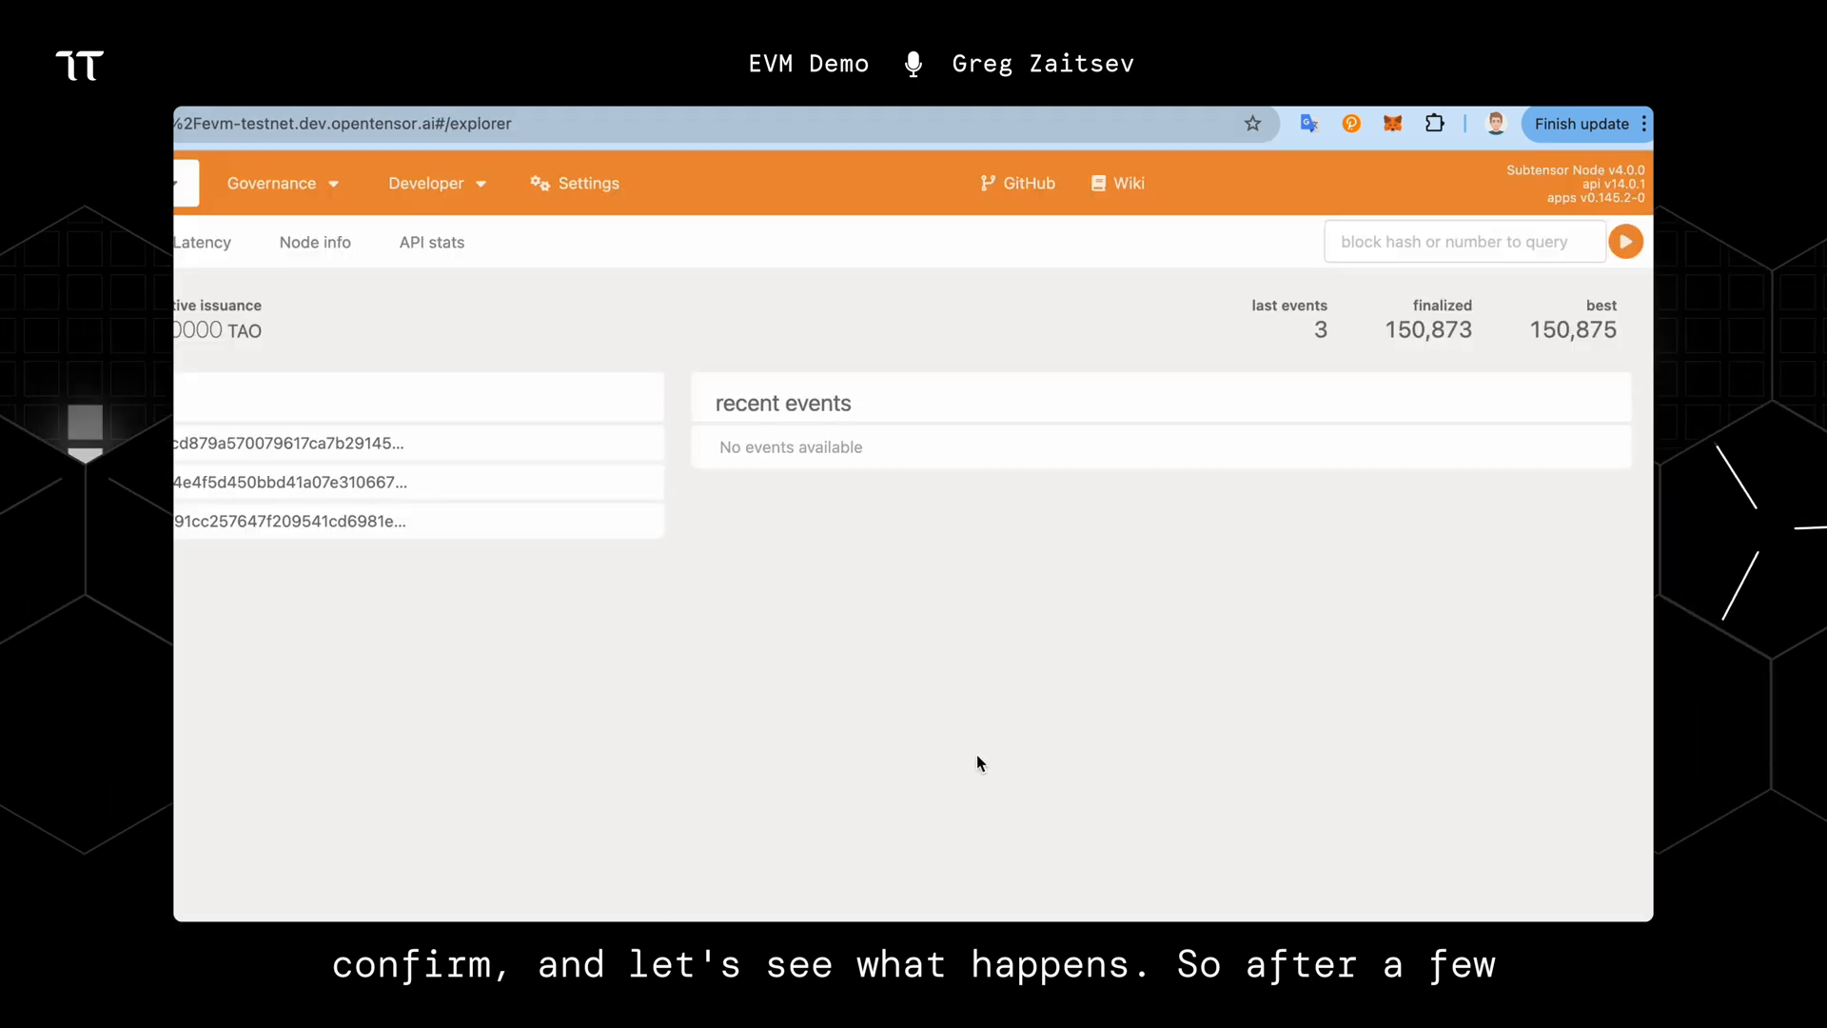
{"action": "mouse_move", "coordinate": [989, 750]}
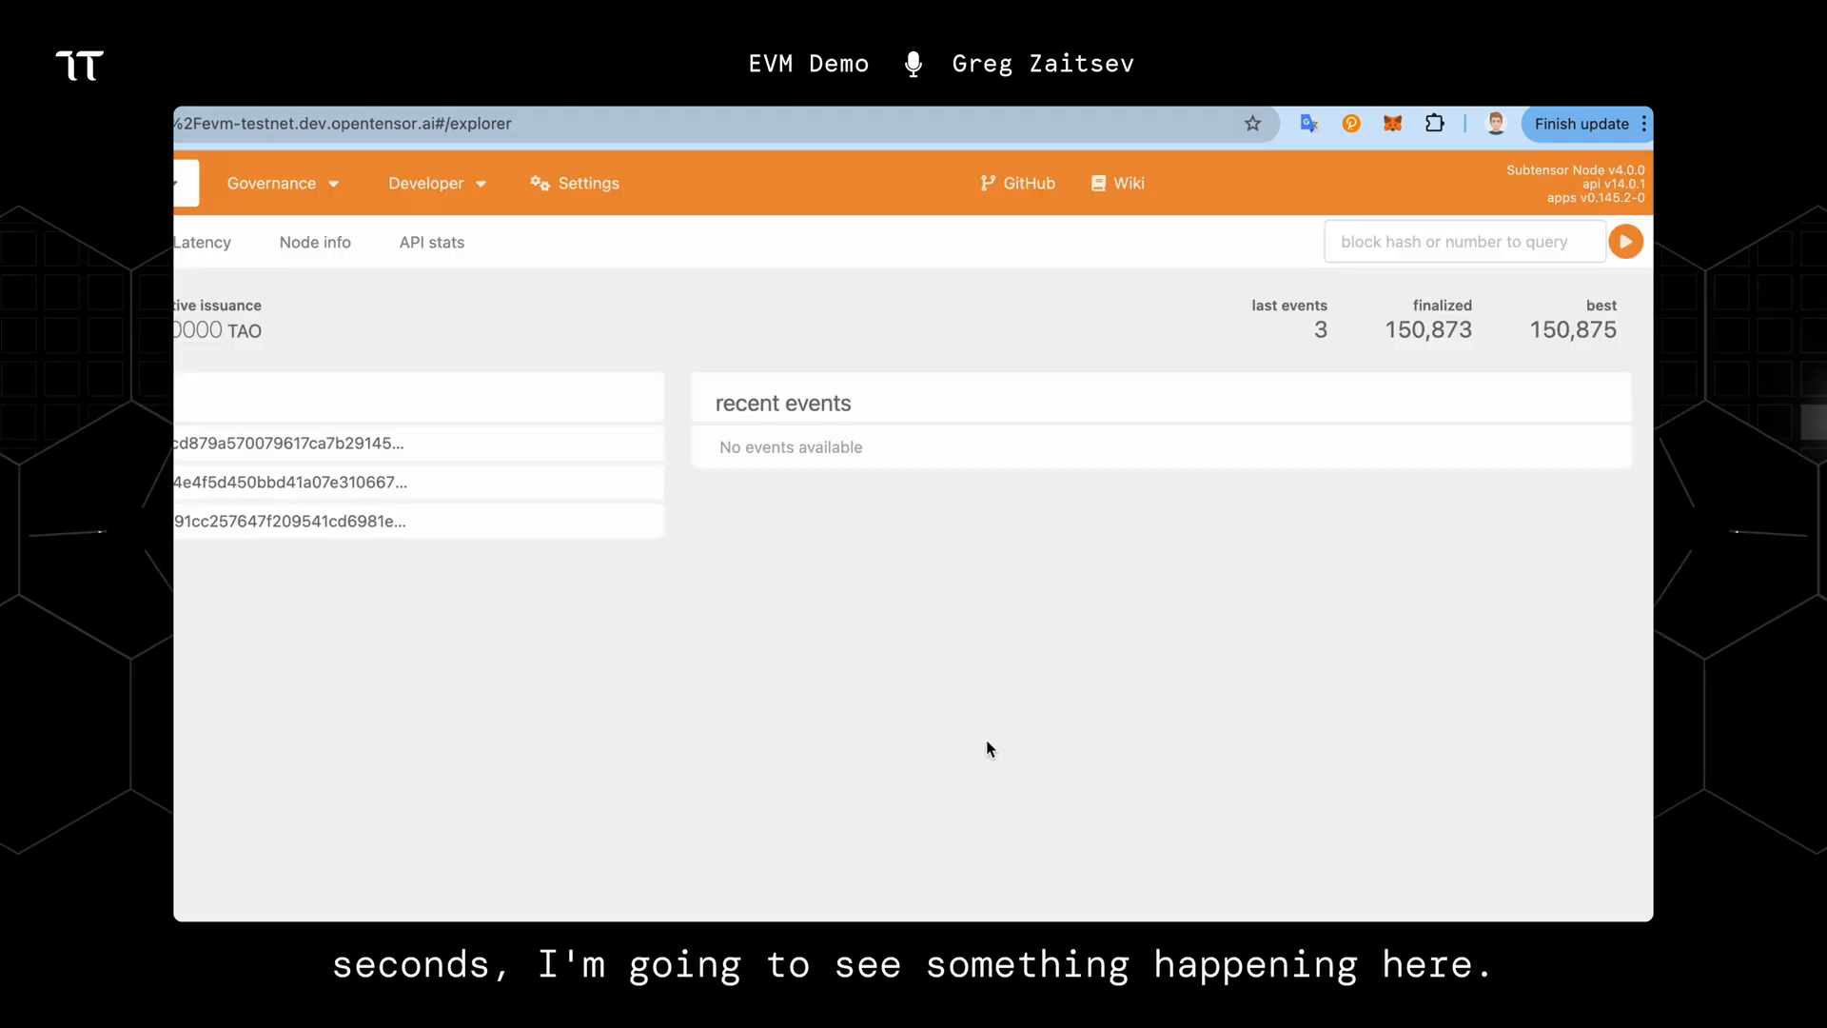
{"action": "mouse_move", "coordinate": [1016, 552]}
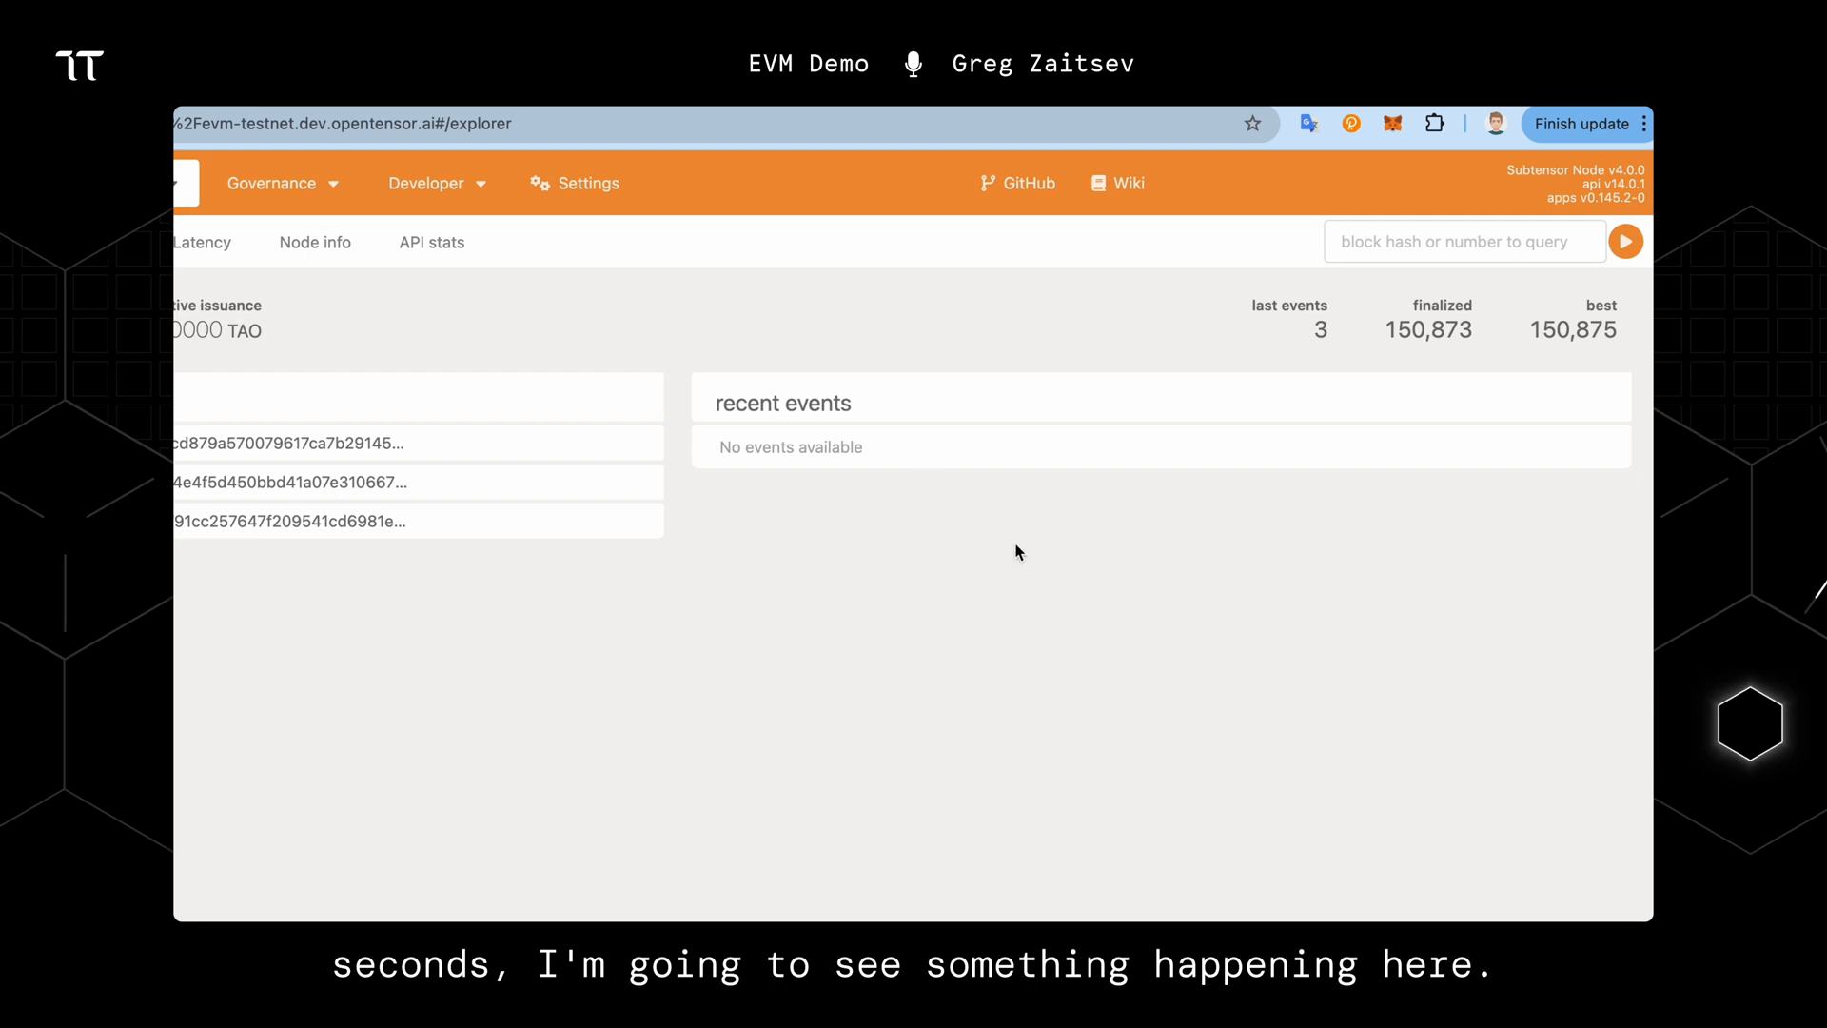
{"action": "mouse_move", "coordinate": [1138, 600]}
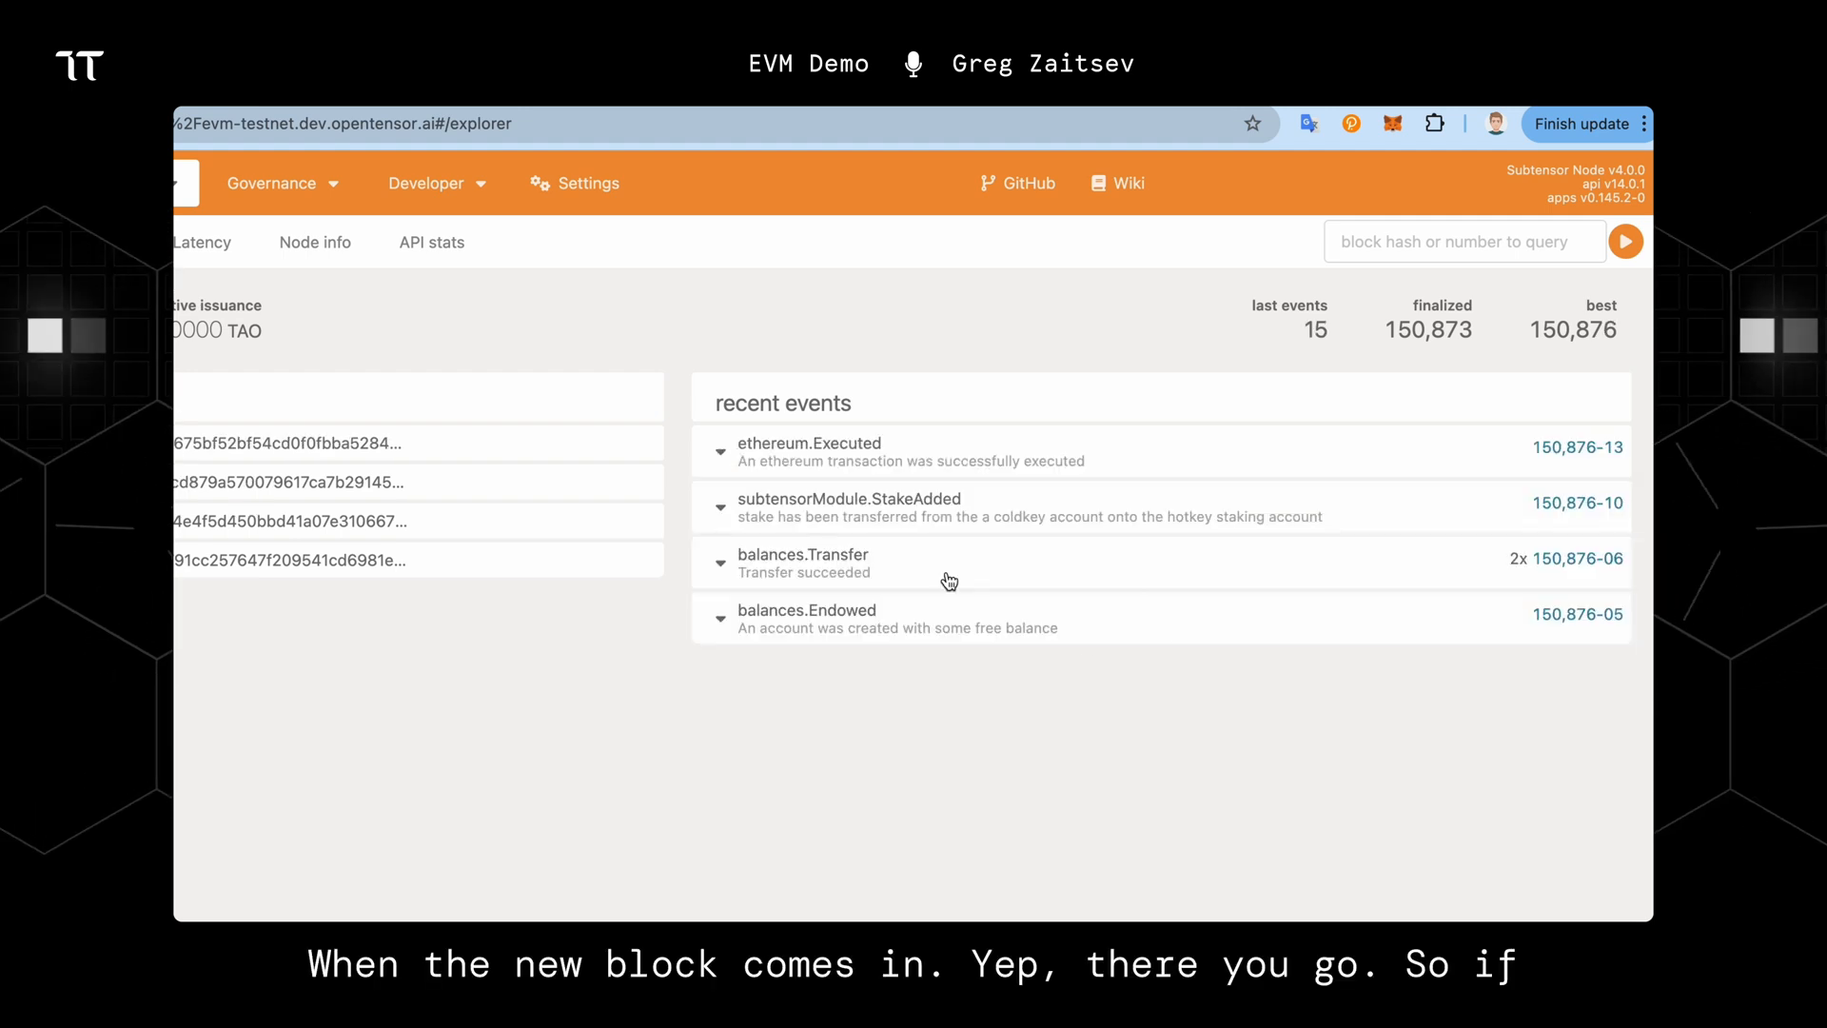
{"action": "mouse_move", "coordinate": [777, 525]}
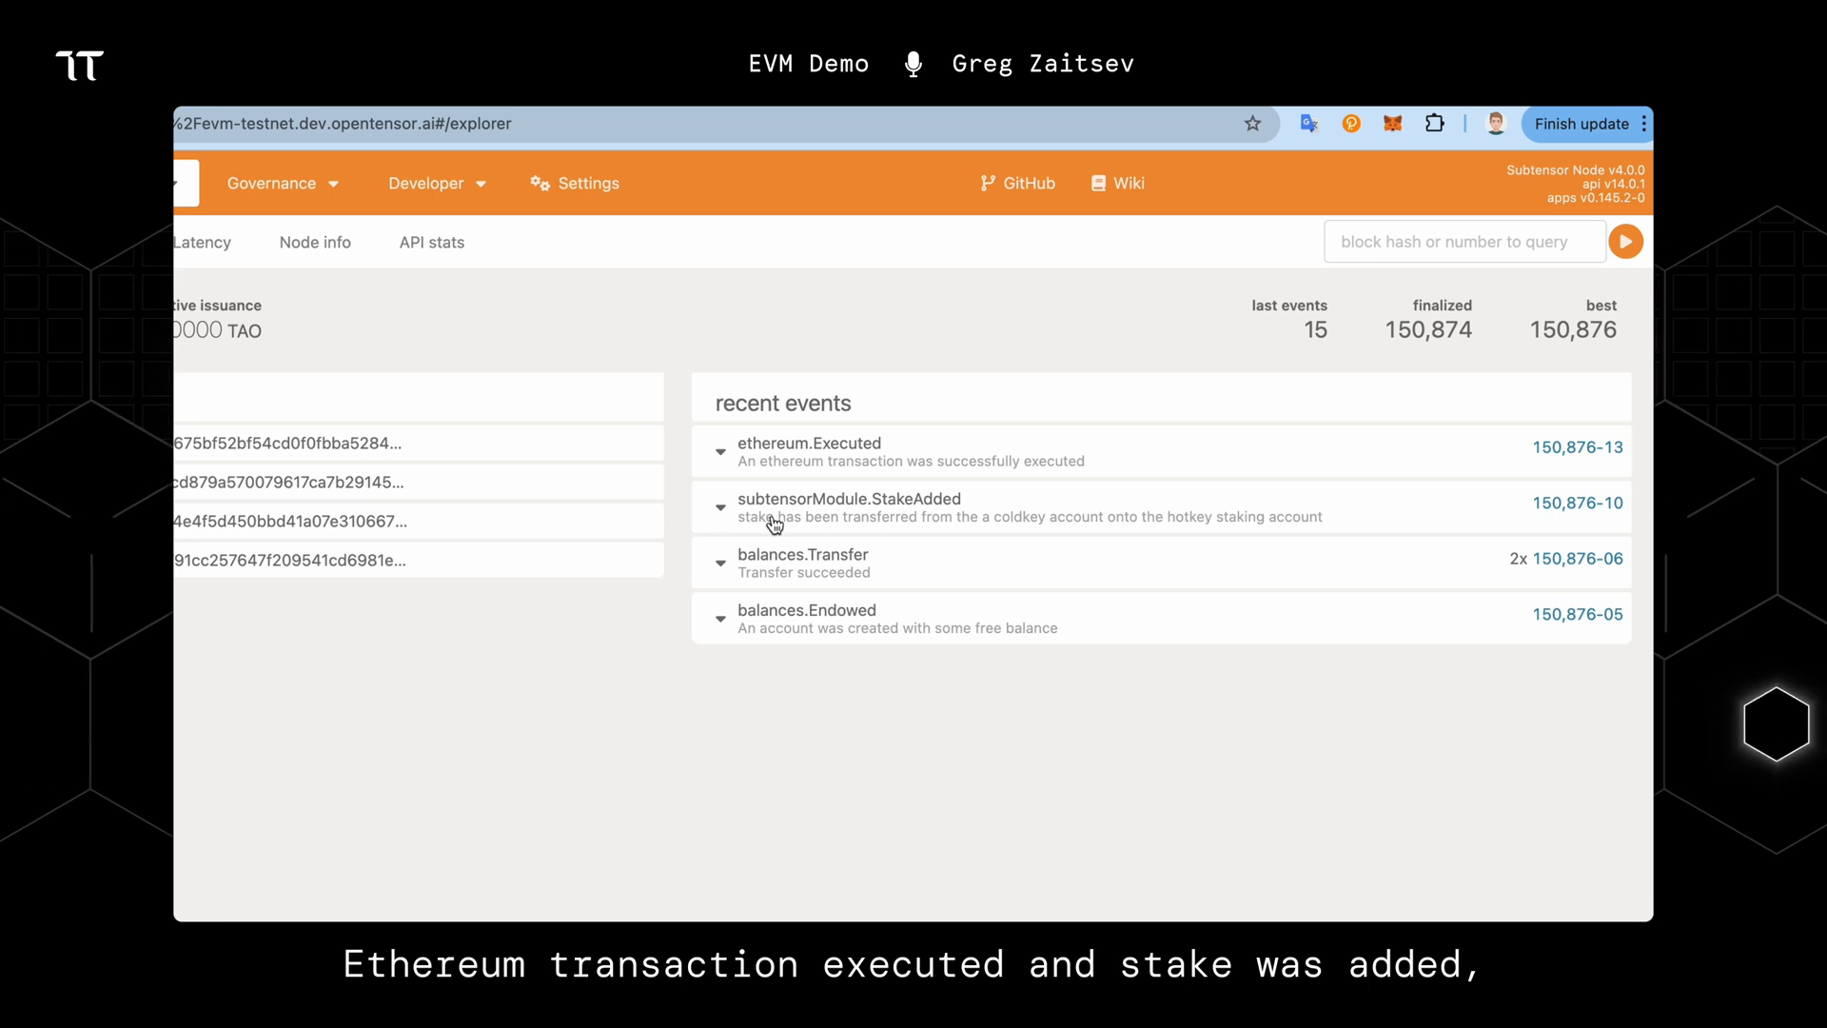
Expand the subtensorModule.StakeAdded event showing the Foundation hotkey and 1,000,000,000 staked.
{"action": "left_click", "coordinate": [719, 506]}
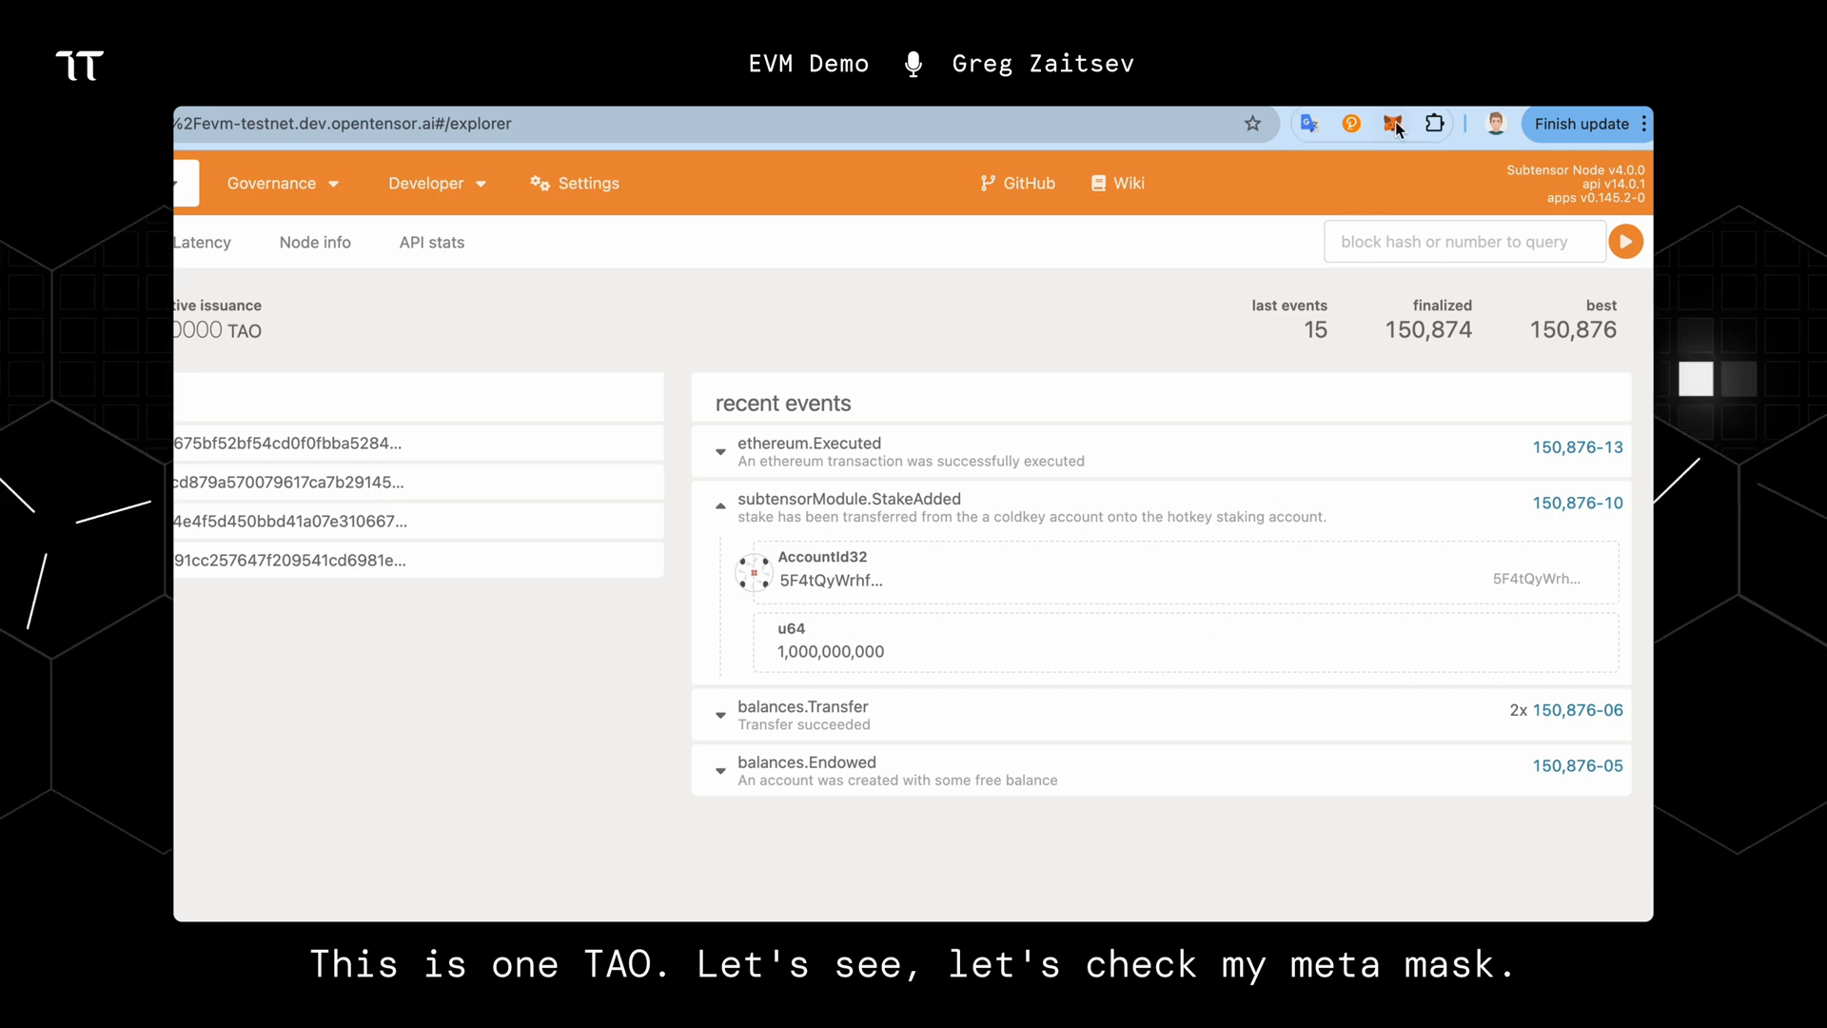
{"action": "left_click", "coordinate": [1394, 124]}
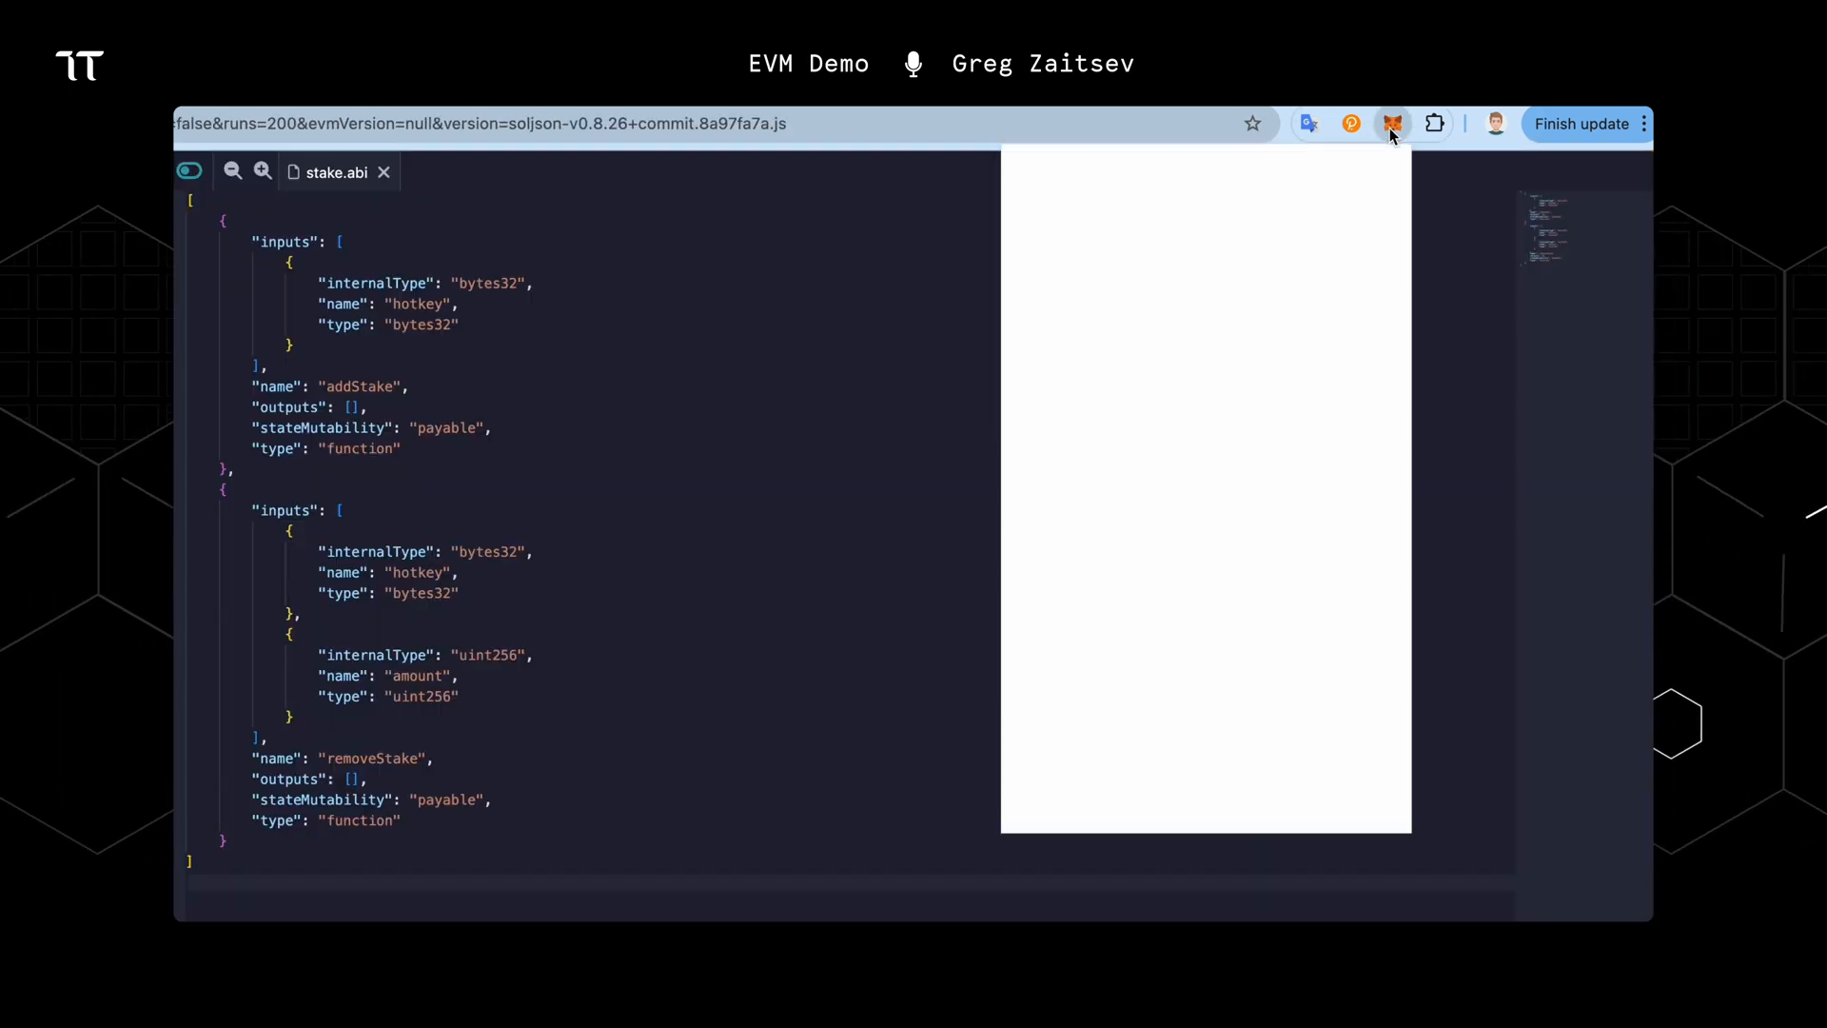
View the MetaMask wallet account balance after staking.
{"action": "left_click", "coordinate": [1394, 122]}
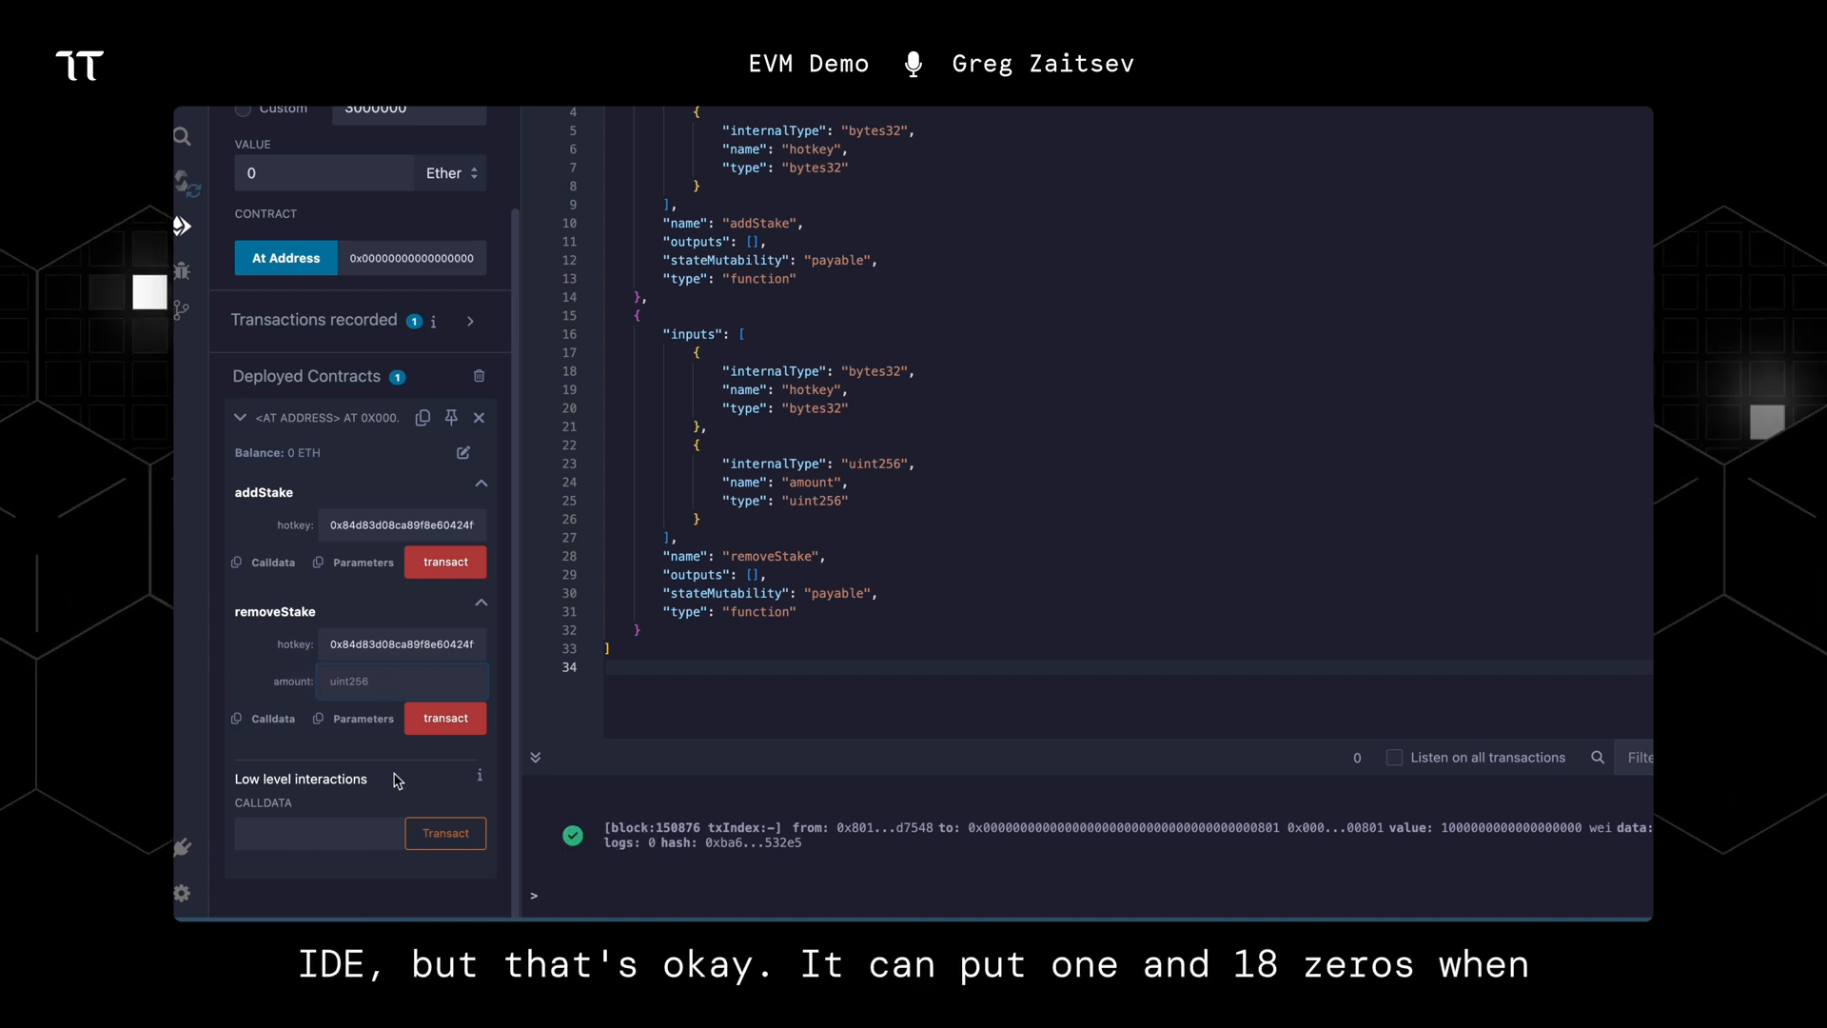
{"action": "type", "text": "1"}
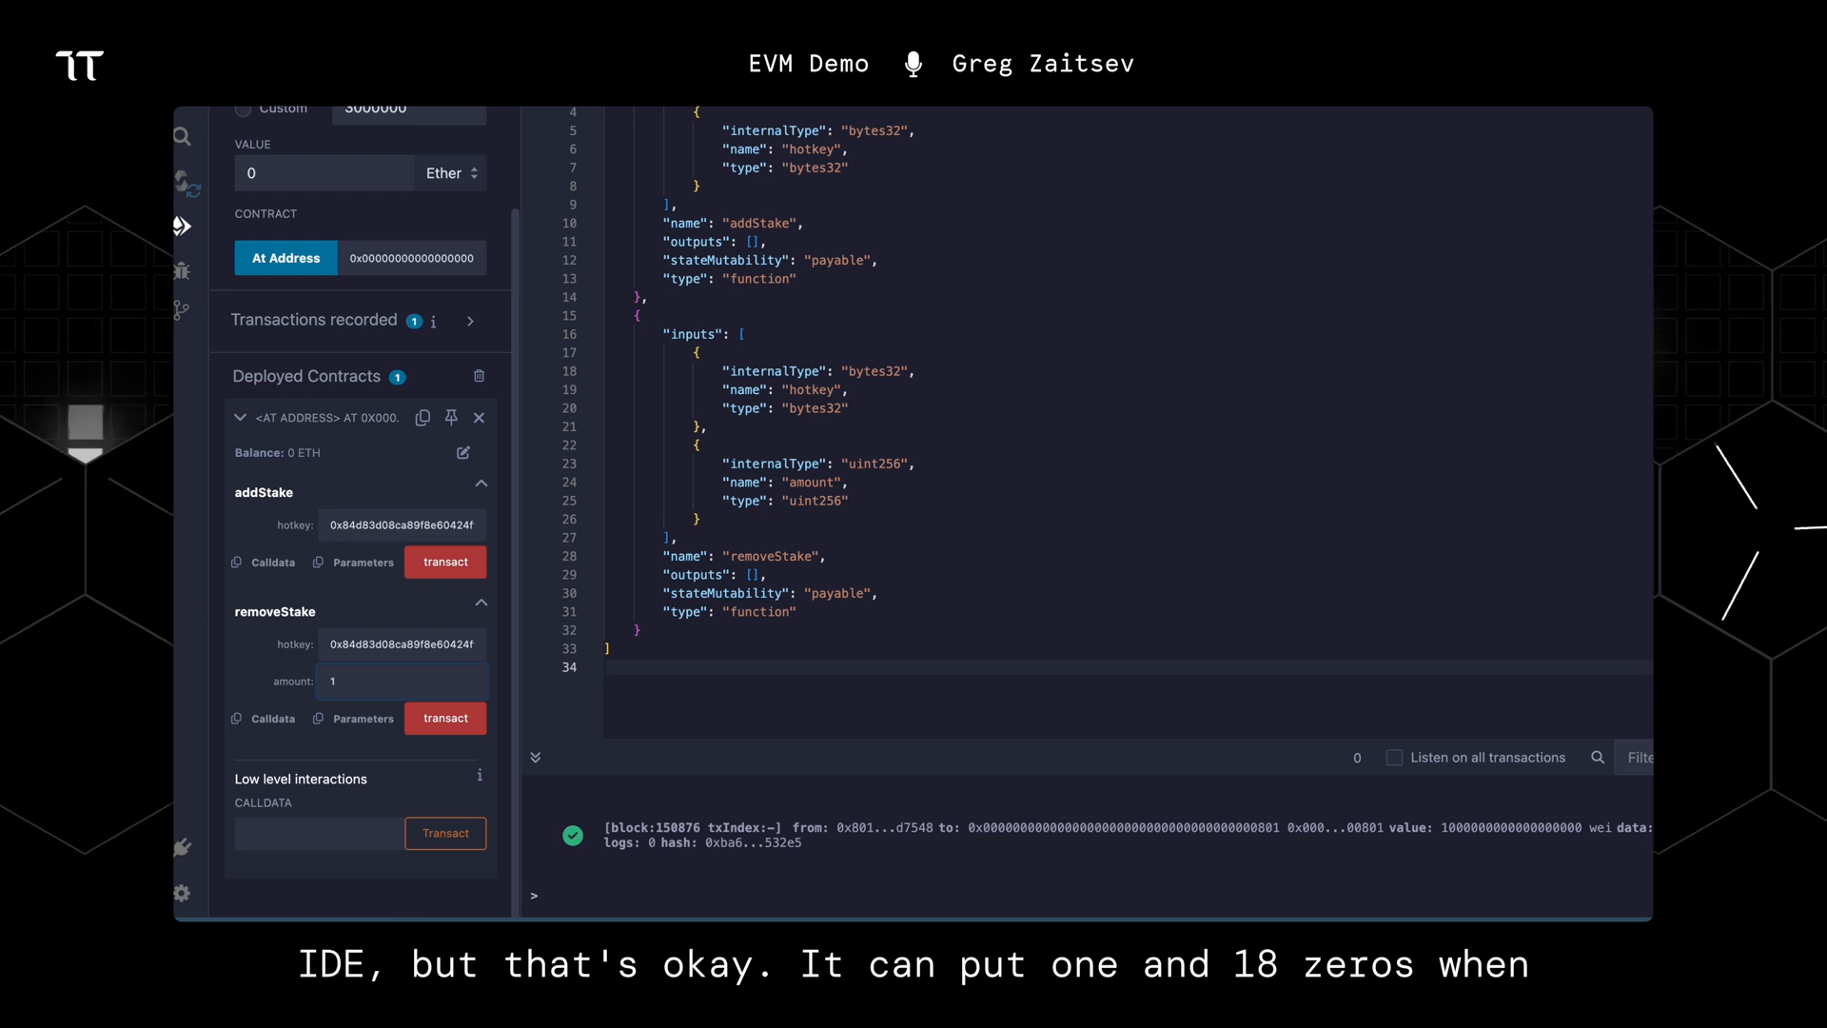
{"action": "type", "text": "000000000000000000"}
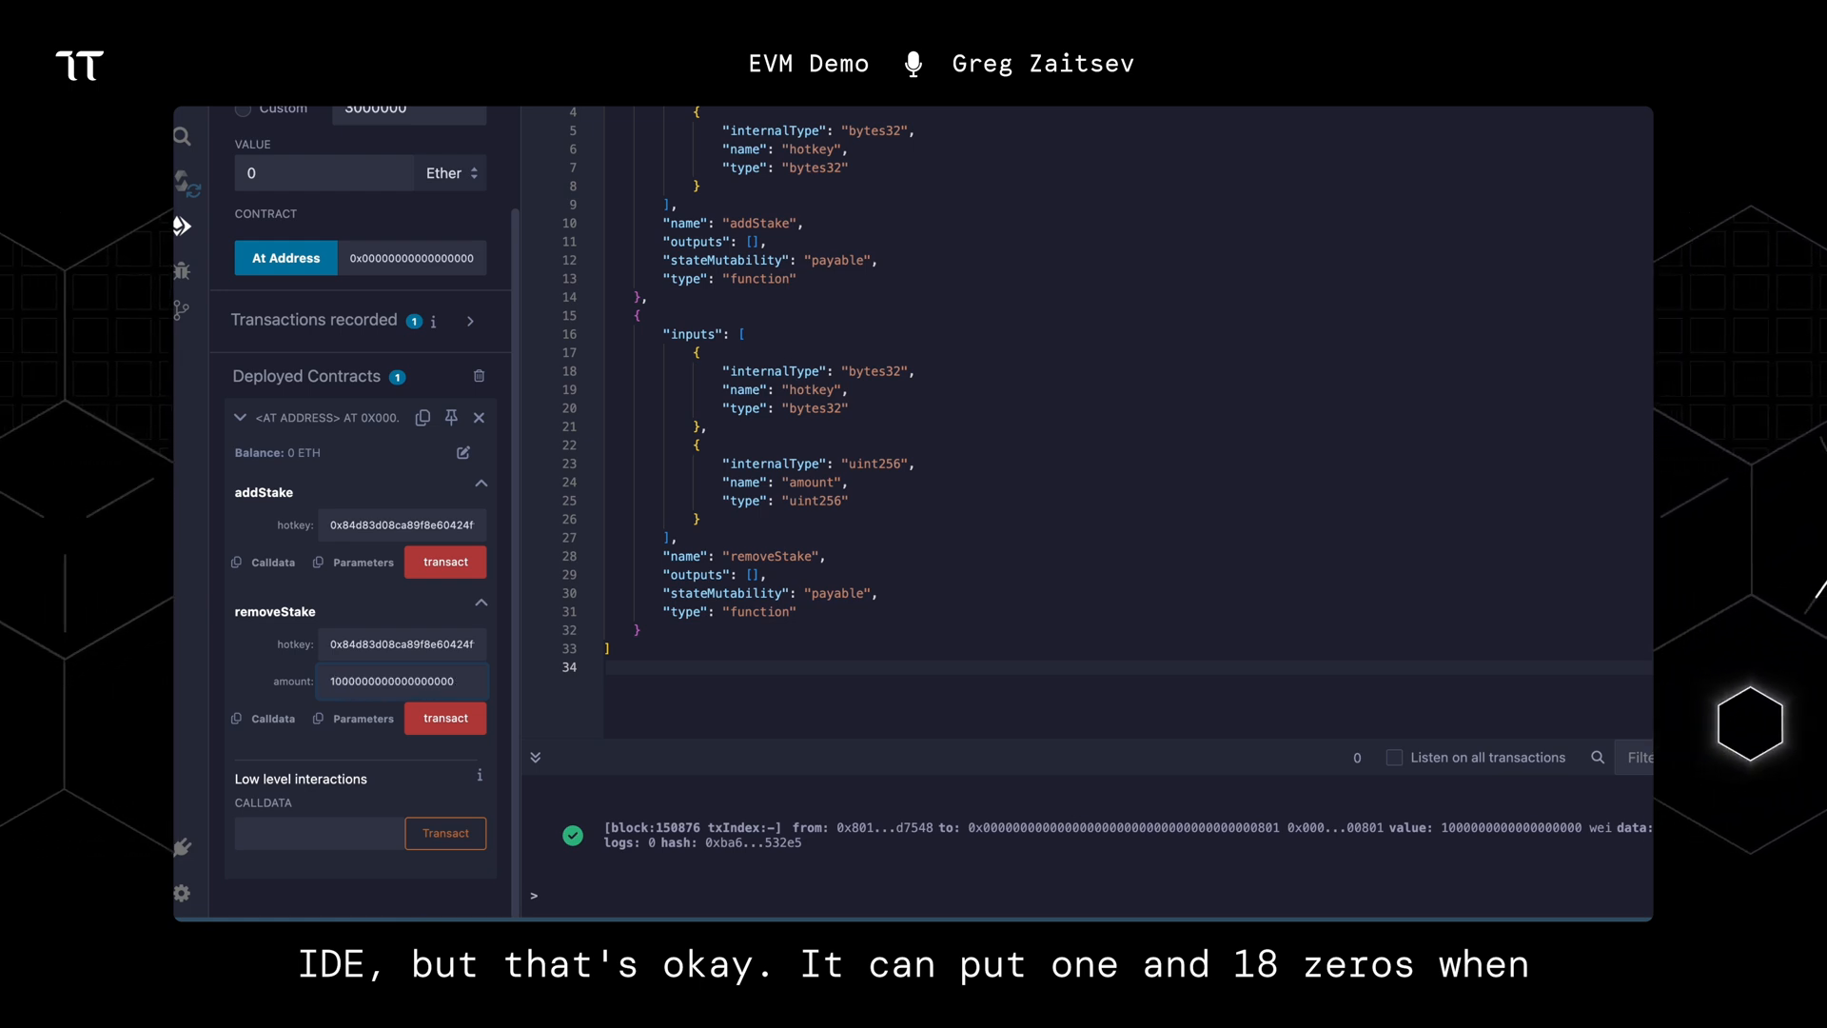
{"action": "left_click", "coordinate": [446, 719]}
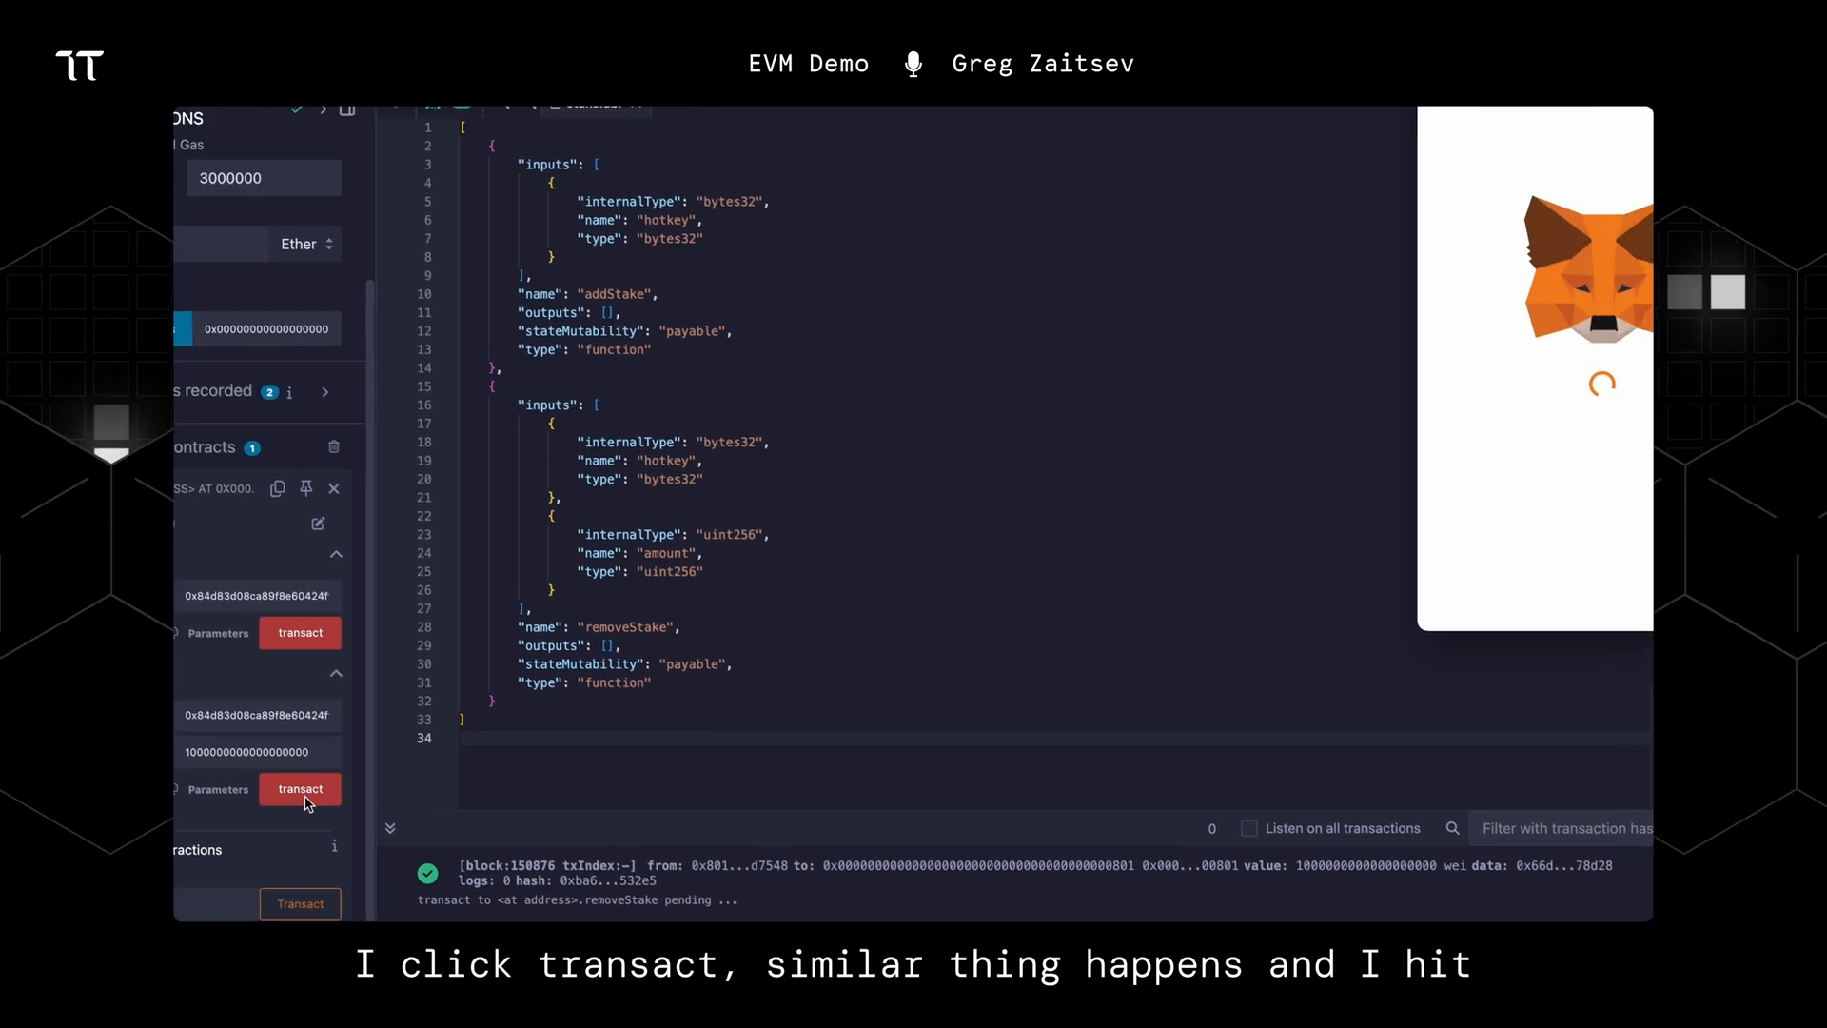
{"action": "left_click", "coordinate": [300, 788]}
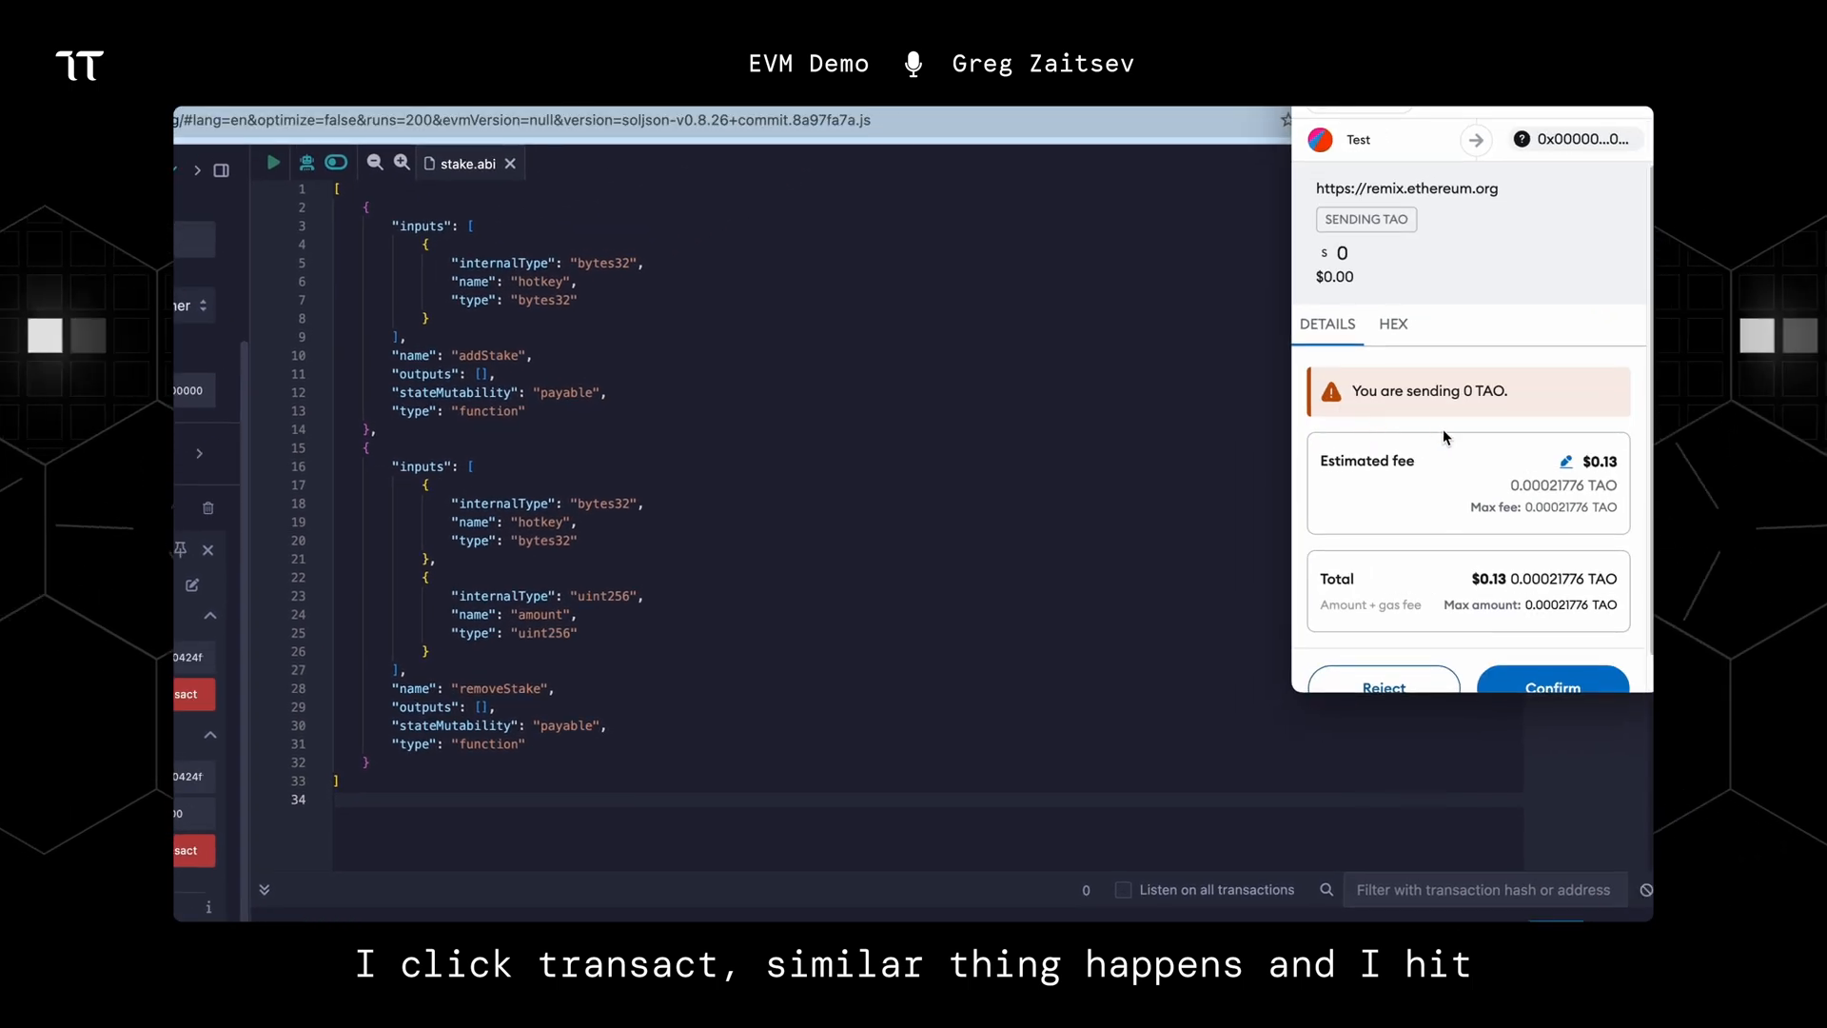
{"action": "left_click", "coordinate": [1553, 651]}
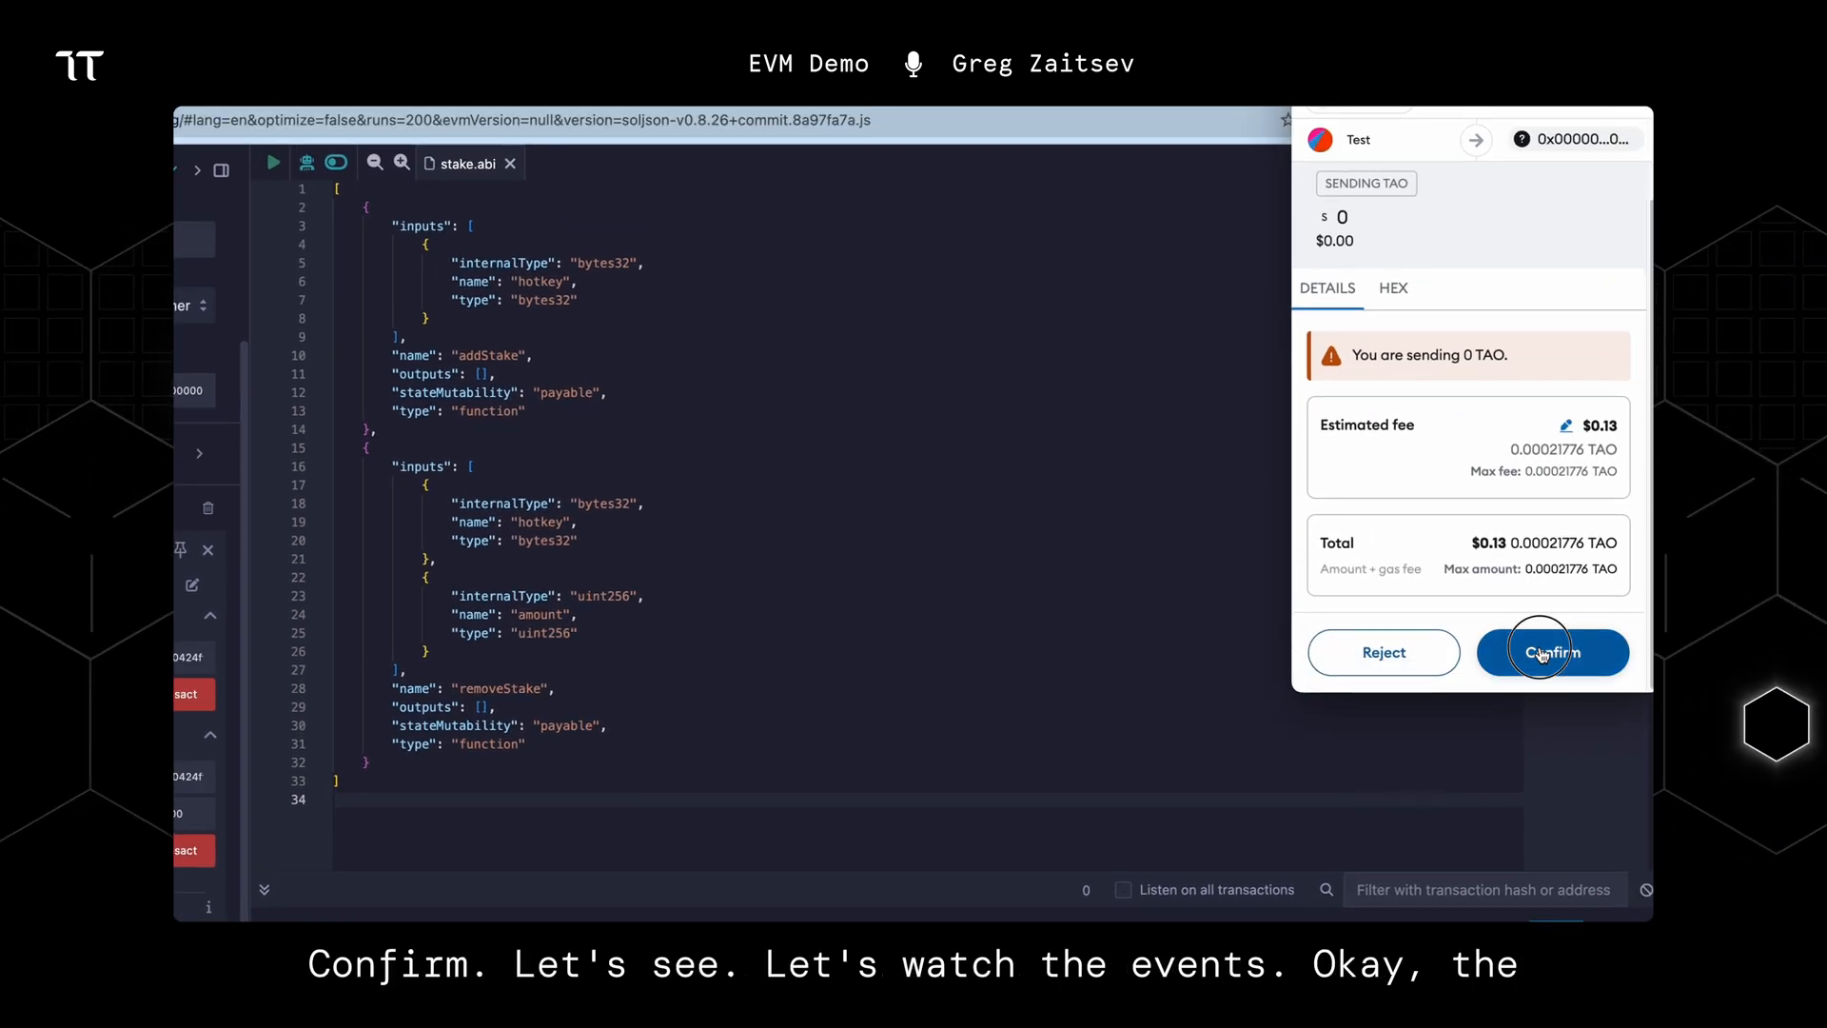
{"action": "left_click", "coordinate": [1553, 651]}
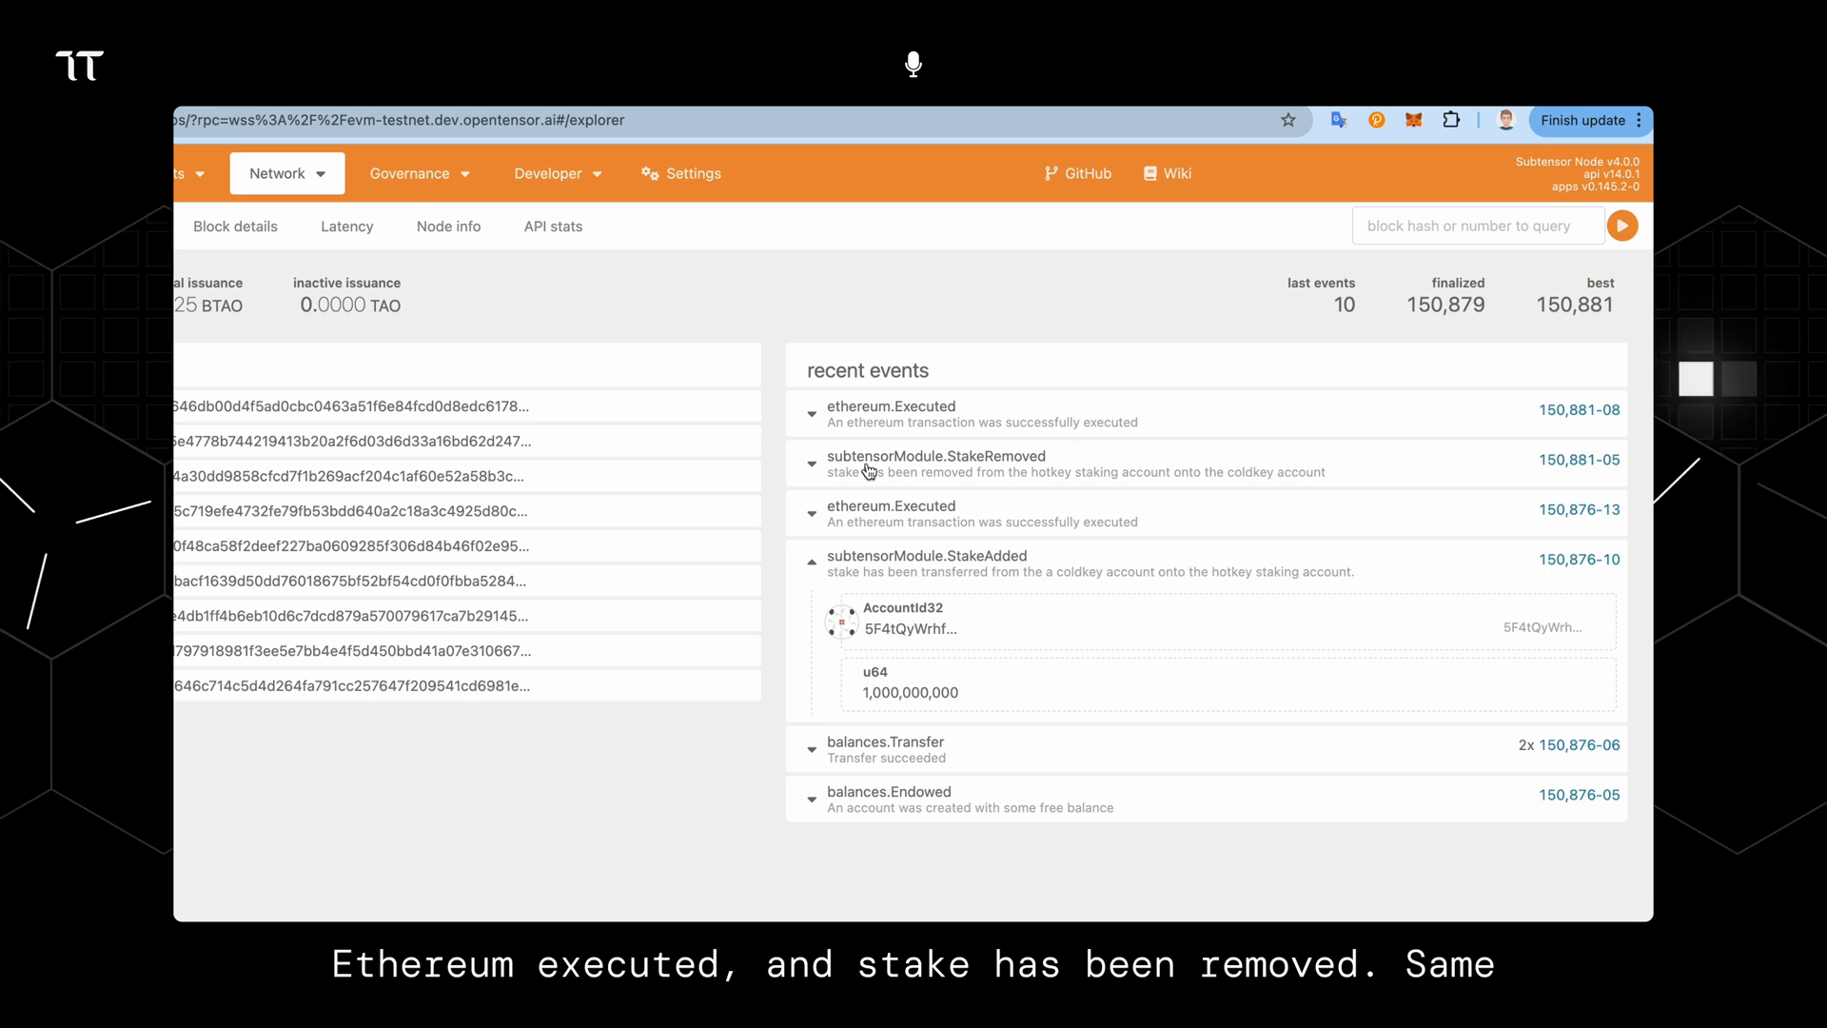
Expand the subtensorModule.StakeRemoved event showing the Foundation account and 1,000,000,000 removed.
{"action": "left_click", "coordinate": [810, 463]}
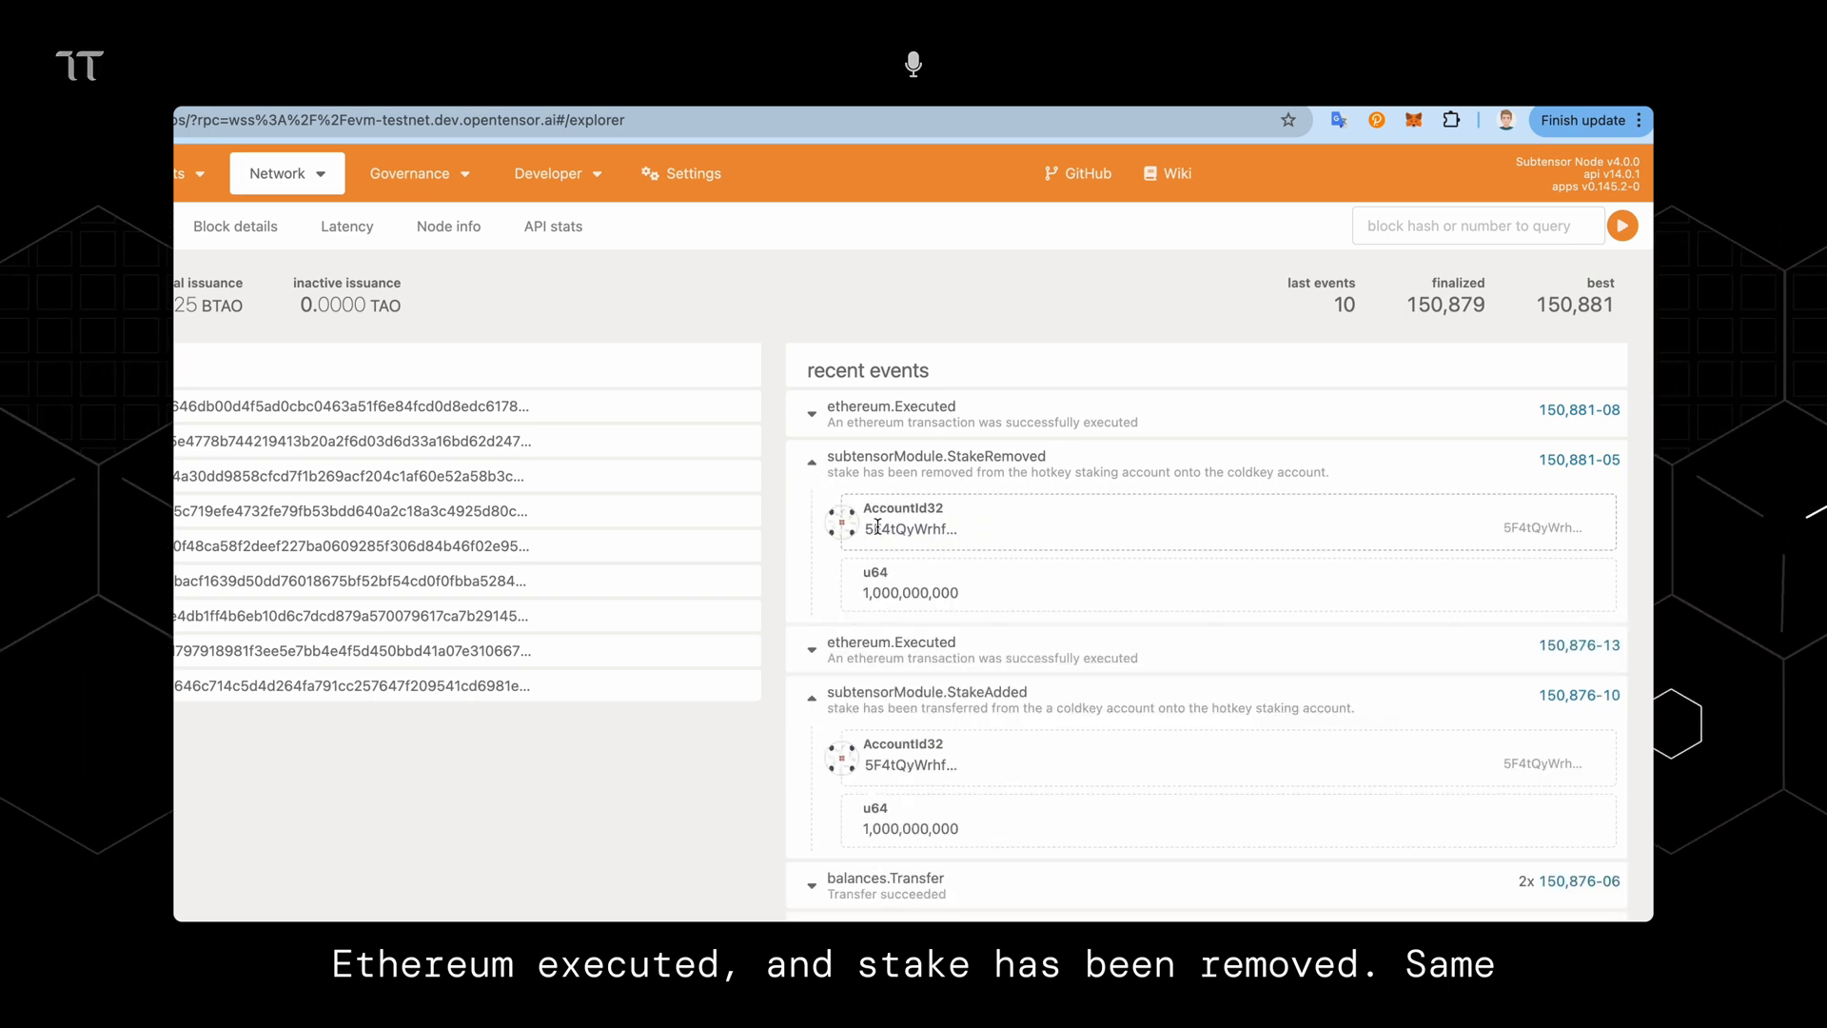